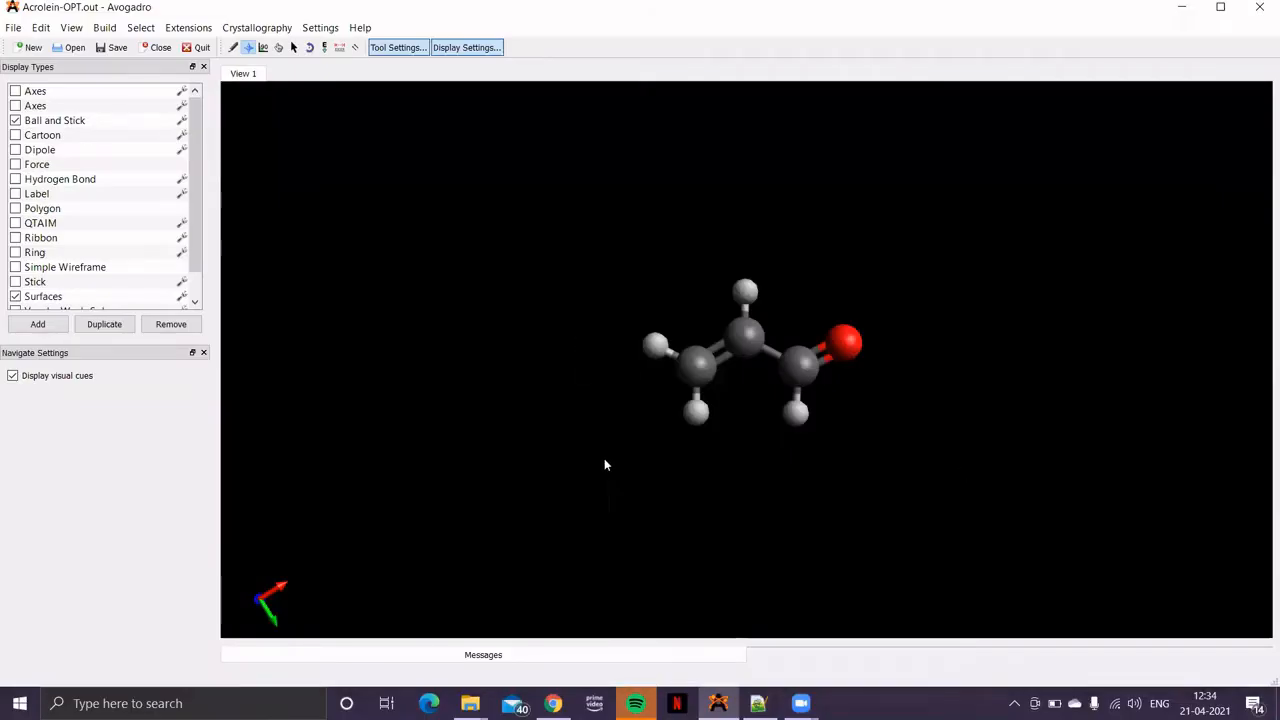
mouse_move(640, 446)
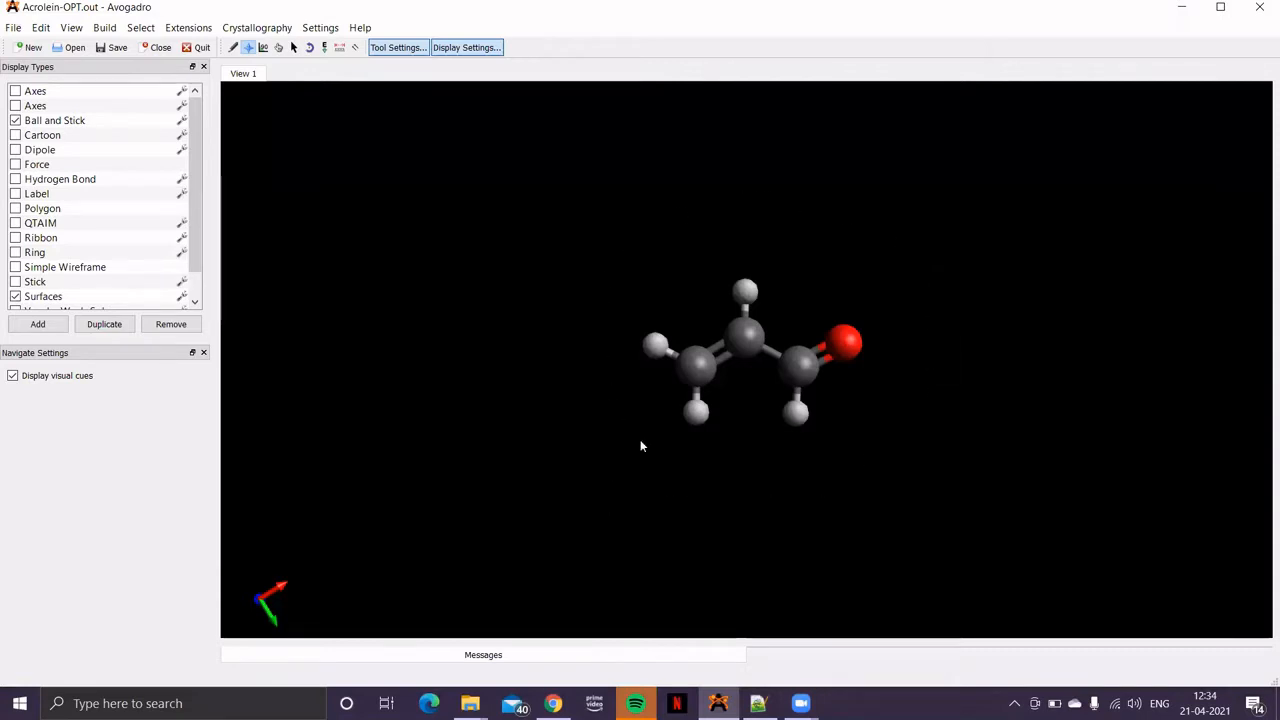
mouse_move(602, 344)
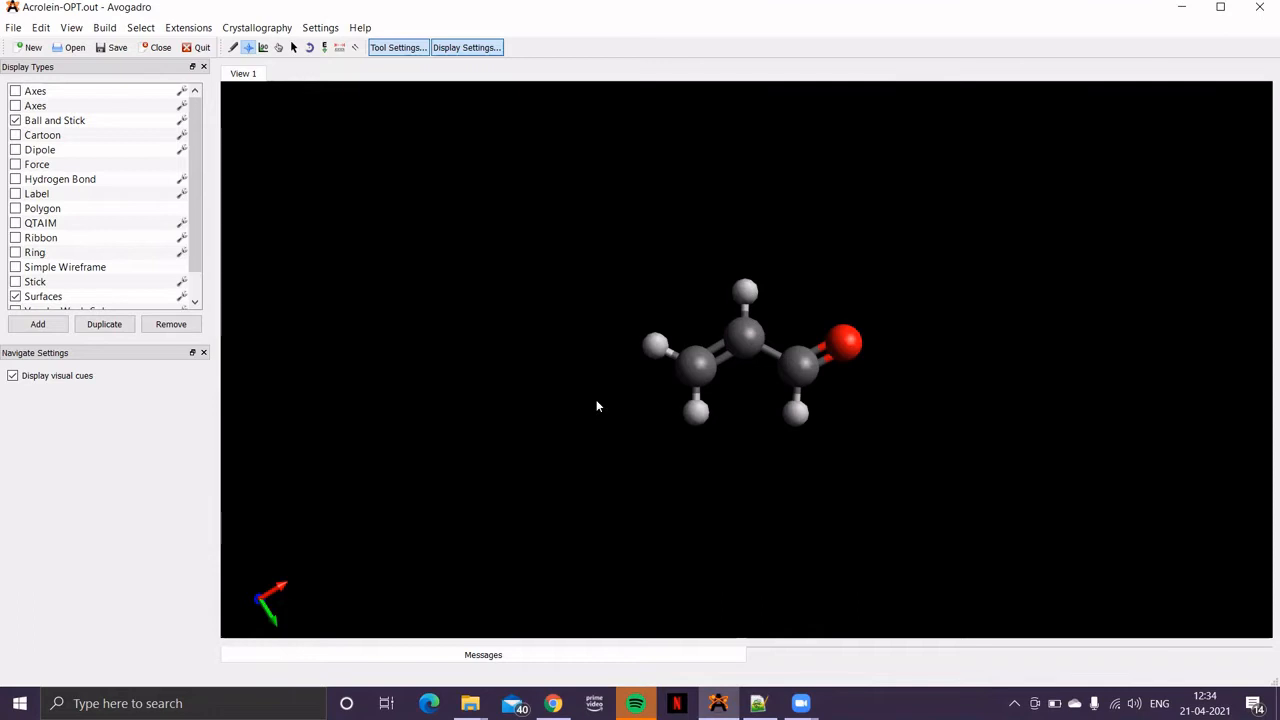
mouse_move(596, 410)
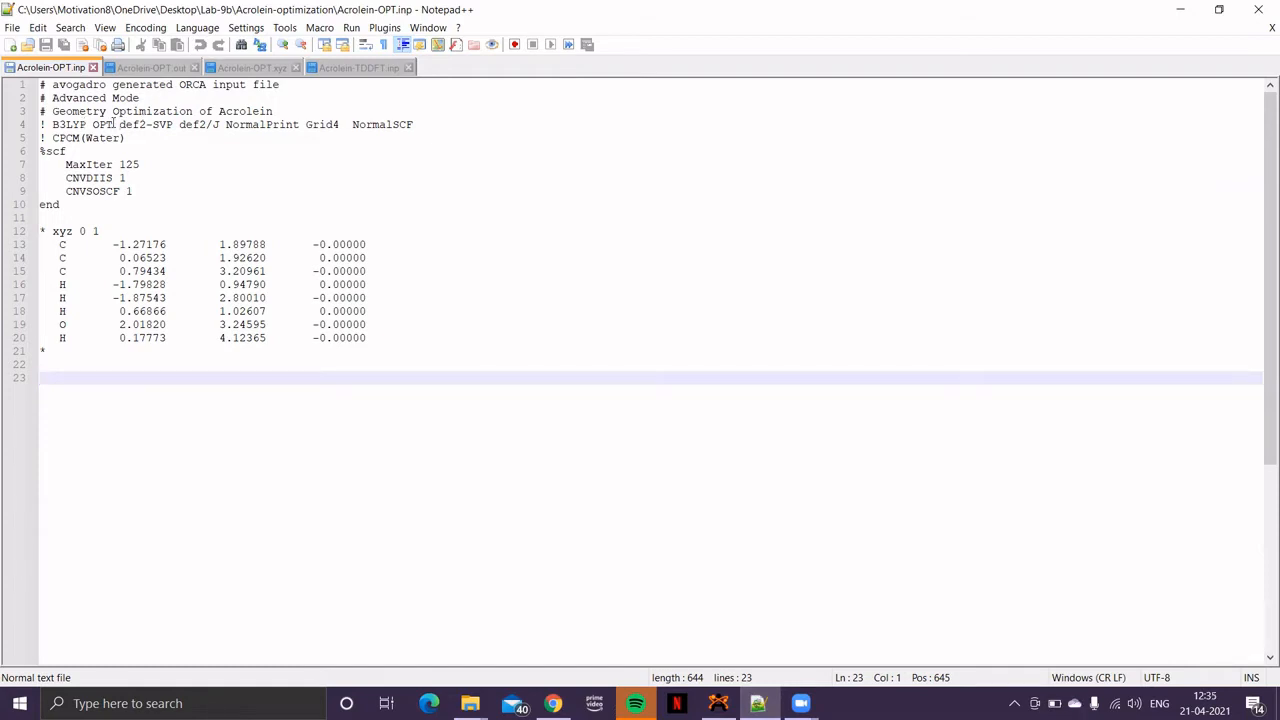
- Select the CPCM(Water) solvation keyword on line 5 of the acrolein input
double_click(104, 124)
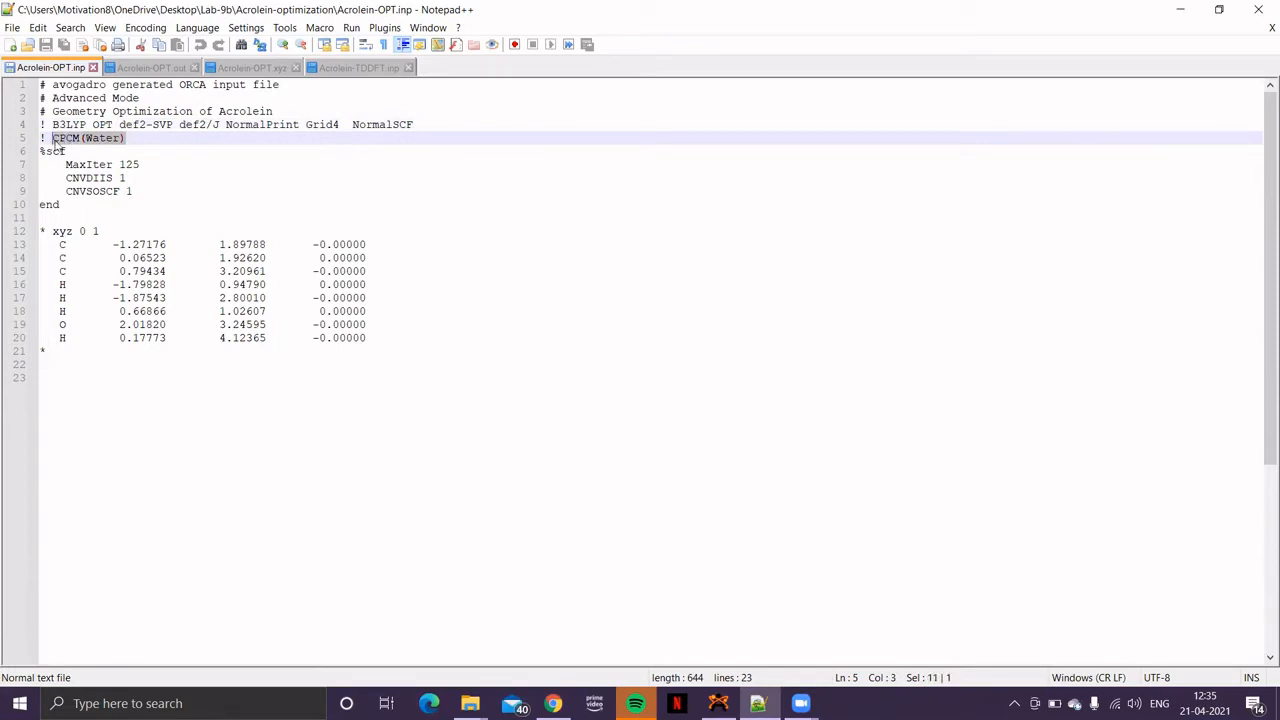
mouse_move(210, 472)
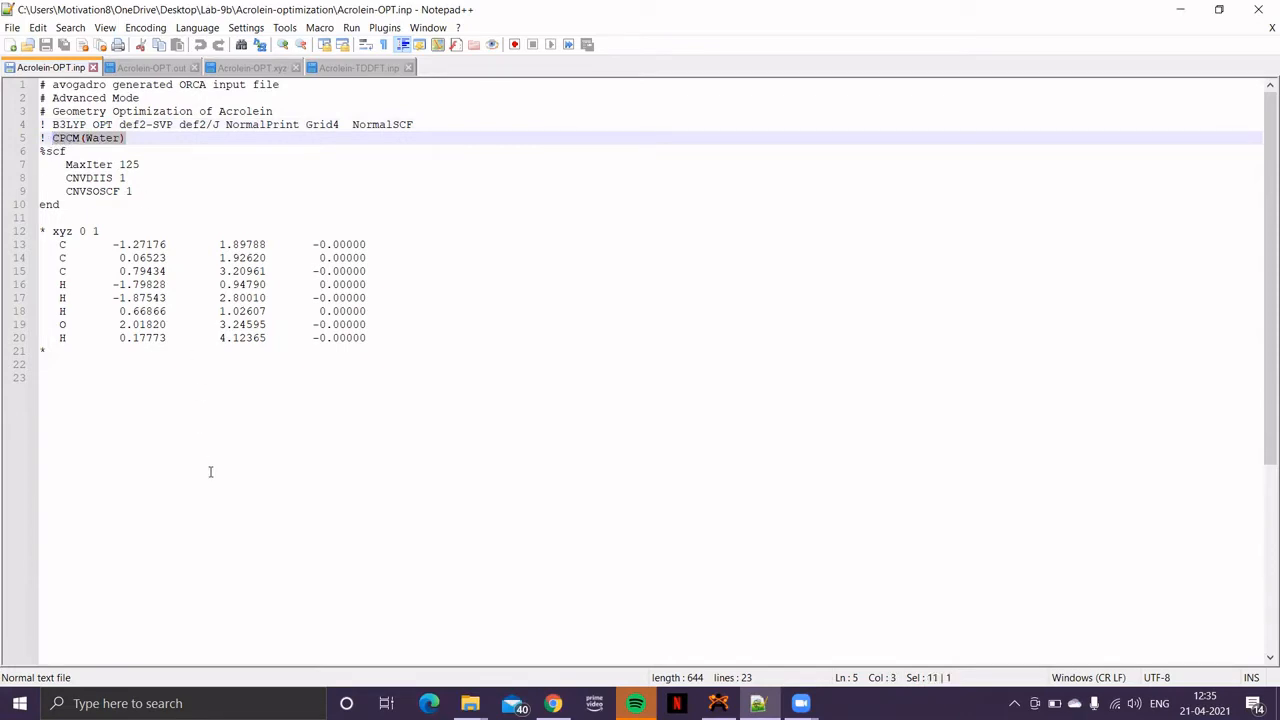
mouse_move(256, 512)
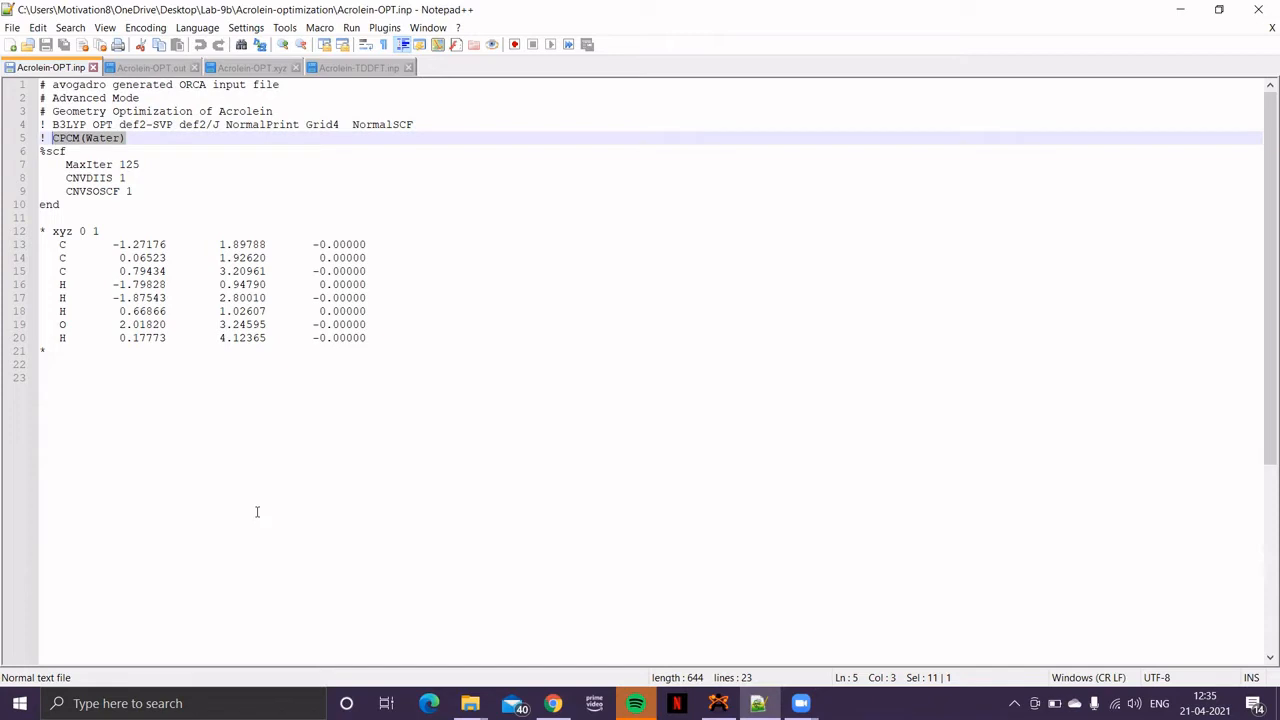
mouse_move(372, 532)
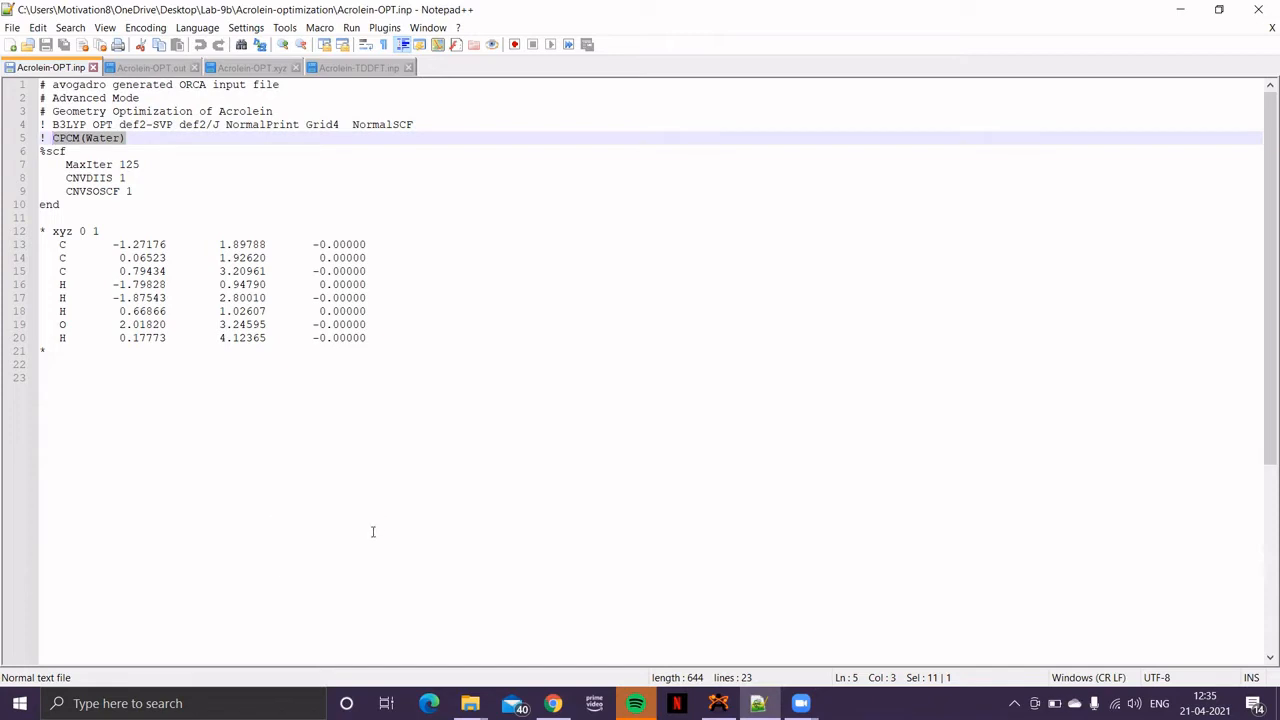
mouse_move(406, 512)
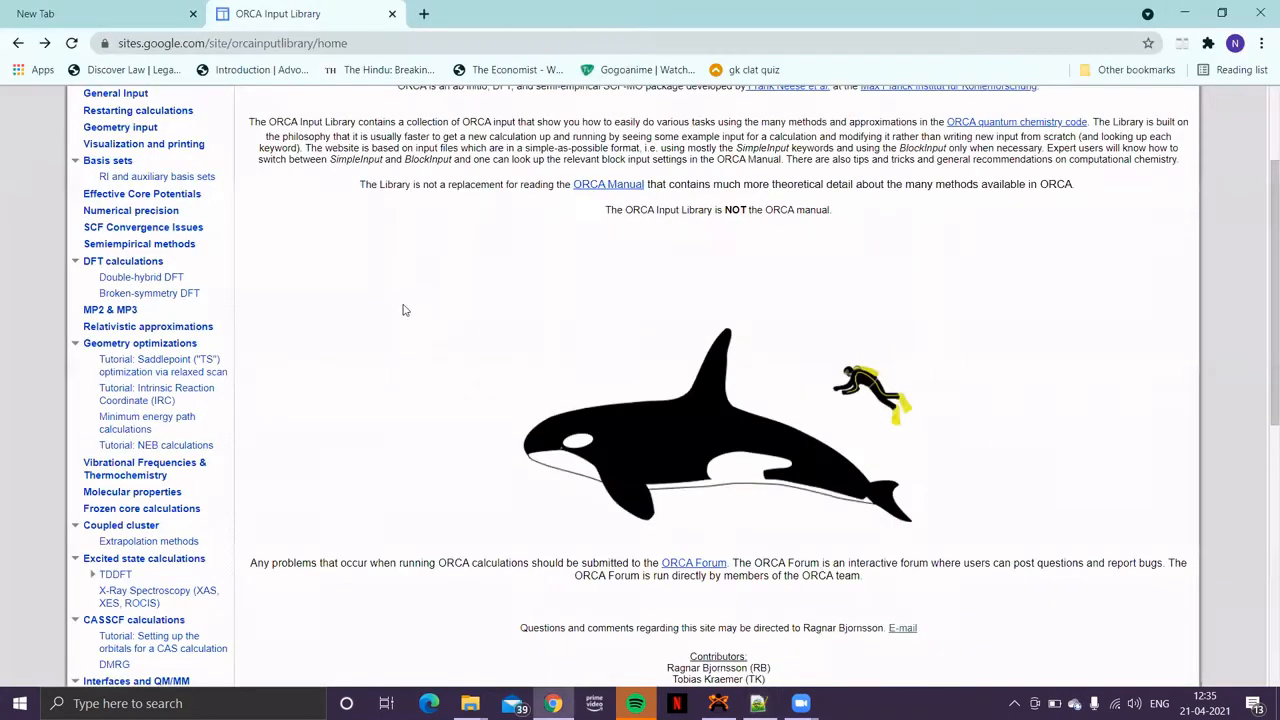
- Go to the Continuum solvation (CPCM, COSMO, SMD) page and highlight the conductor-like polarizable continuum model (CPCM) phrase
scroll("down", 3)
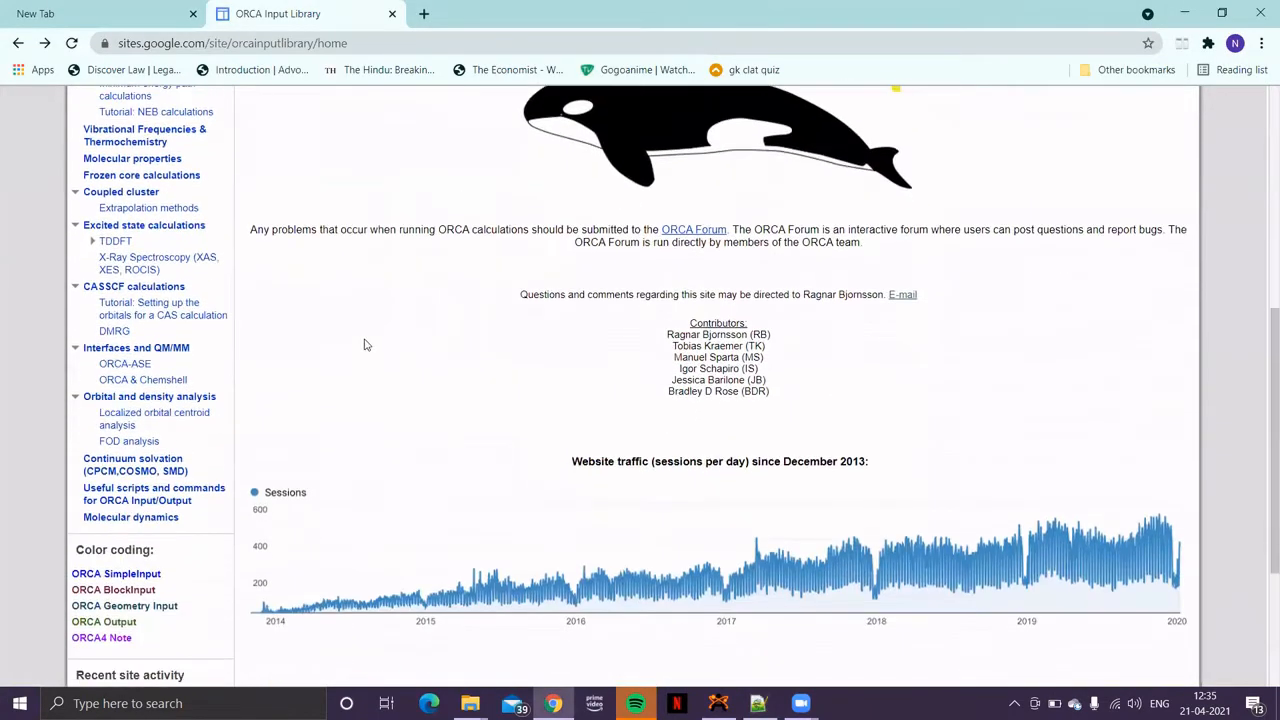
mouse_move(132, 464)
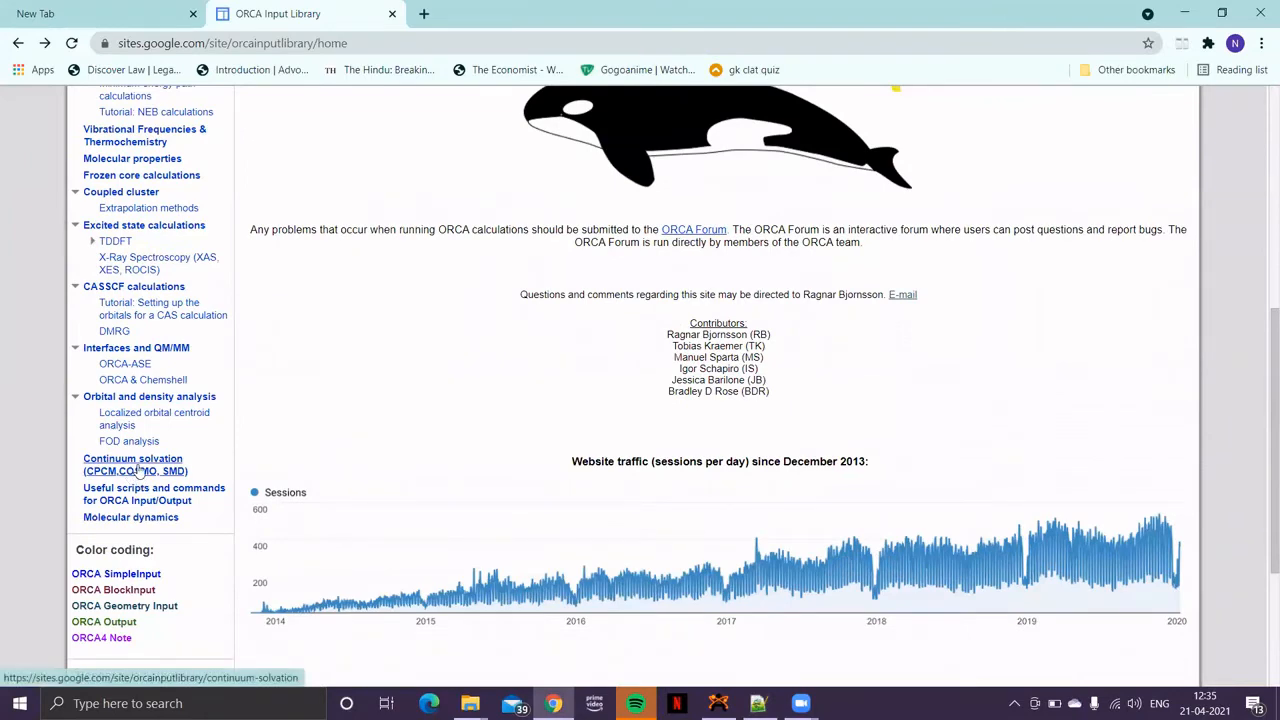
left_click(132, 464)
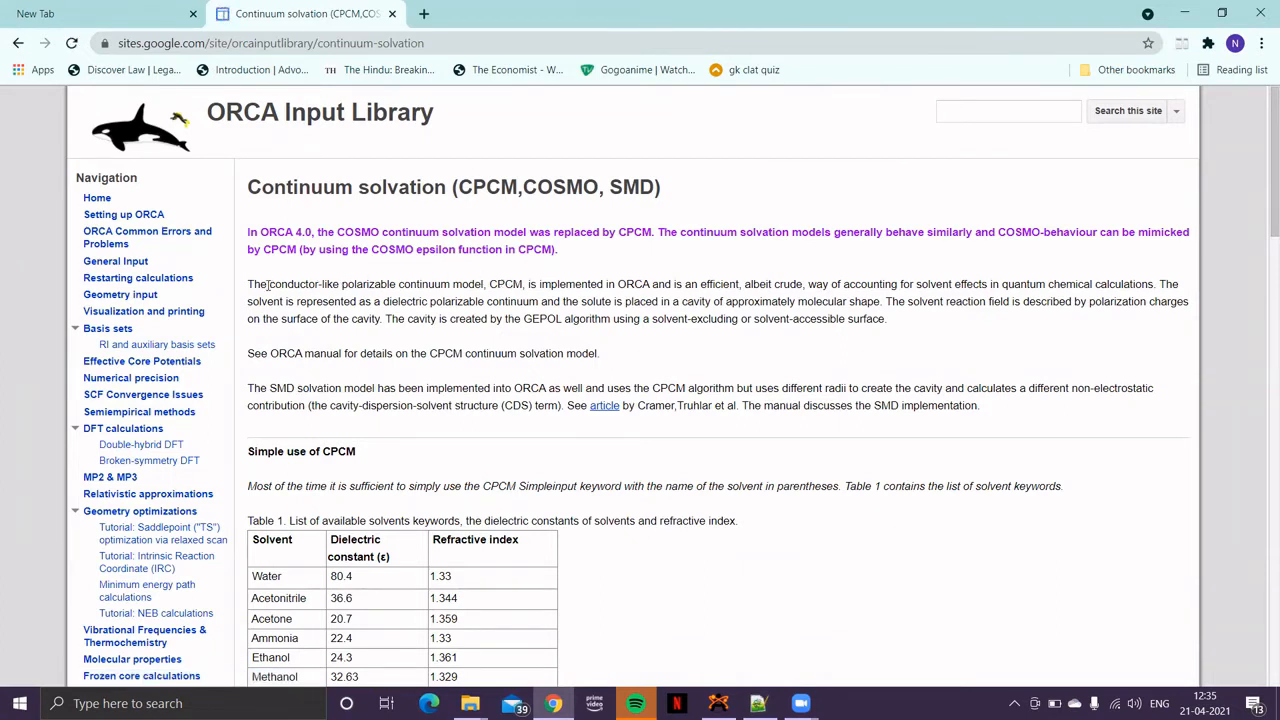
left_click_drag(270, 284, 424, 284)
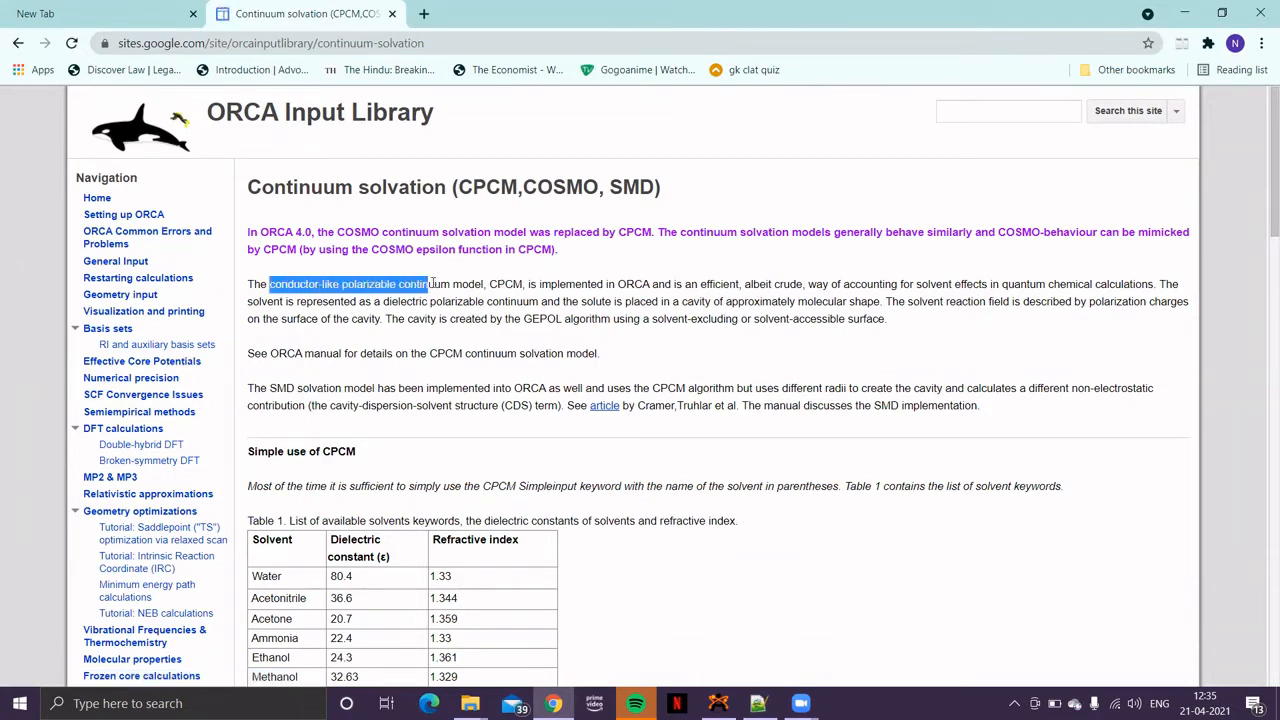
left_click_drag(428, 284, 524, 284)
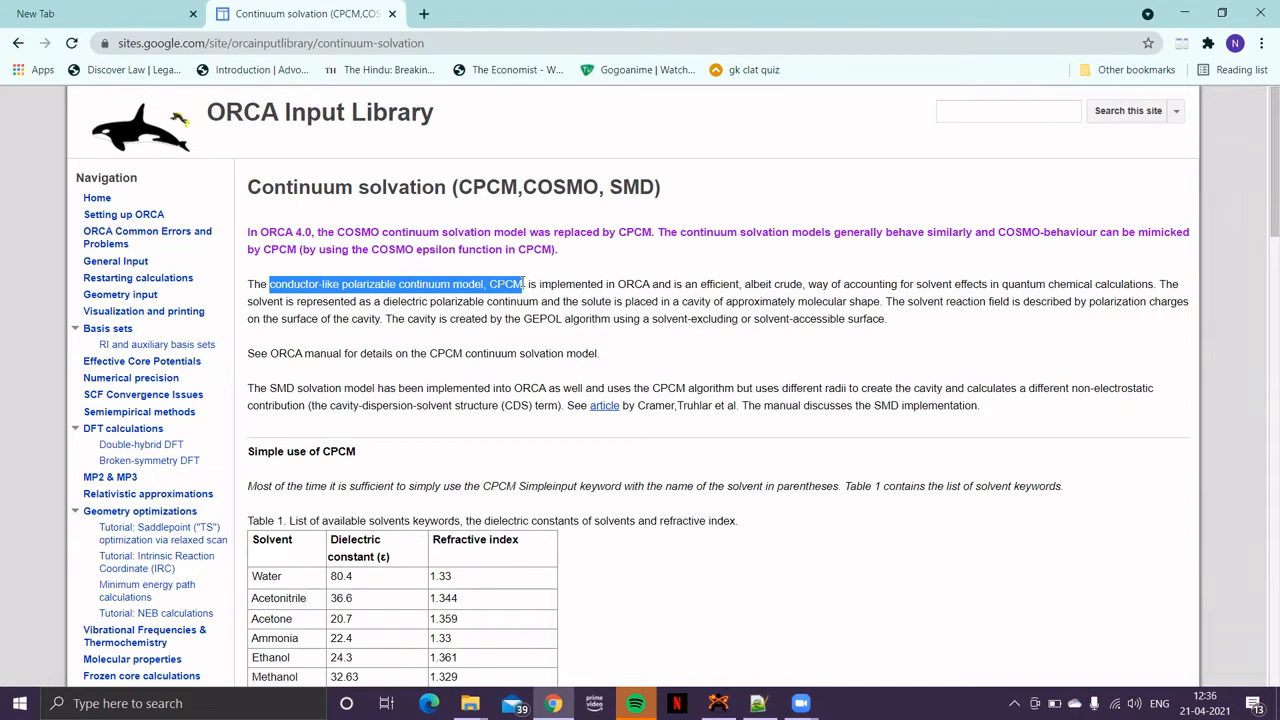
- Read down through the solvent dielectric table and the CPCM keyword and %cpcm block examples
scroll("down", 3)
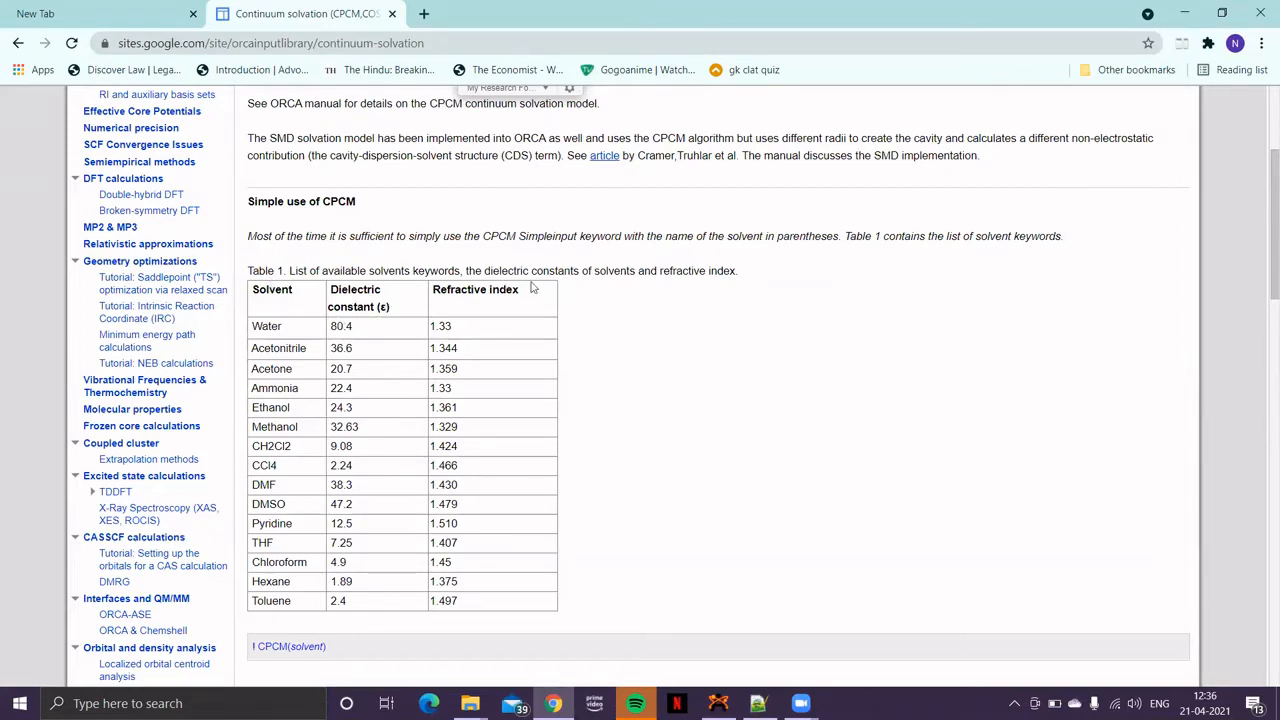
scroll("down", 3)
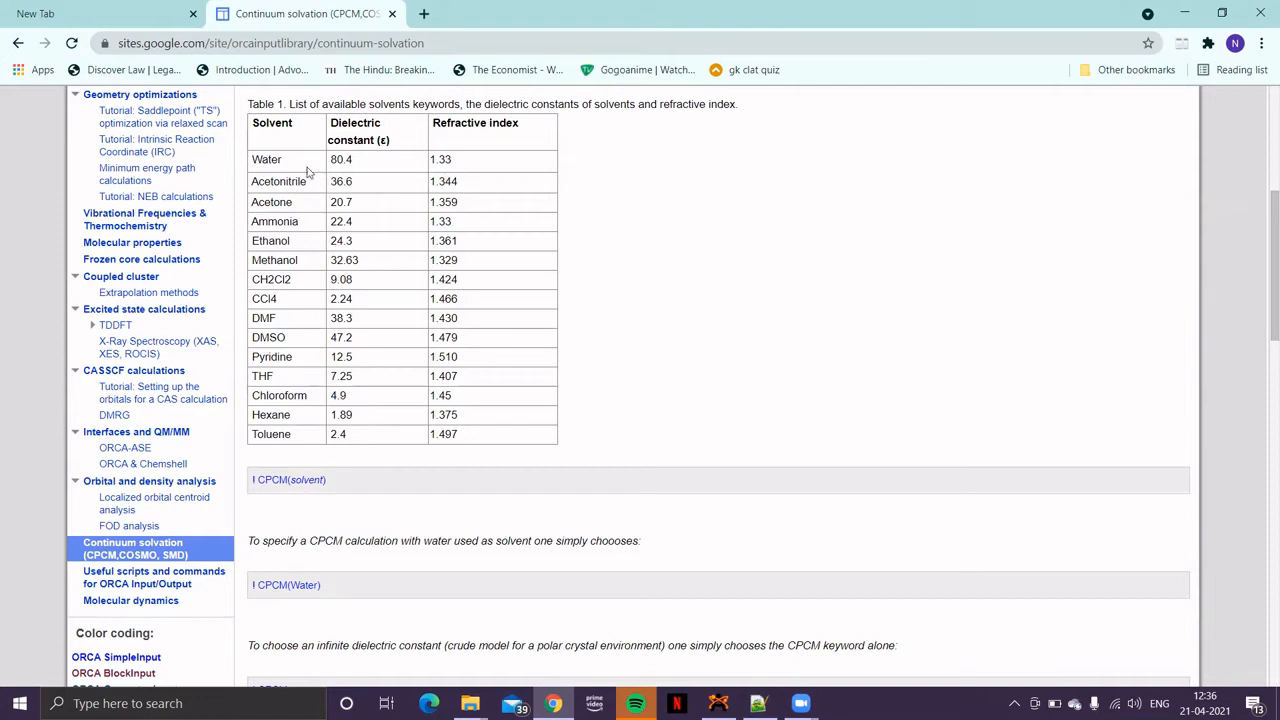
mouse_move(744, 288)
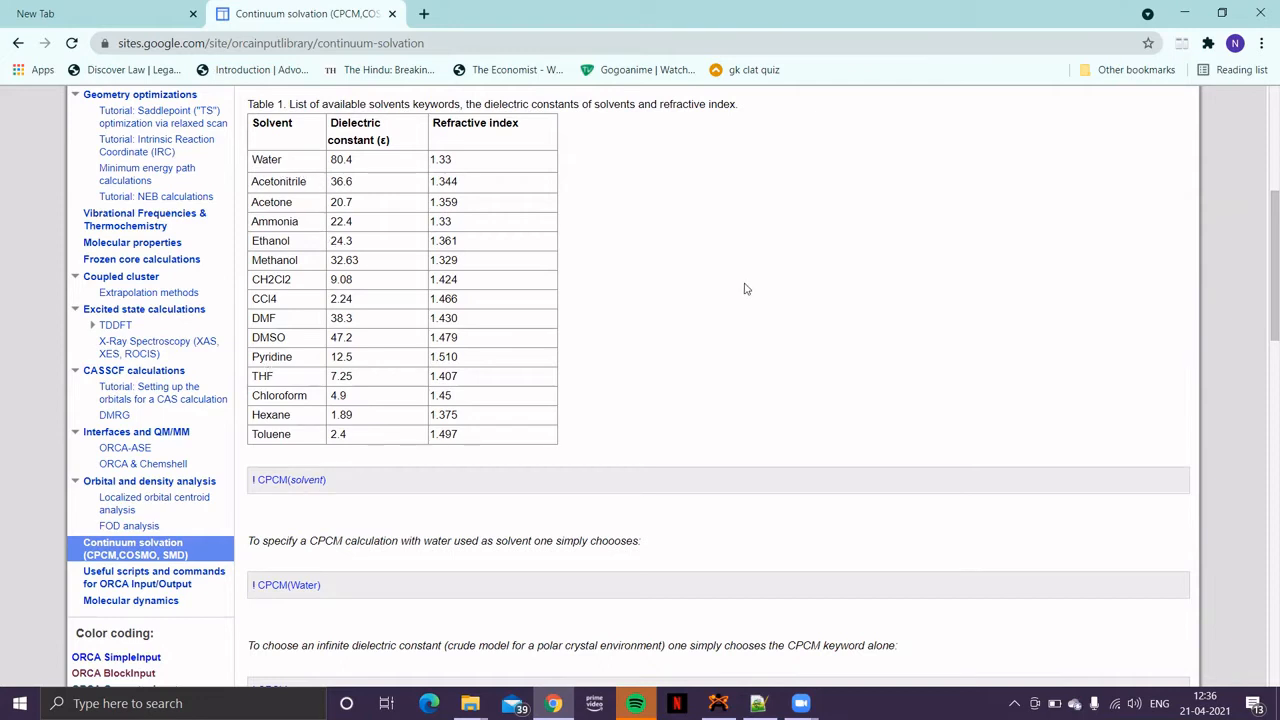
mouse_move(380, 280)
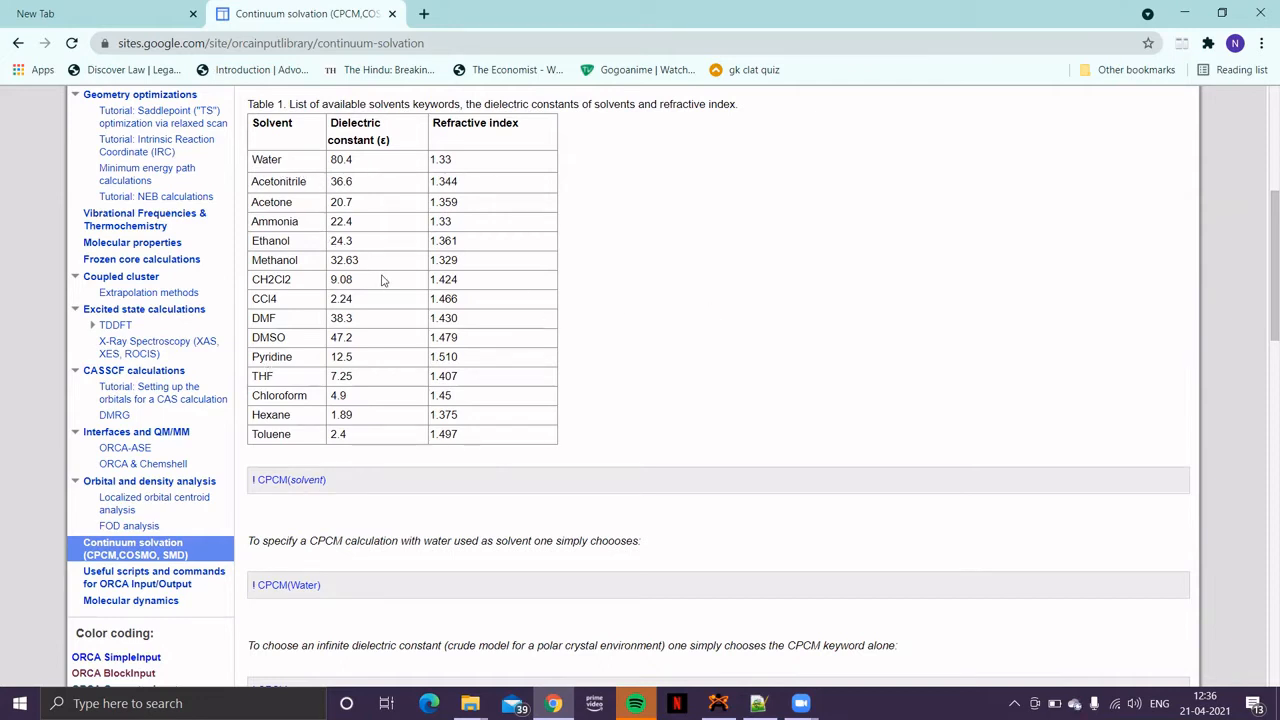
scroll("down", 3)
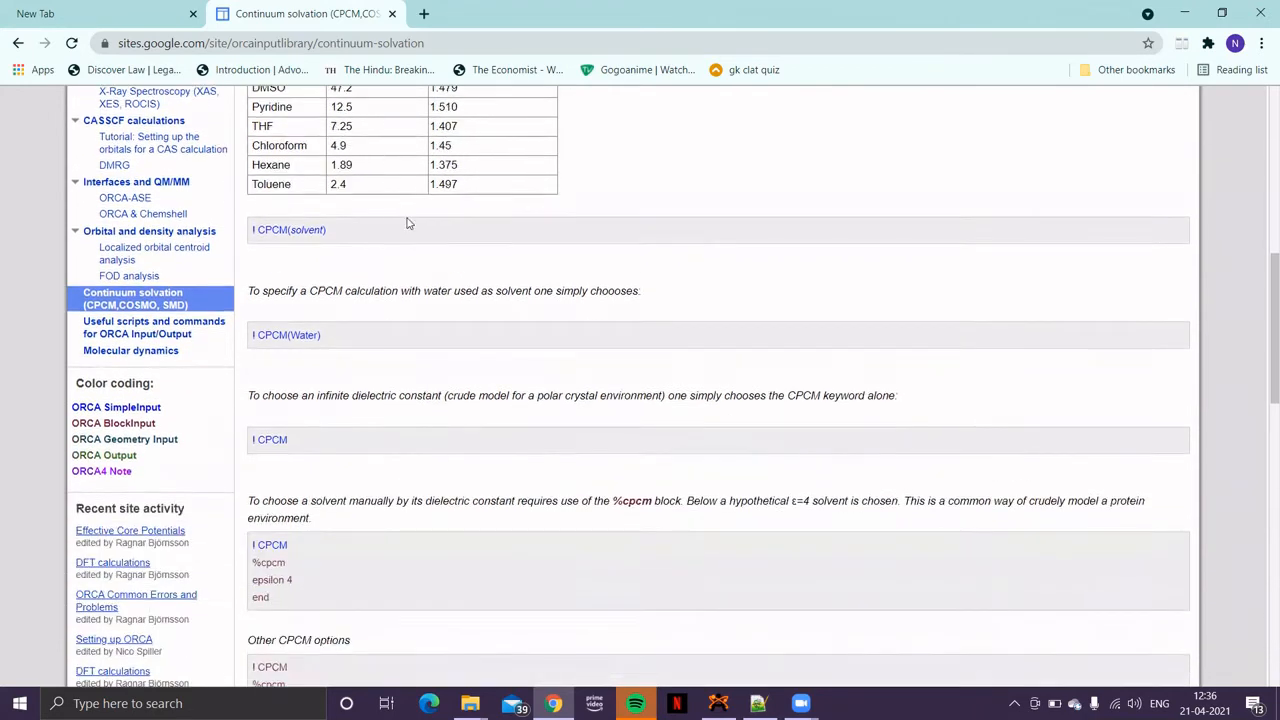
scroll("down", 3)
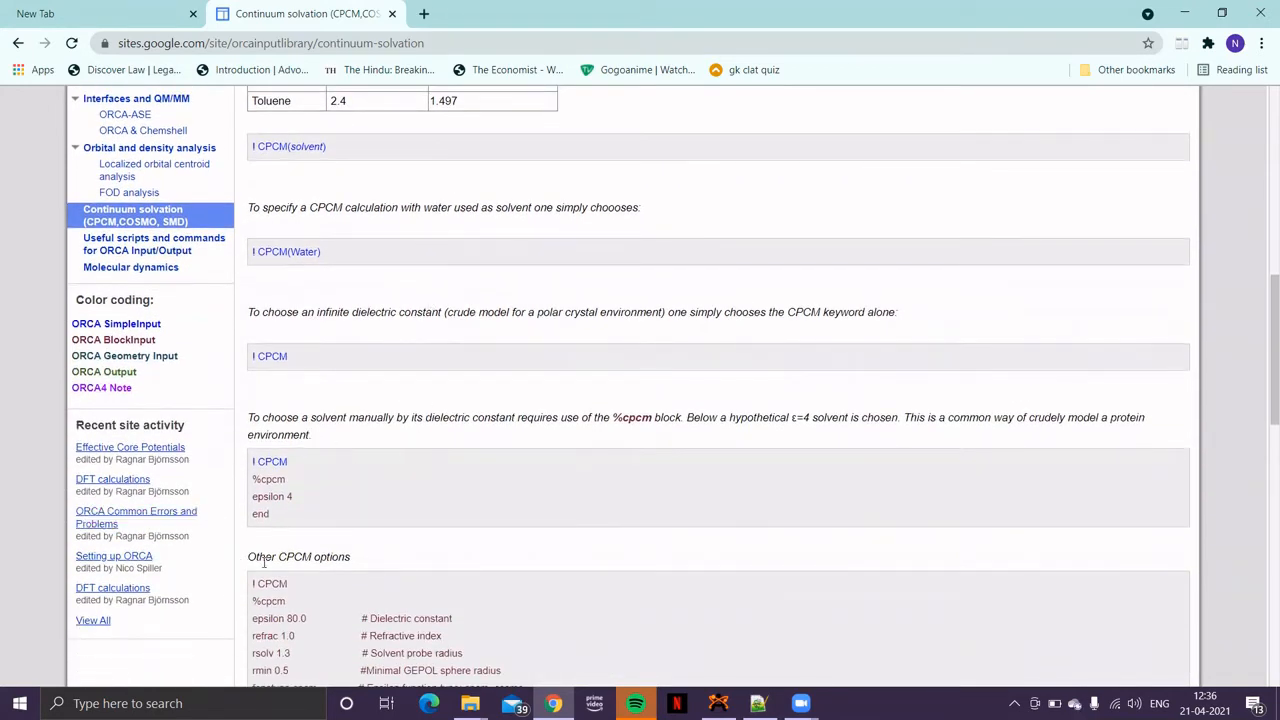
mouse_move(256, 464)
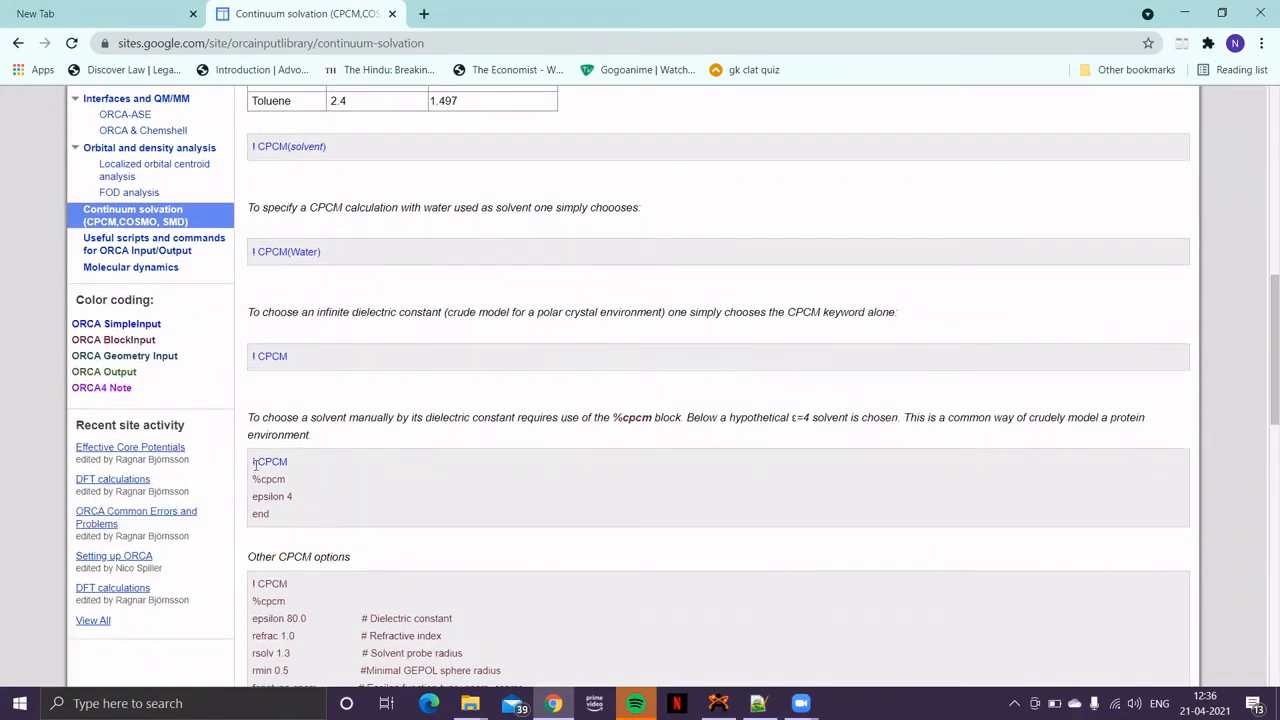
mouse_move(236, 502)
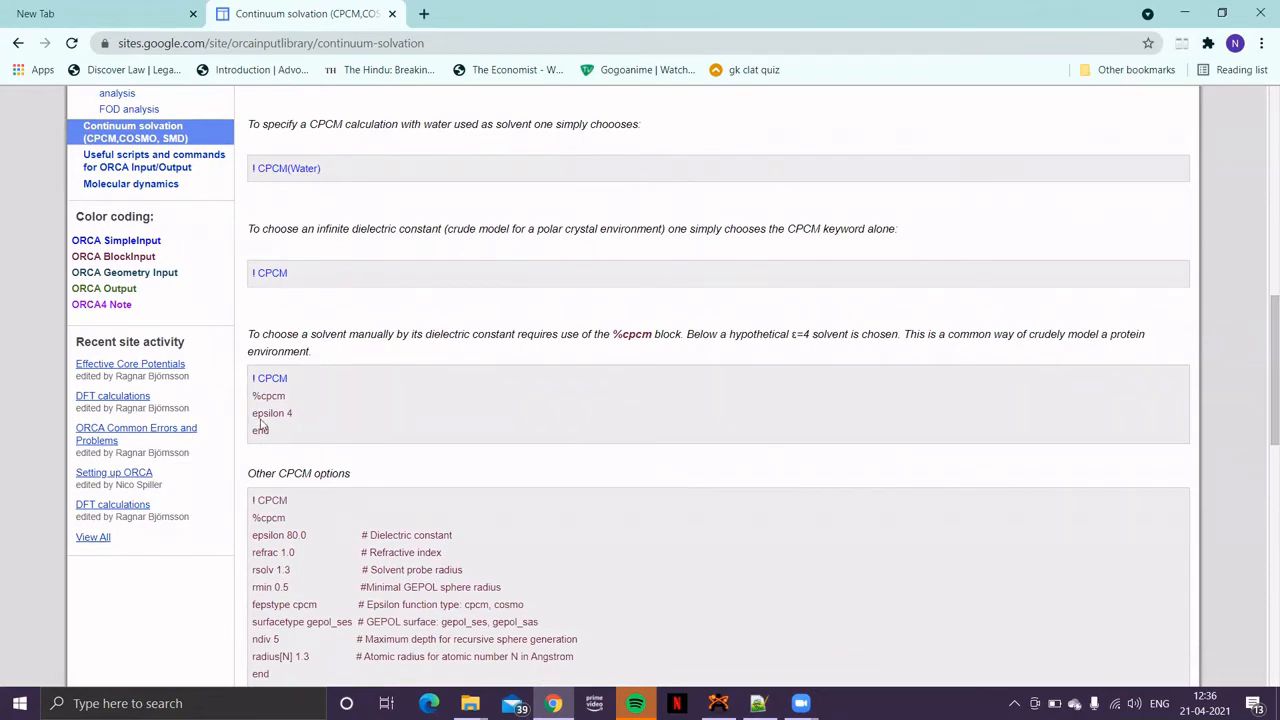
scroll("down", 3)
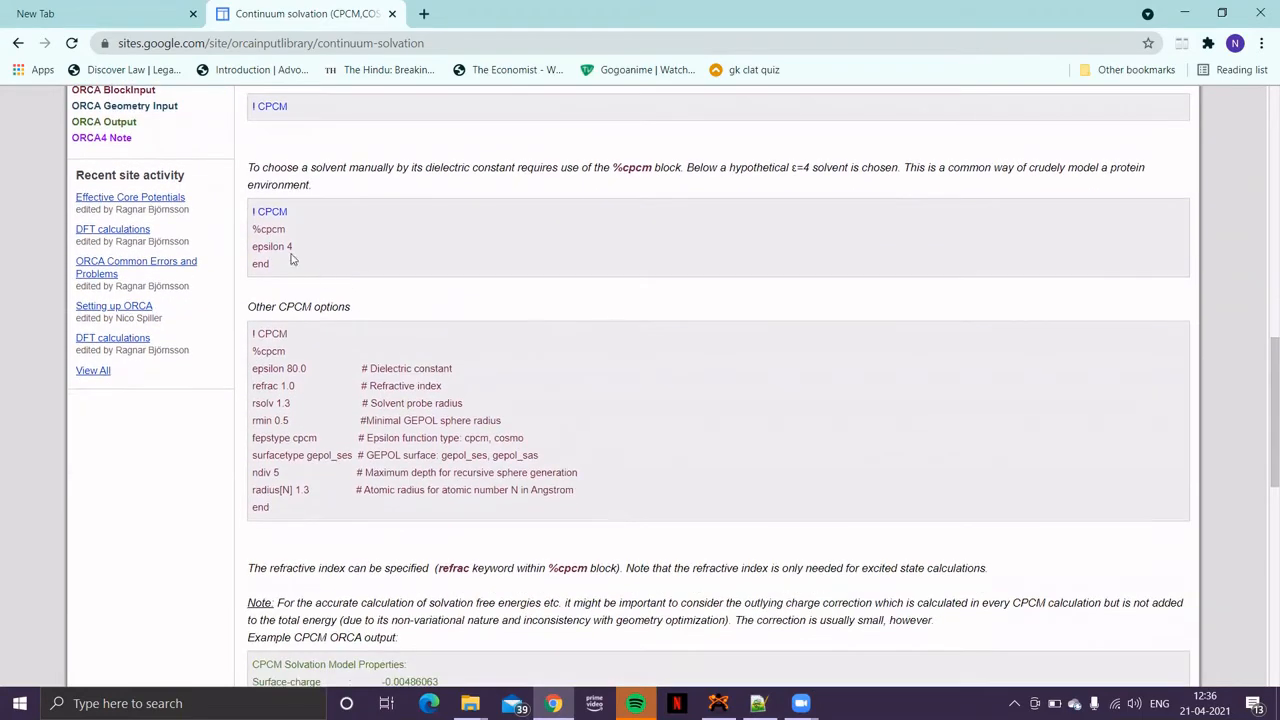
mouse_move(596, 396)
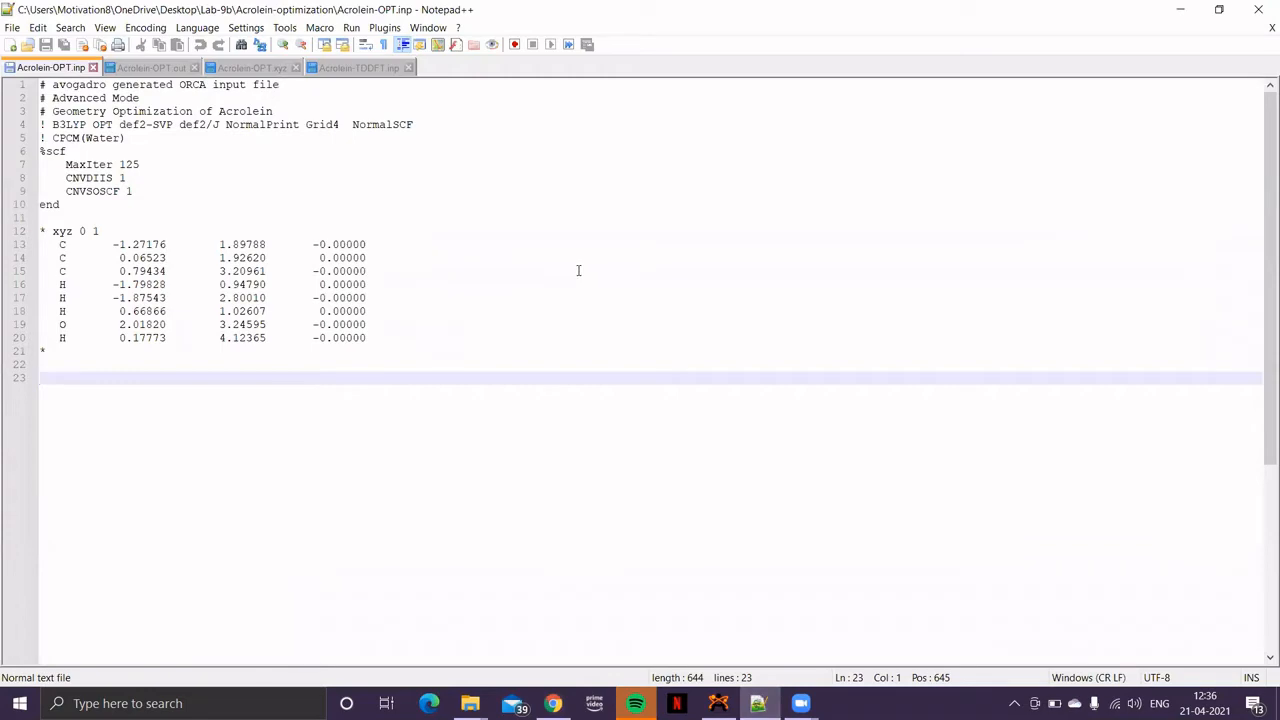
left_click(150, 68)
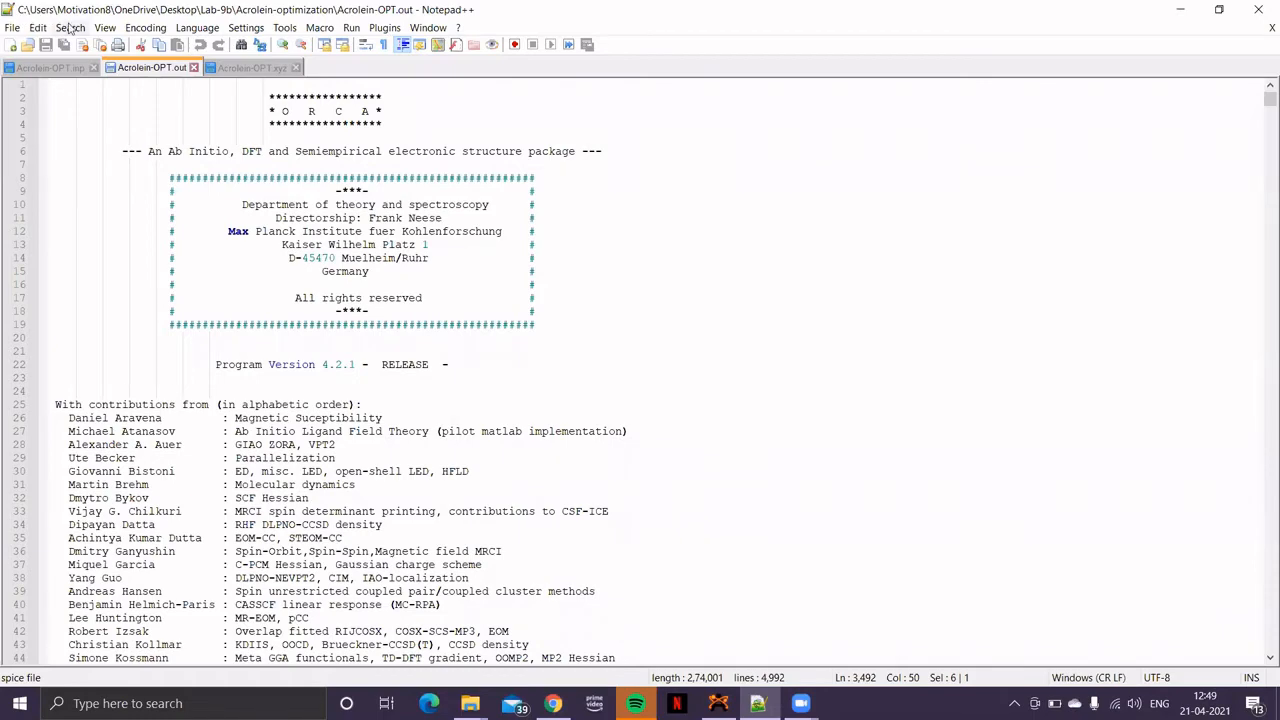
left_click(70, 28)
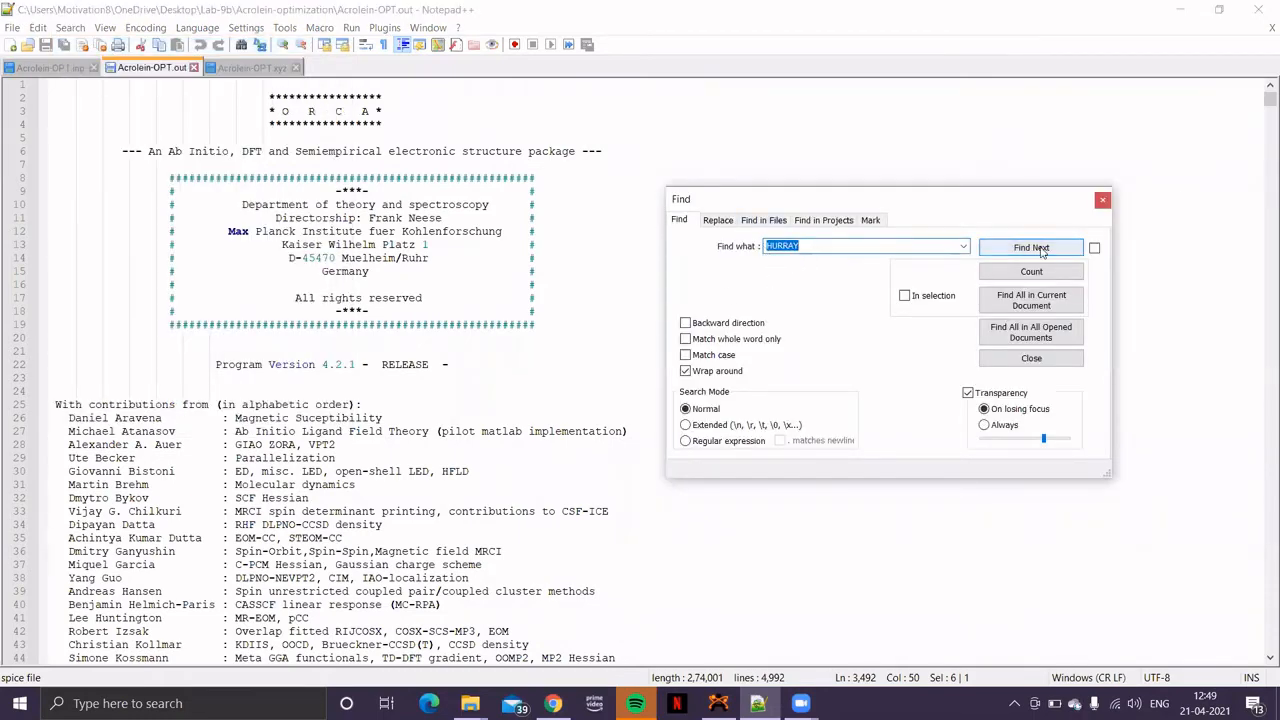
left_click(1032, 248)
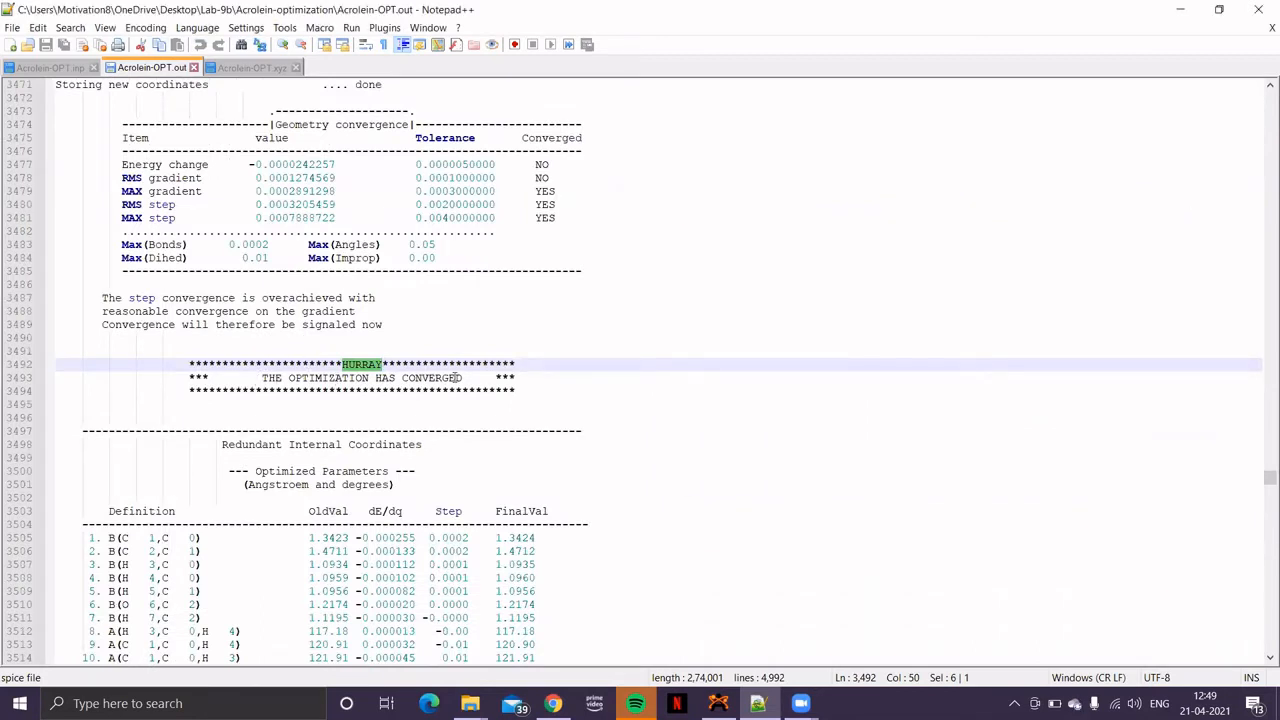
scroll("down", 3)
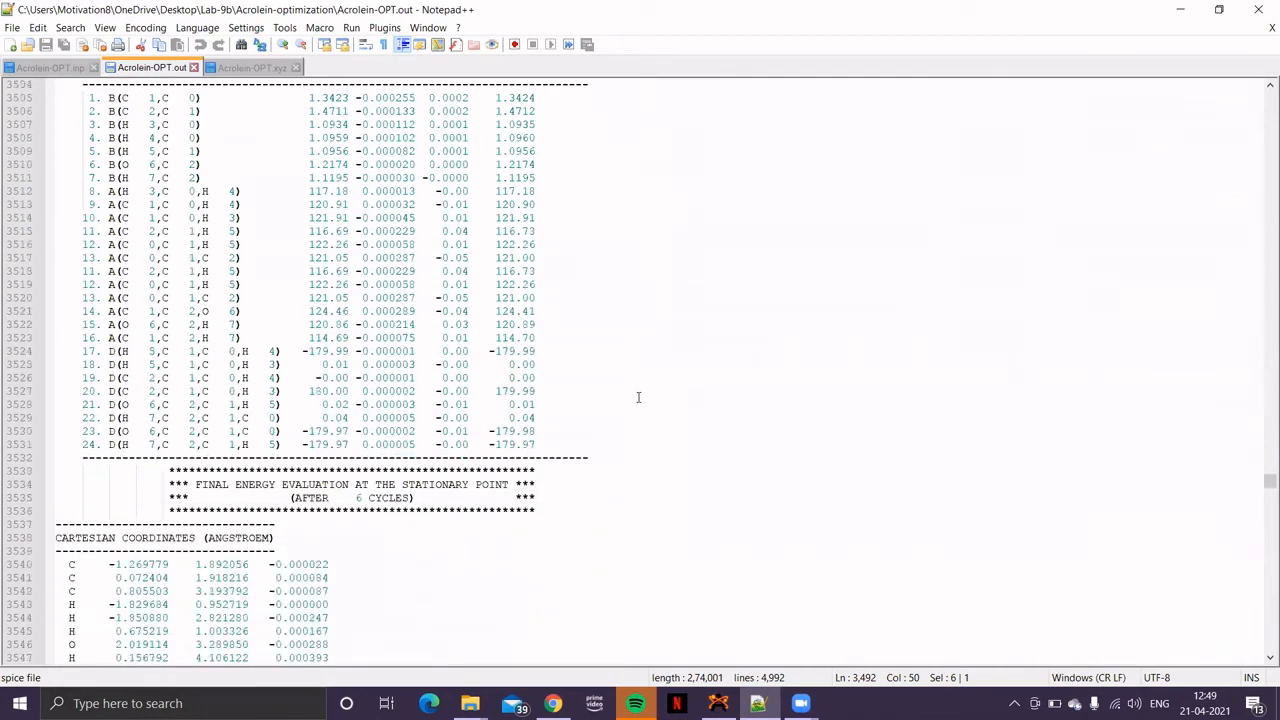
scroll("down", 3)
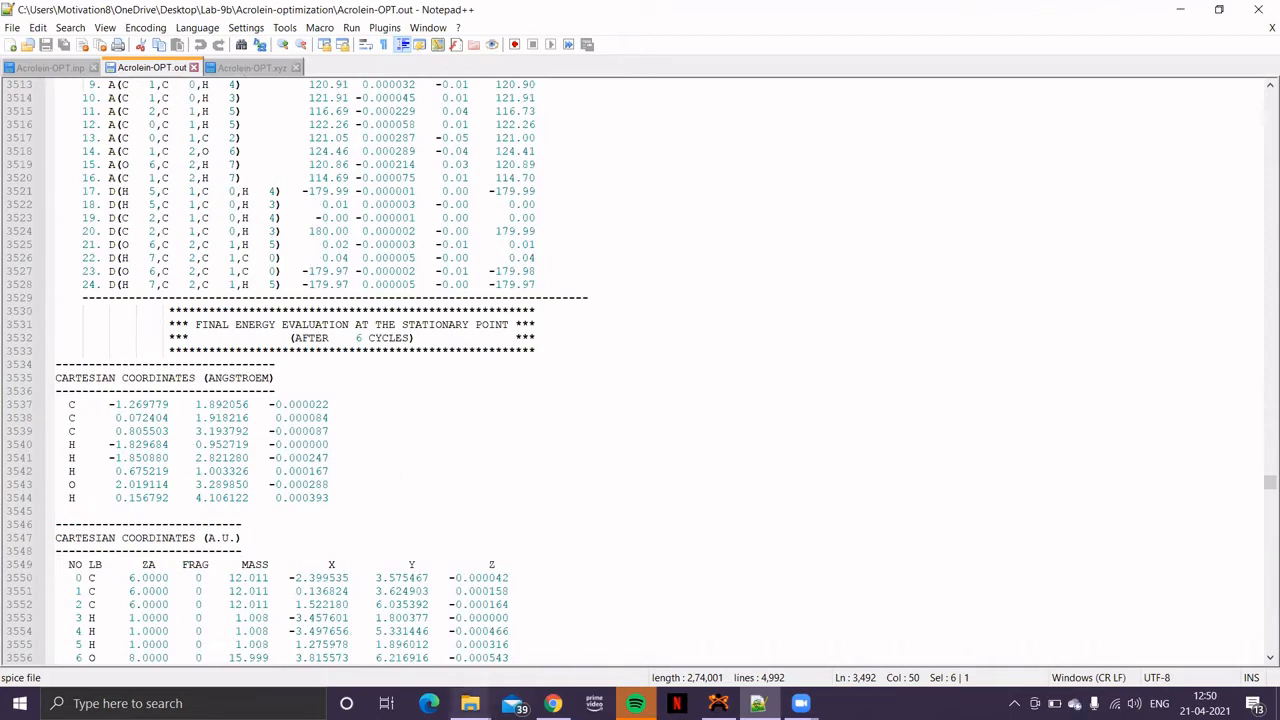
- Open Acrolein-OPT.xyz from the Acrolein-optimization folder
left_click(468, 704)
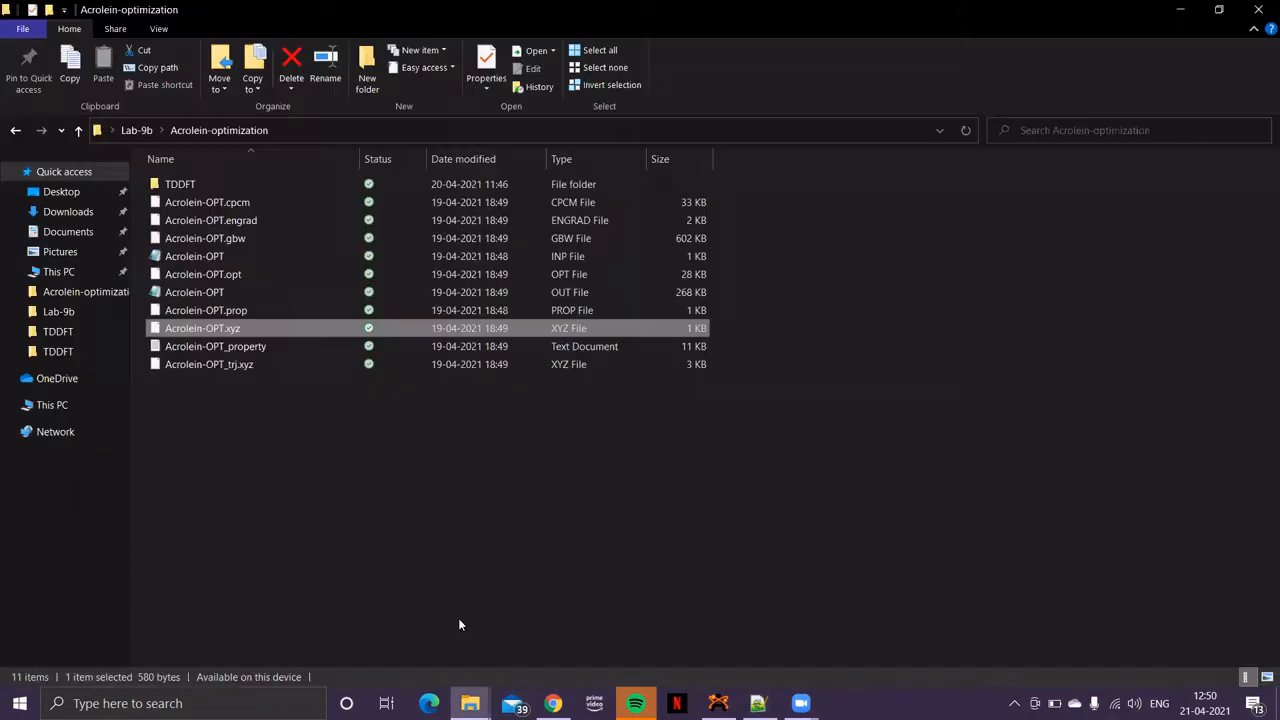
mouse_move(520, 448)
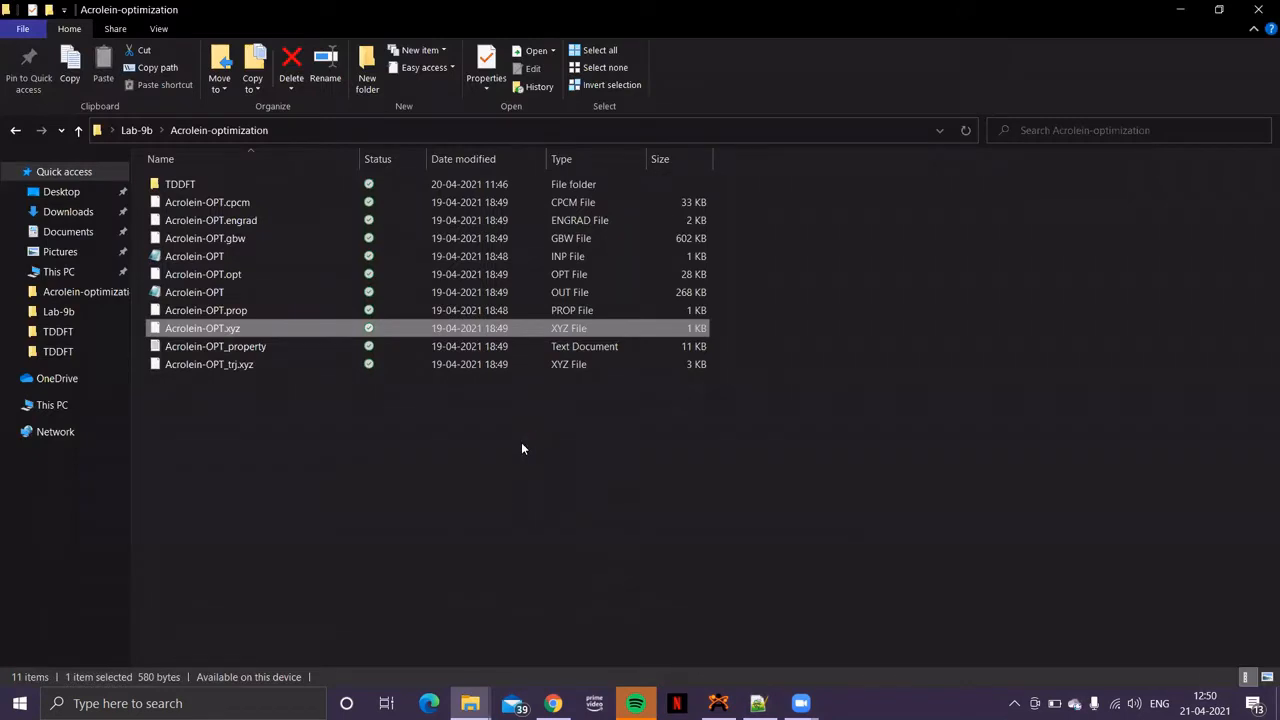
mouse_move(468, 430)
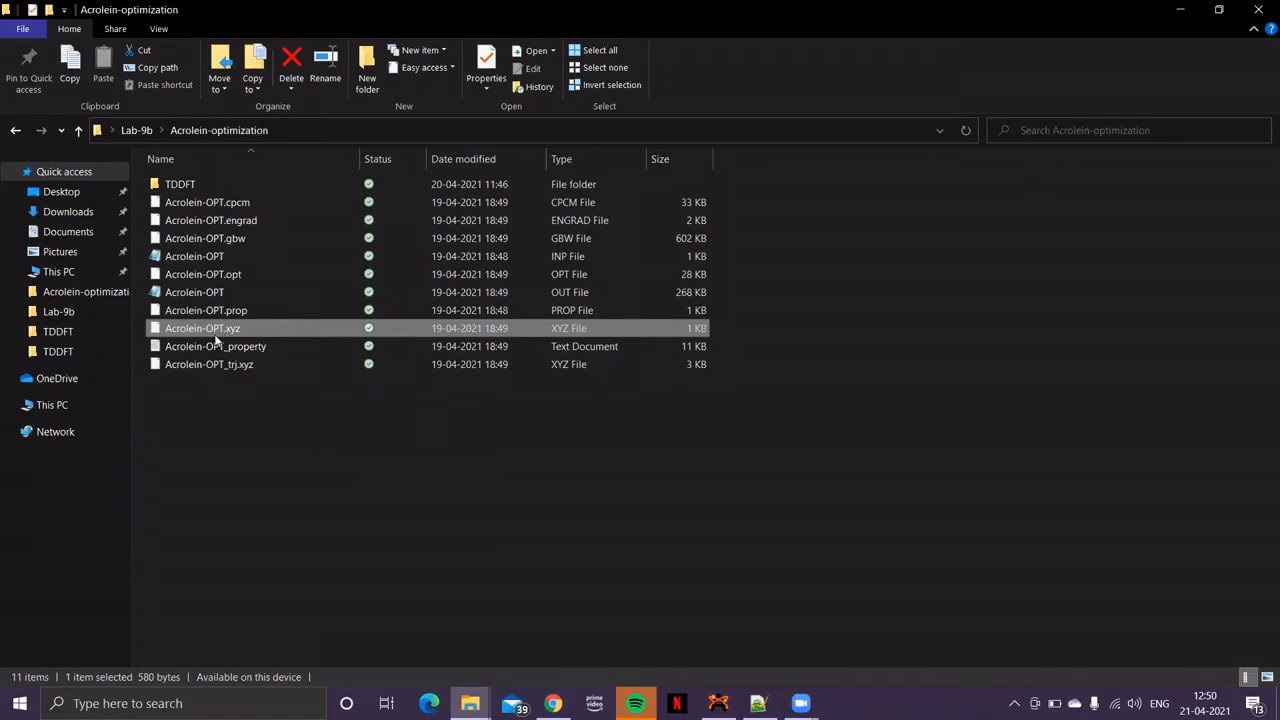
mouse_move(202, 328)
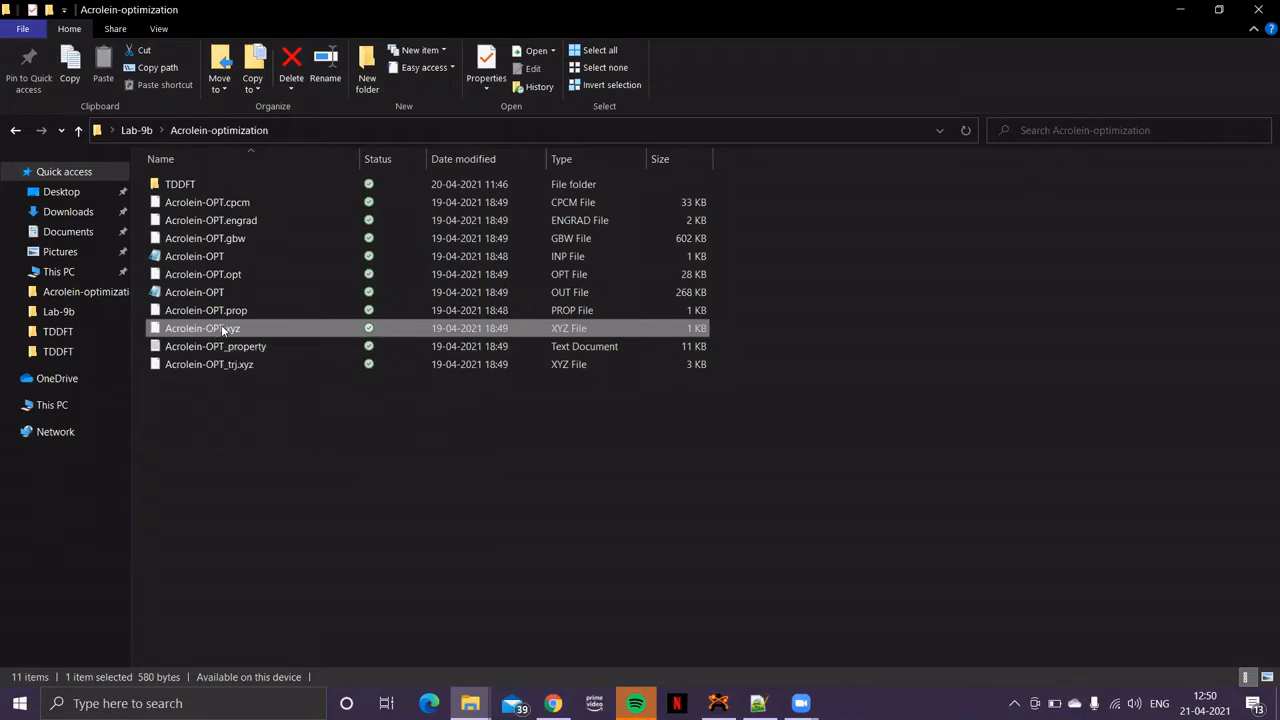
double_click(200, 328)
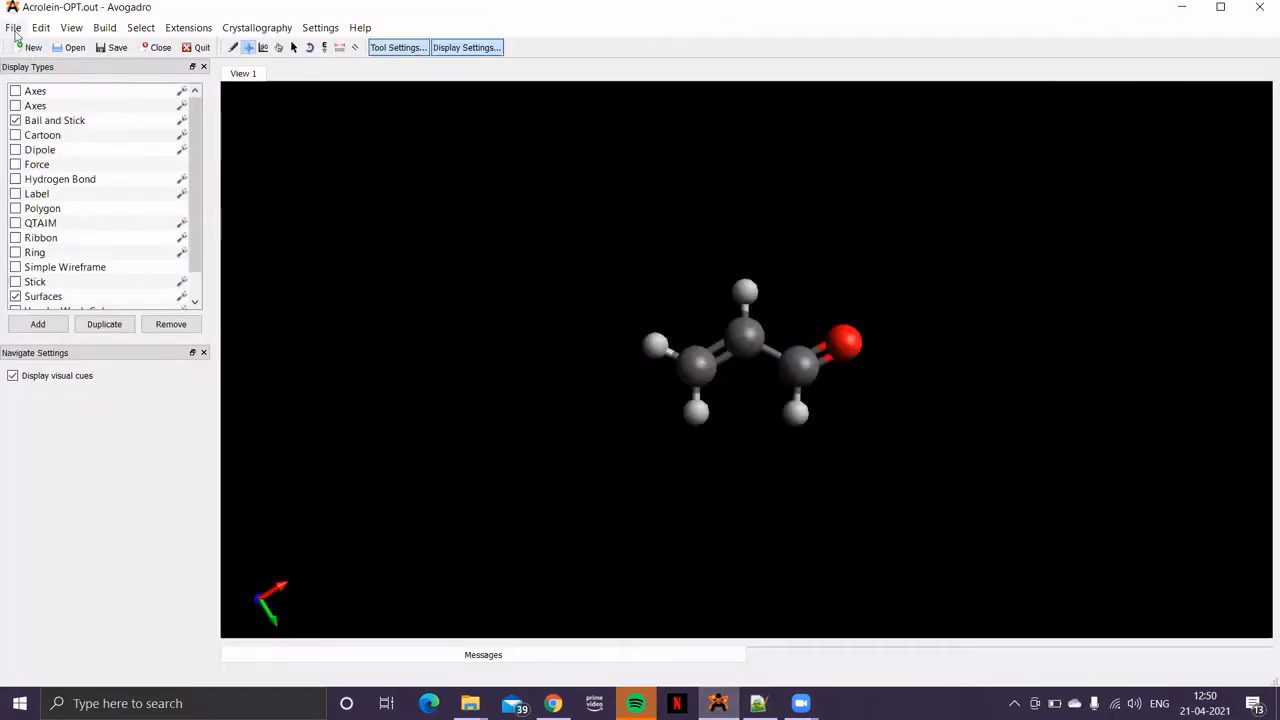
- Load the Acrolein-OPT ORCA output file from the Acrolein-optimization folder into the viewer
left_click(14, 28)
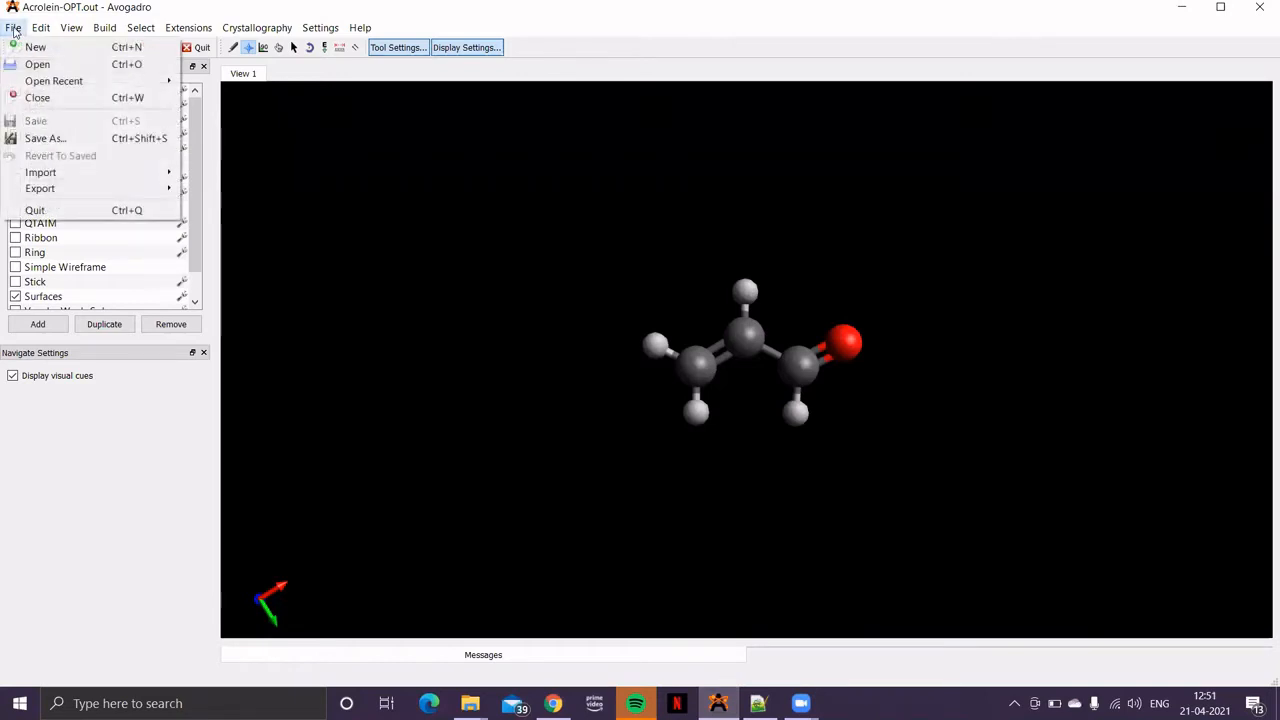
left_click(14, 28)
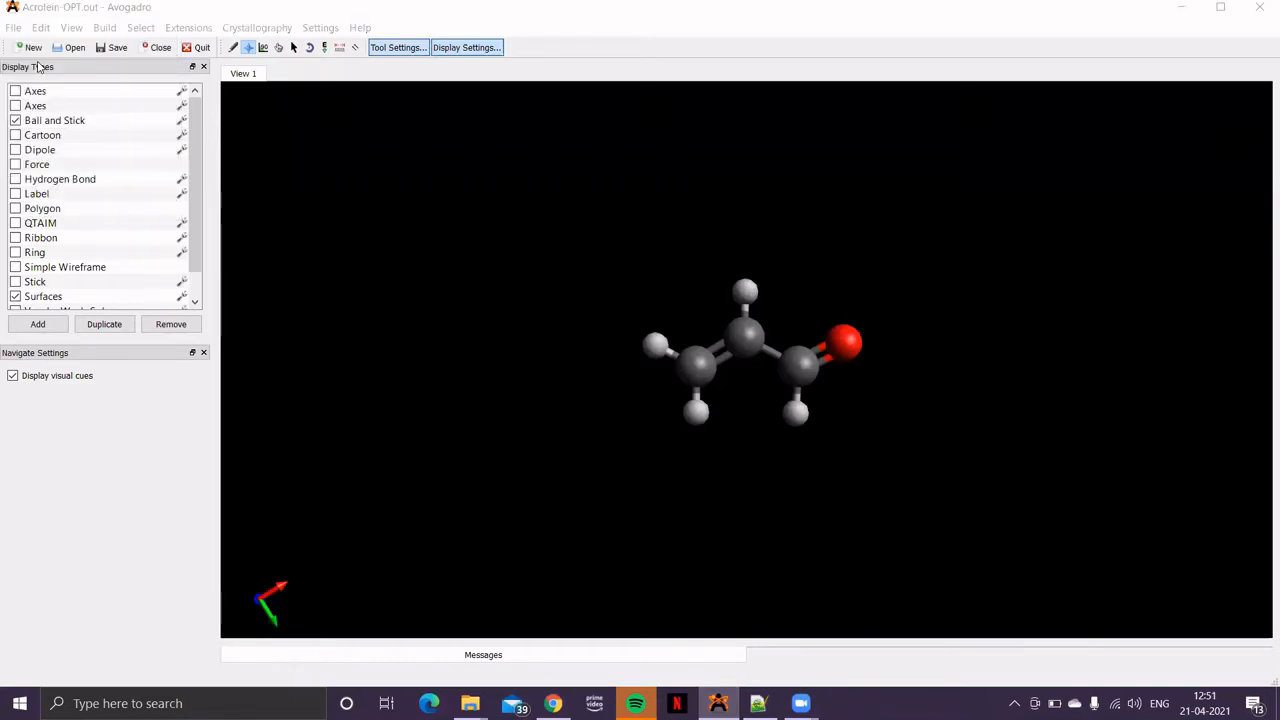
left_click(76, 48)
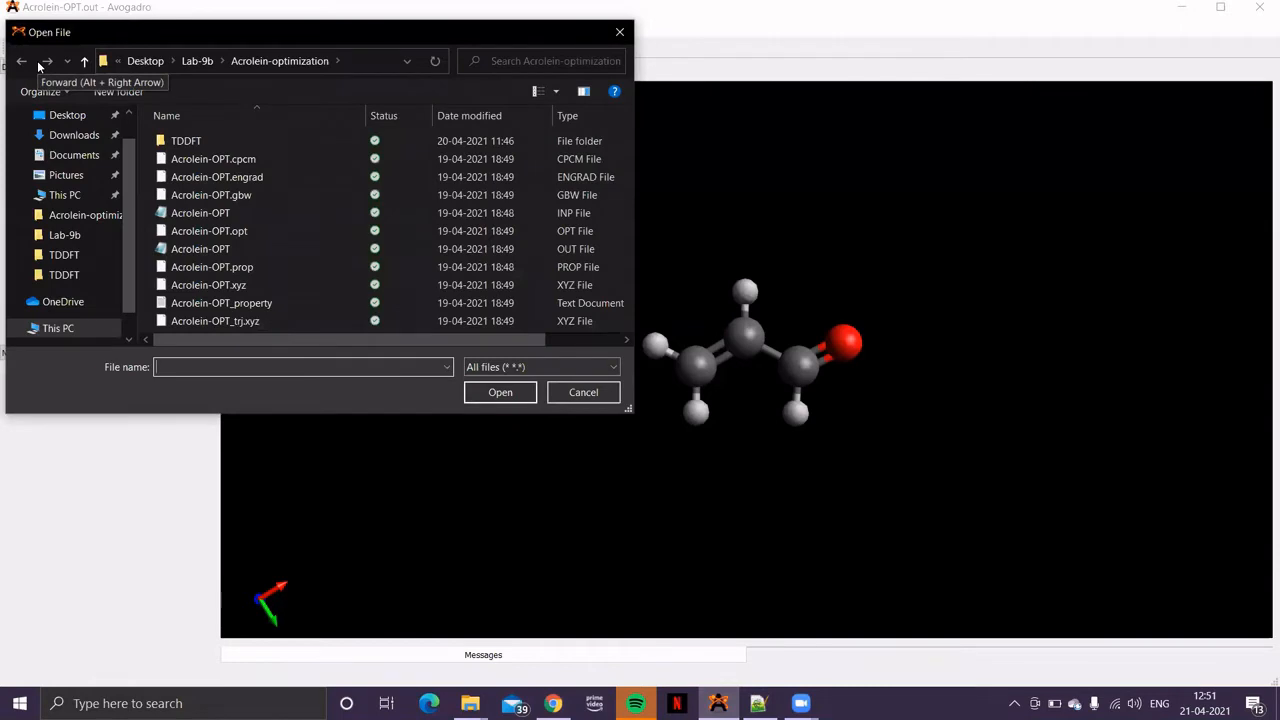
mouse_move(180, 96)
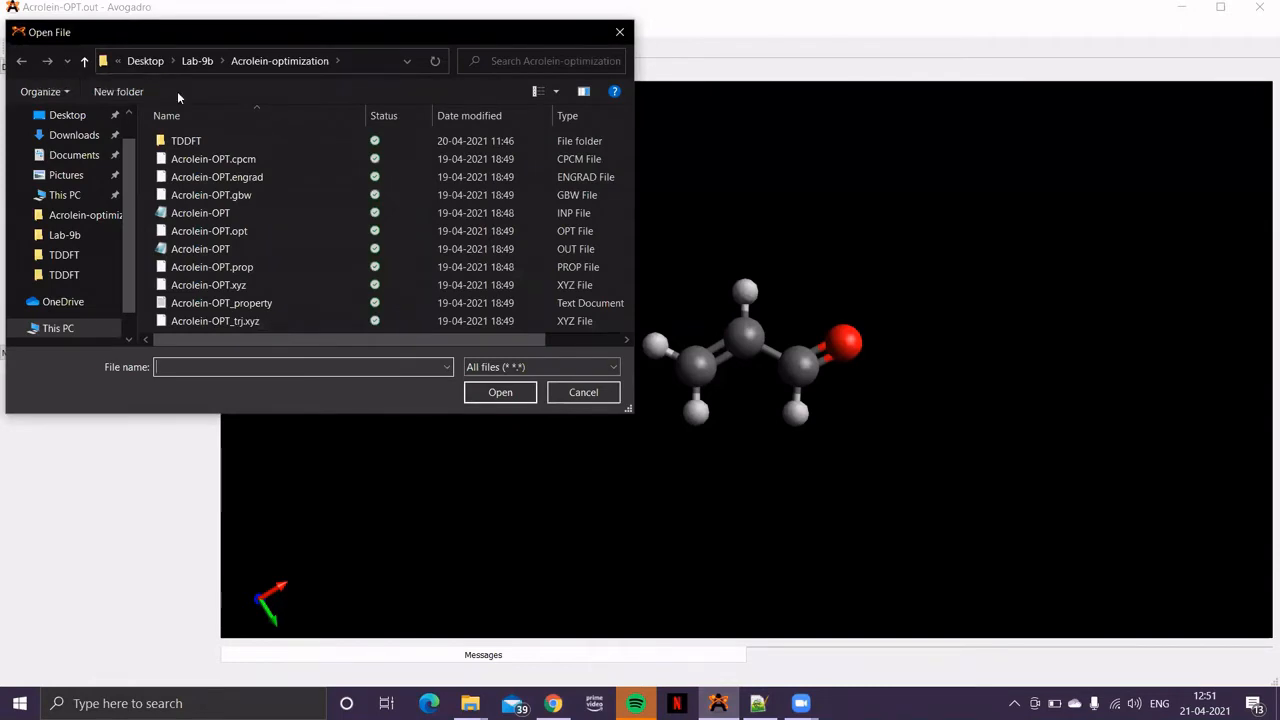
left_click(200, 248)
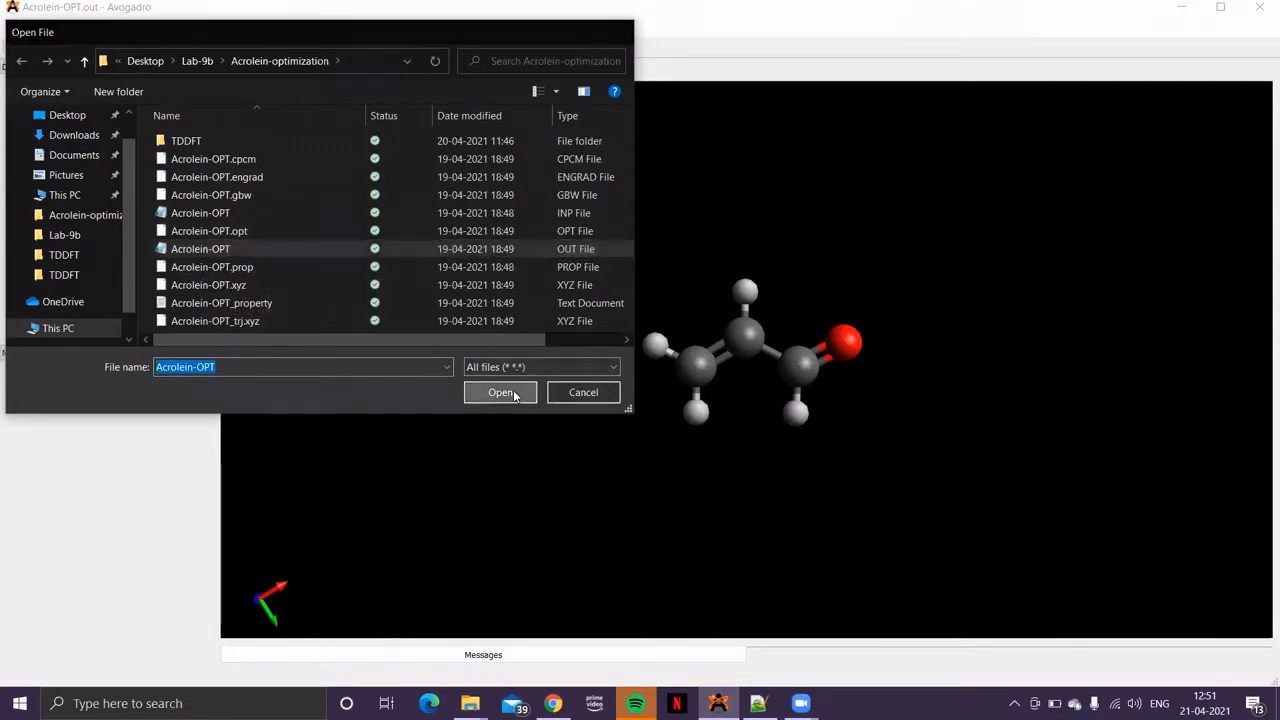
left_click(500, 392)
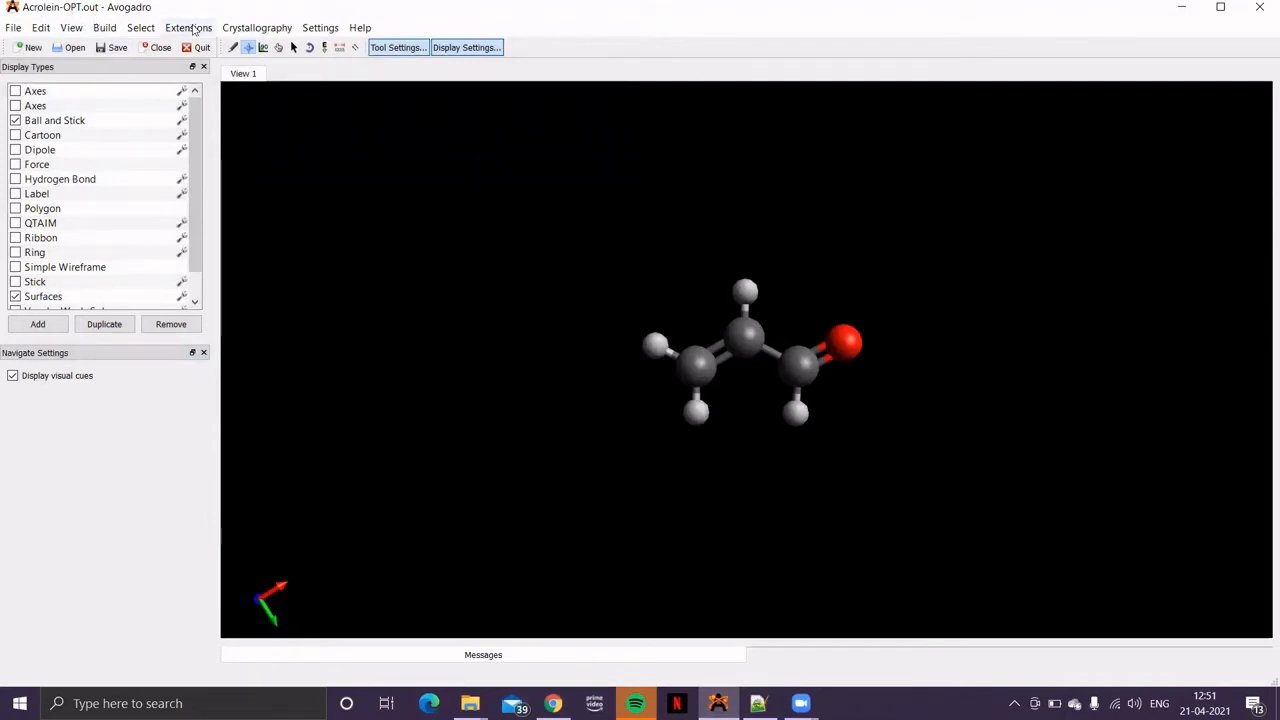
- Launch Generate Orca Input from the Extensions > Orca menu
left_click(188, 28)
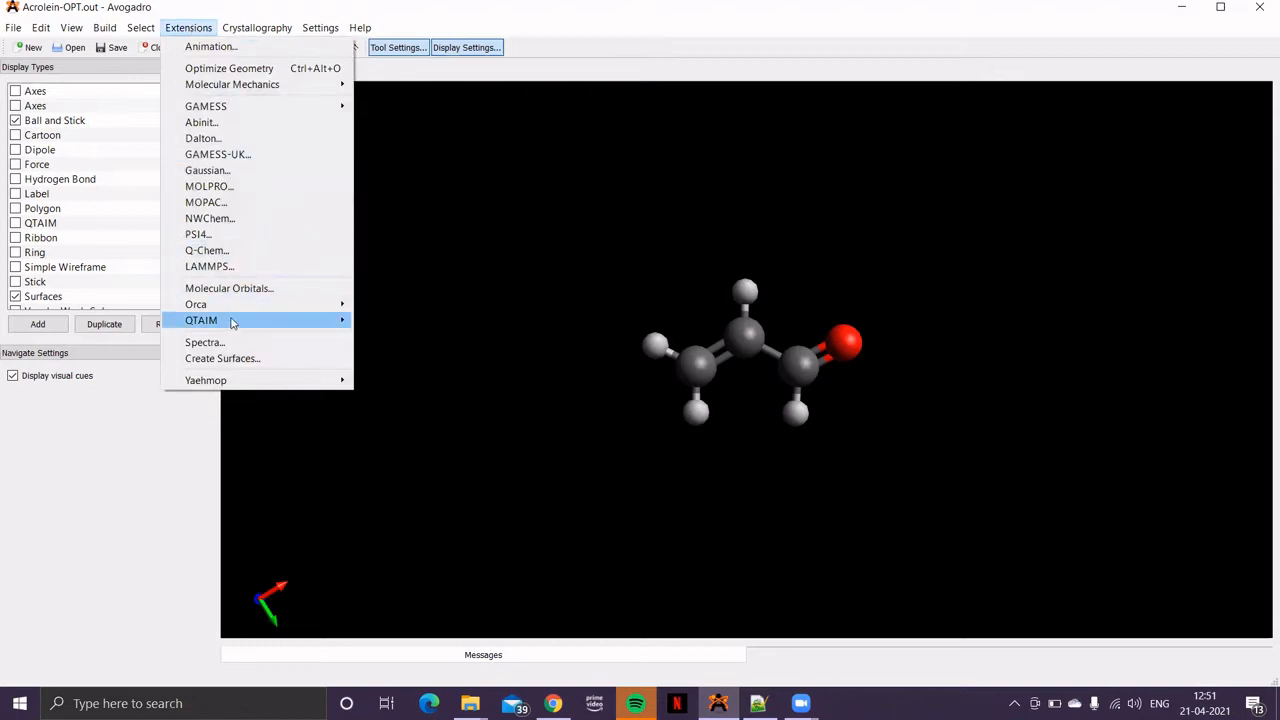
mouse_move(196, 304)
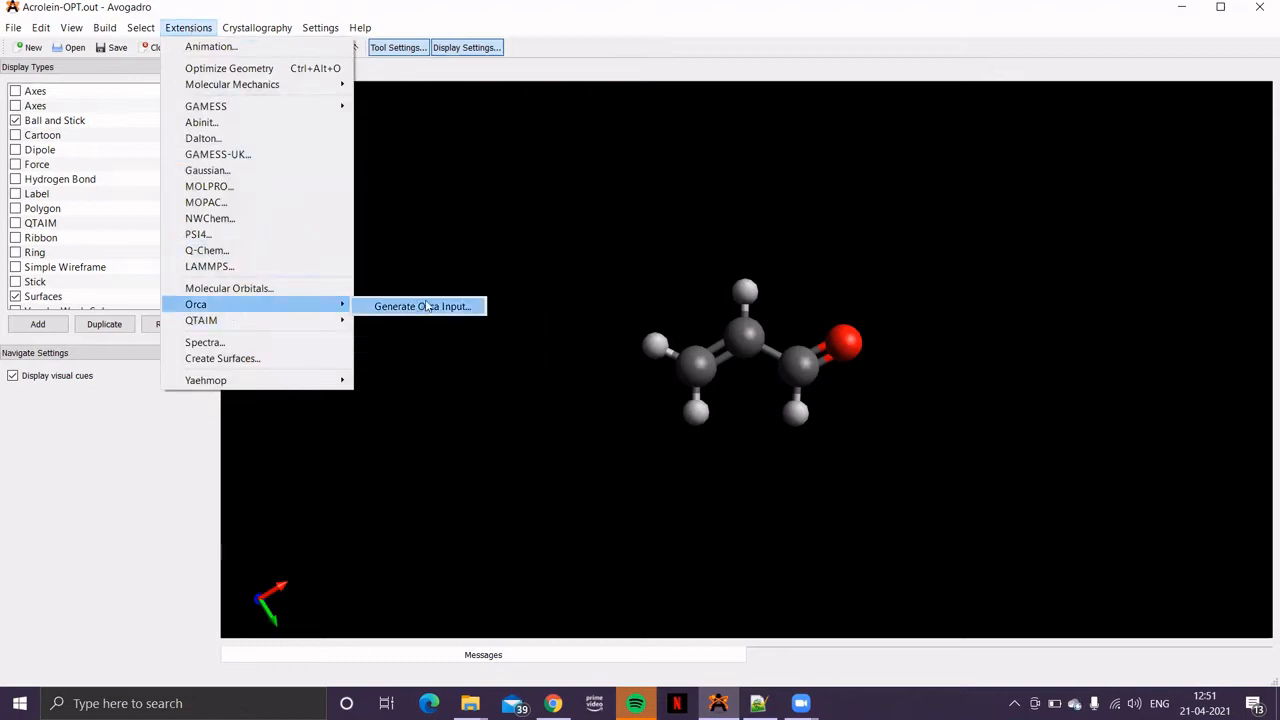
left_click(420, 306)
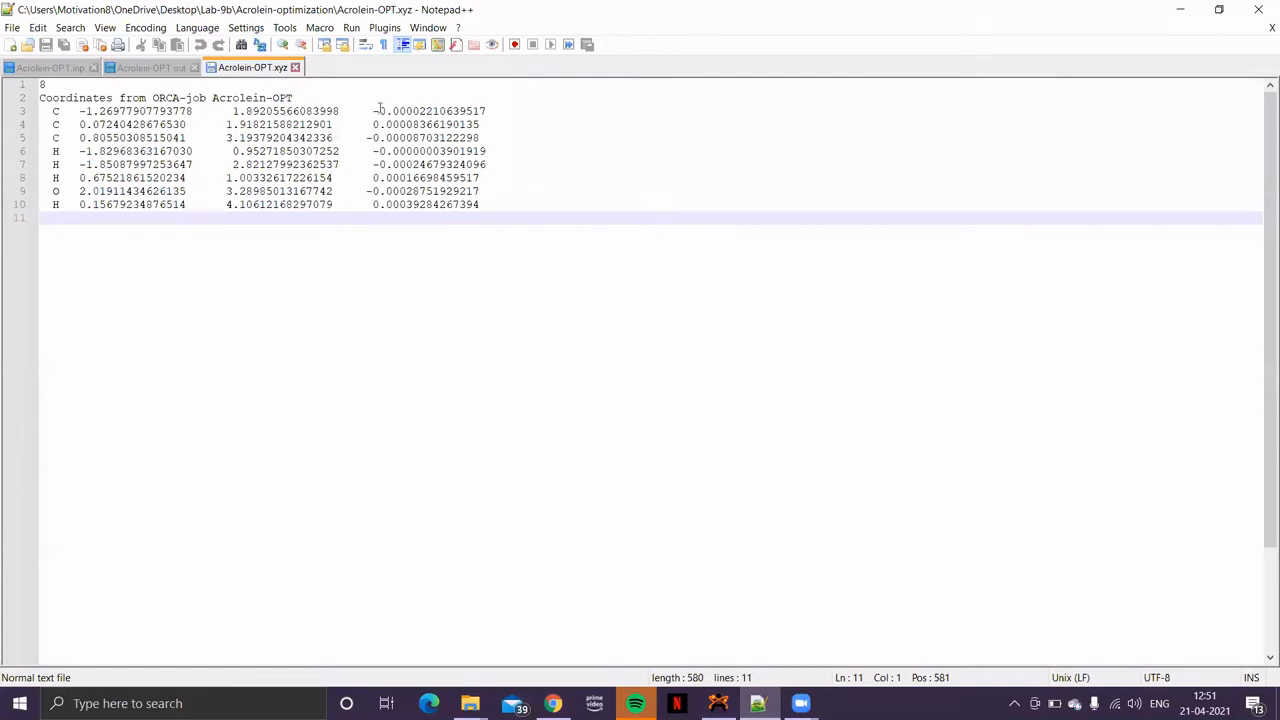
mouse_move(736, 692)
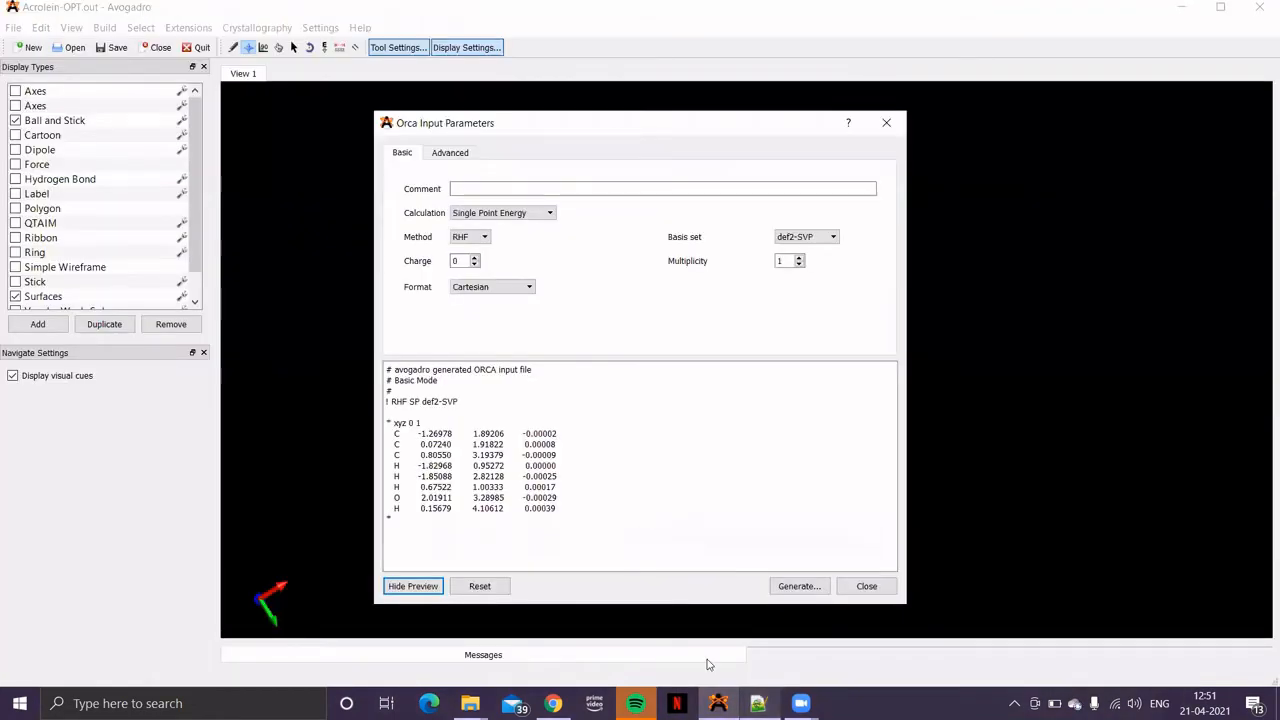
mouse_move(498, 232)
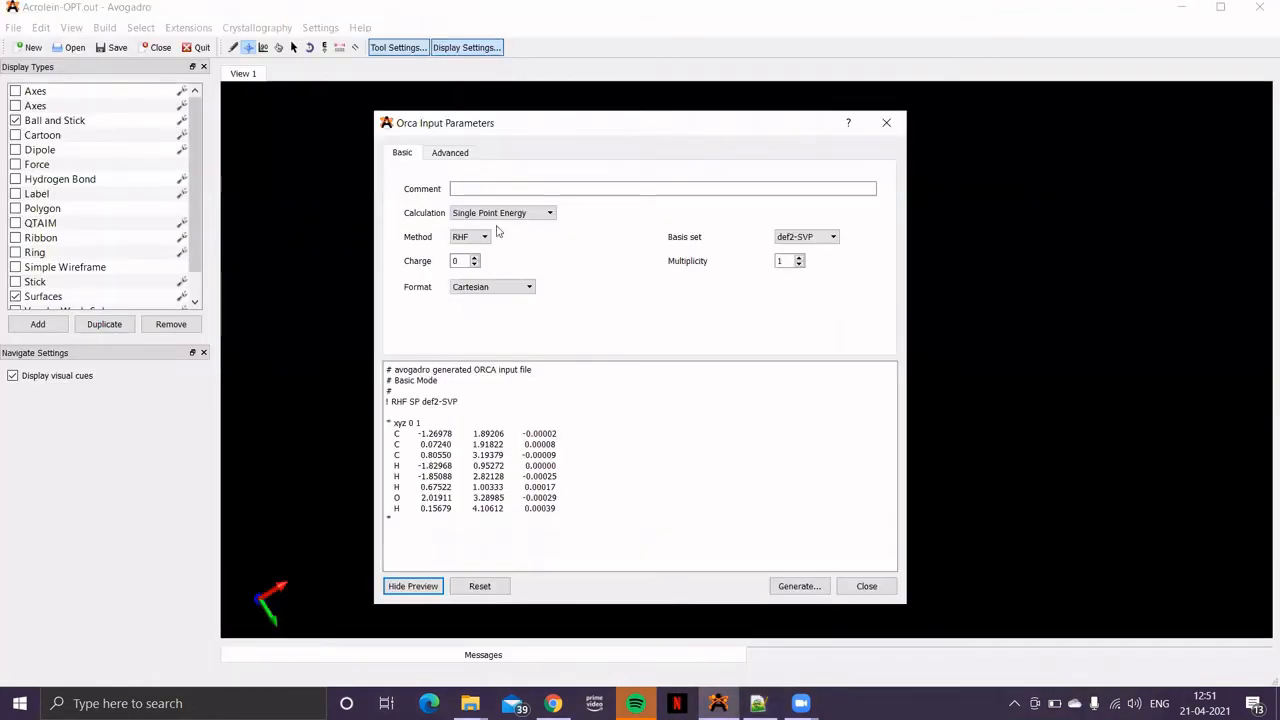
- In the Advanced settings, choose a DFT calculation with the B3LYP functional and confirm the def2-SVP basis set
left_click(448, 152)
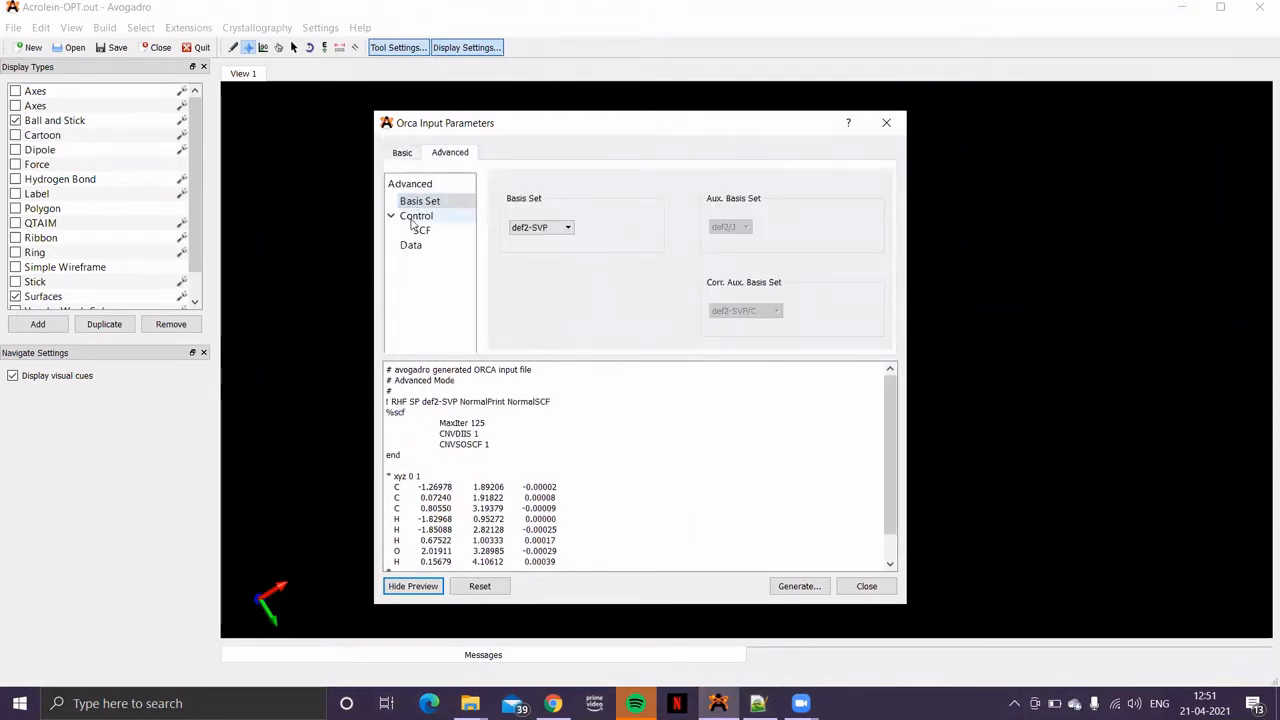
left_click(416, 216)
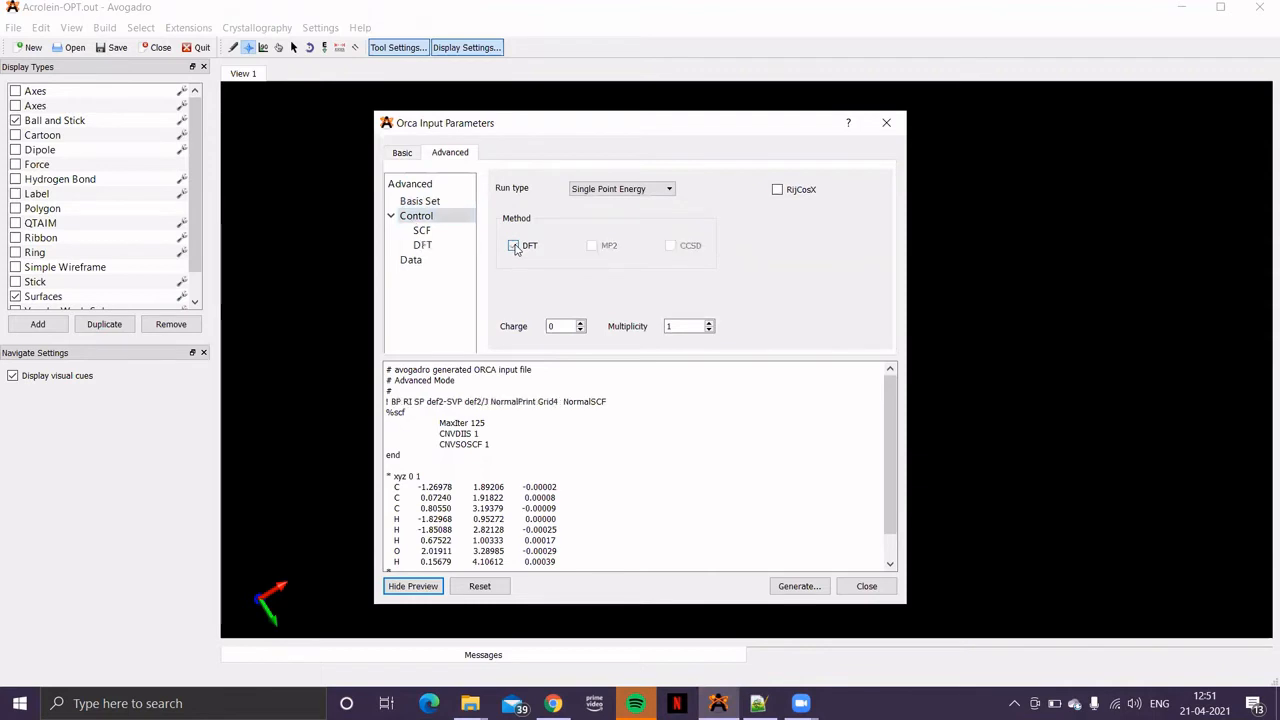
left_click(512, 244)
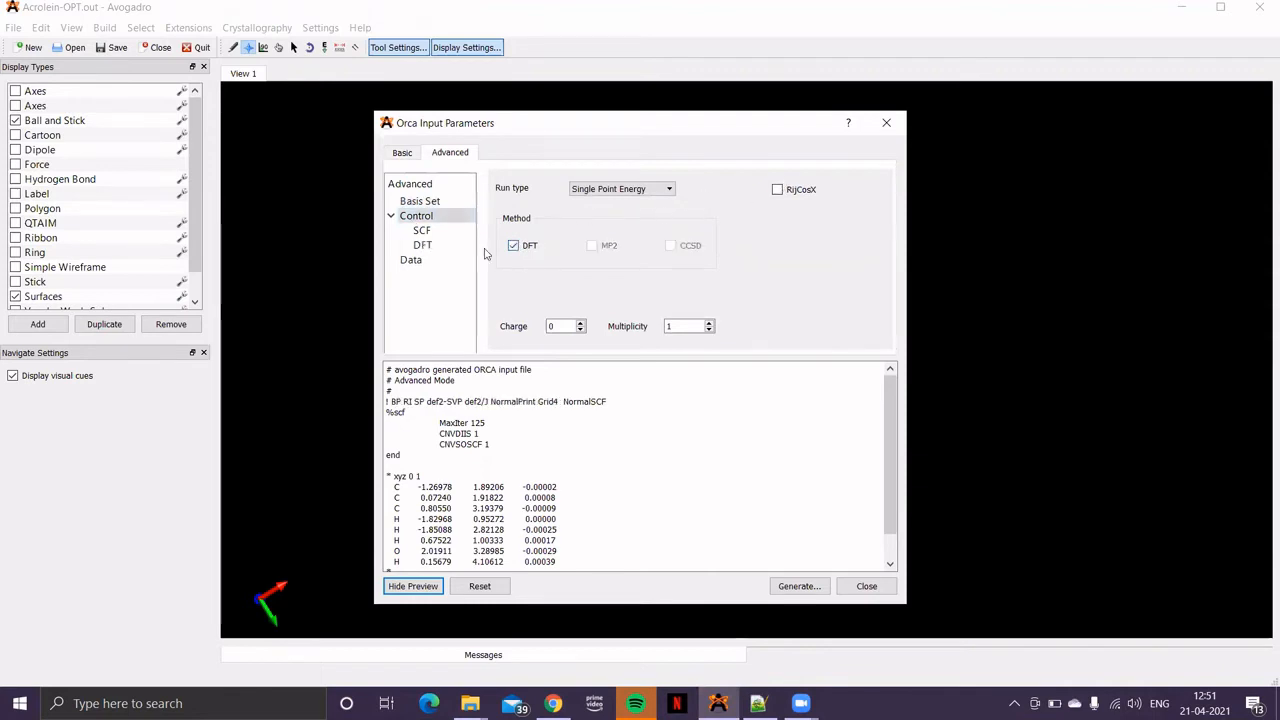
left_click(422, 244)
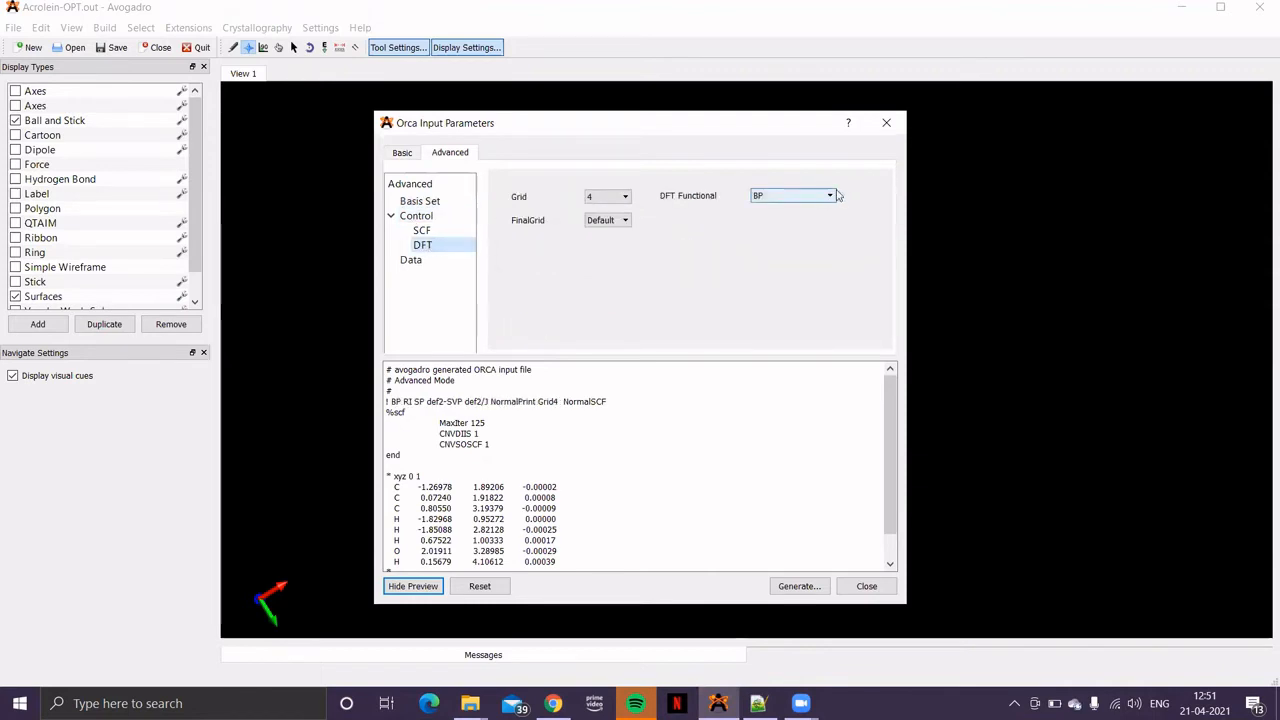
left_click(828, 196)
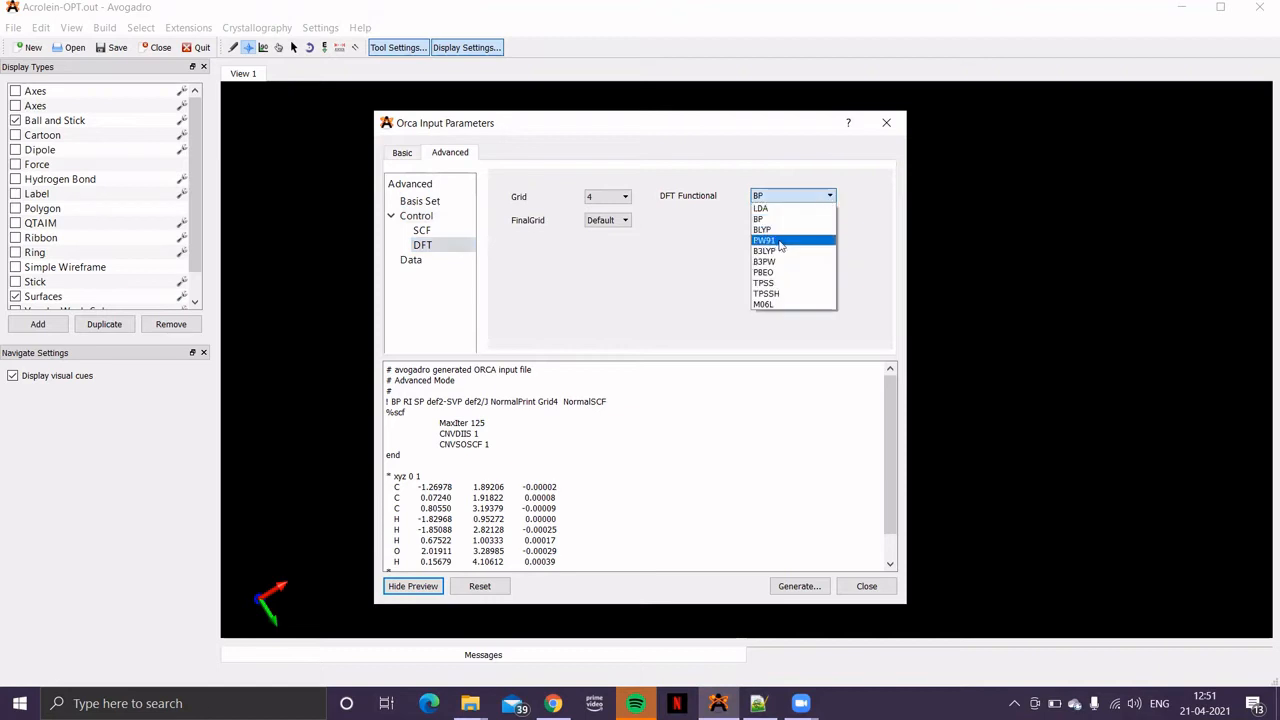
left_click(766, 250)
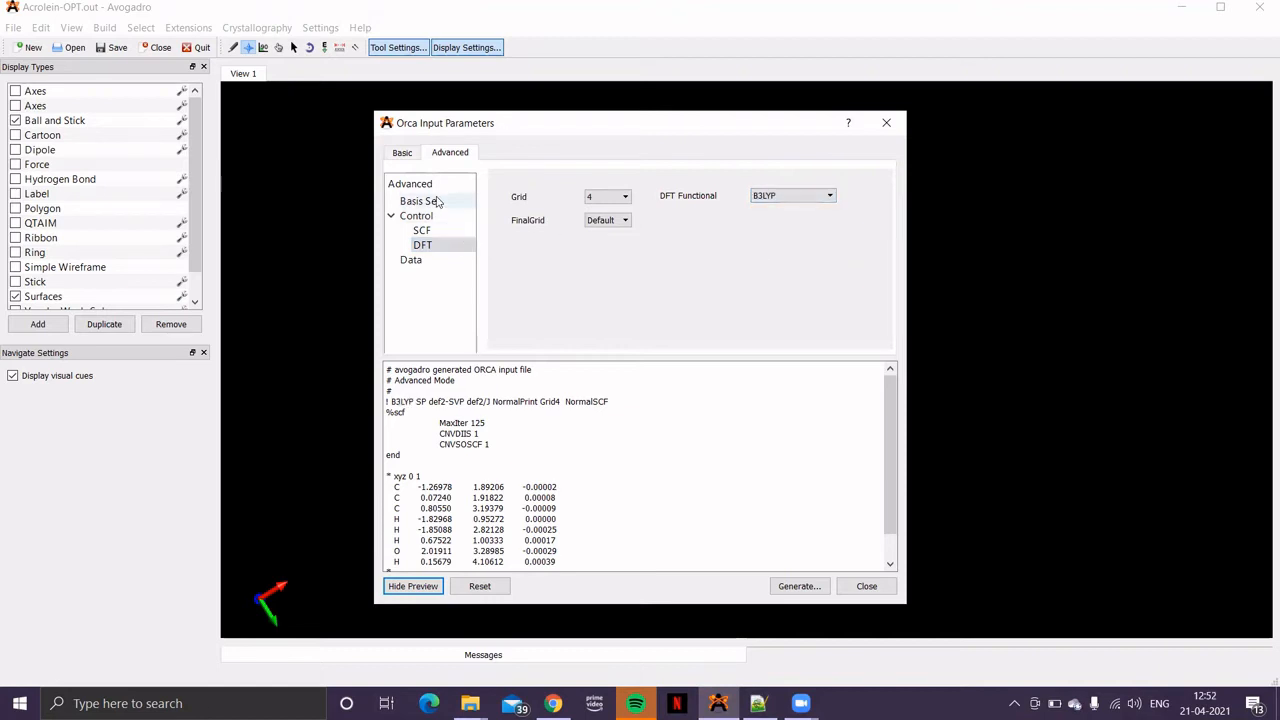
left_click(420, 200)
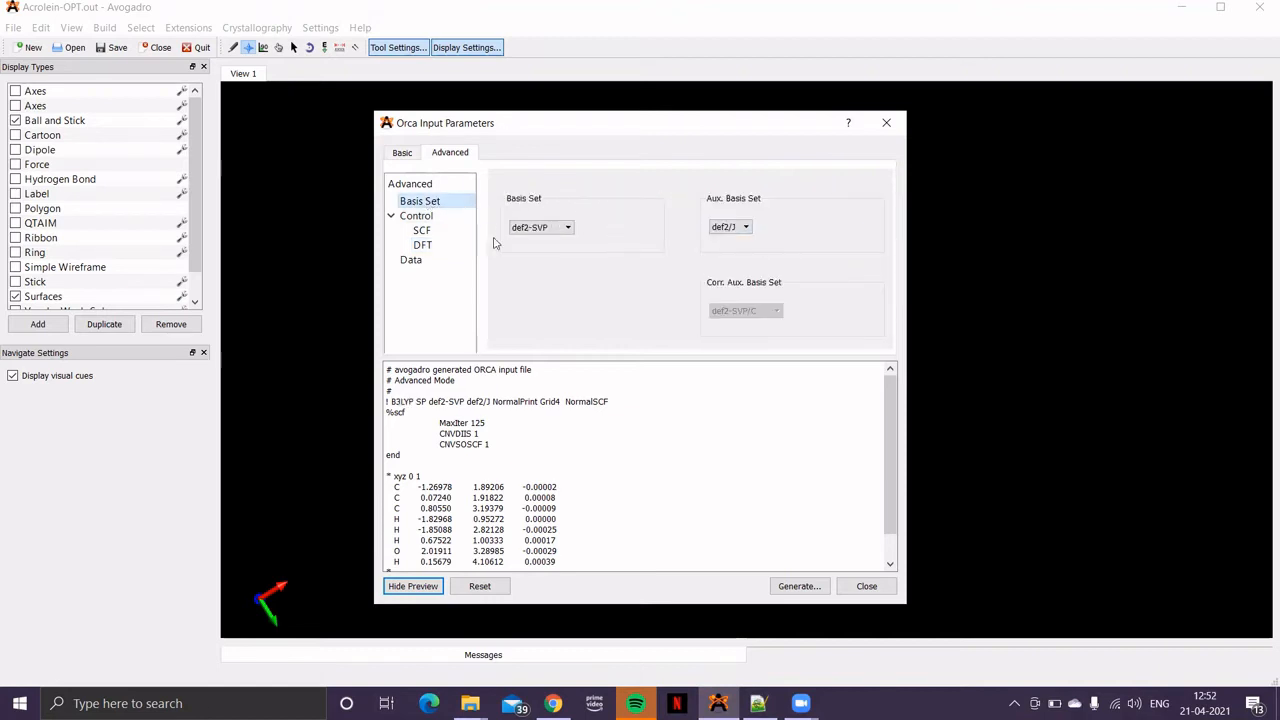
mouse_move(688, 218)
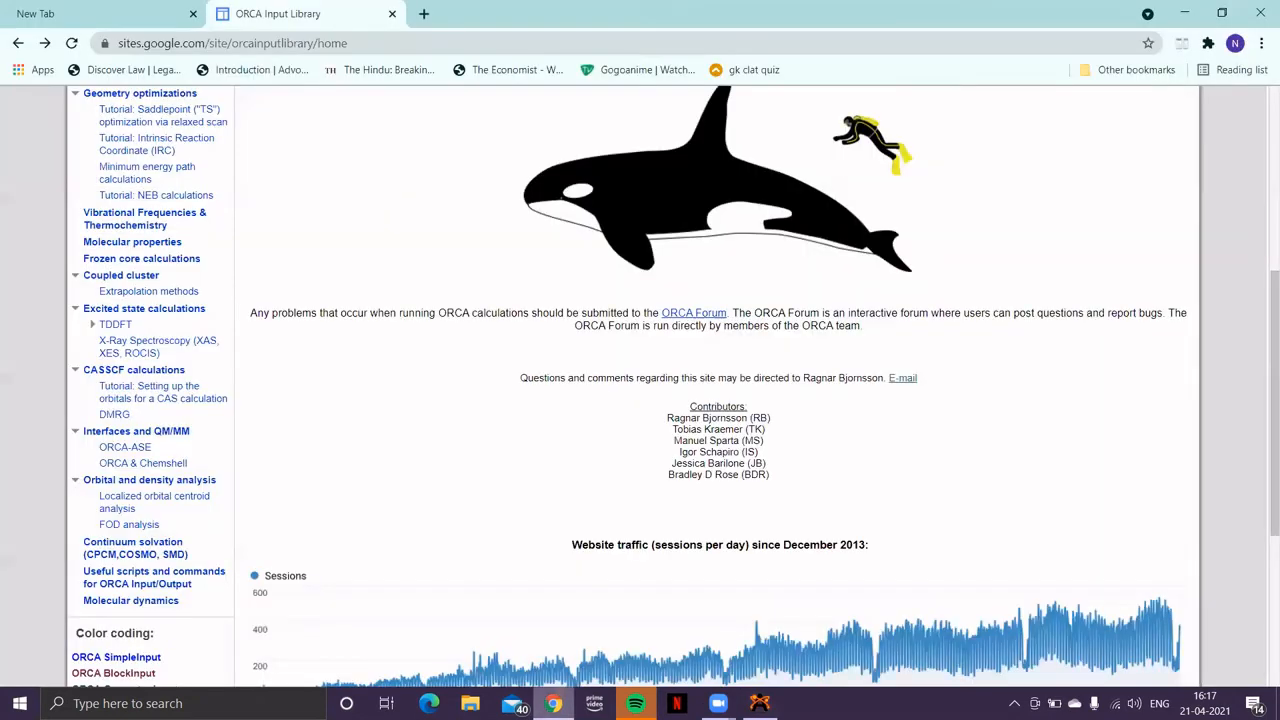
mouse_move(142, 560)
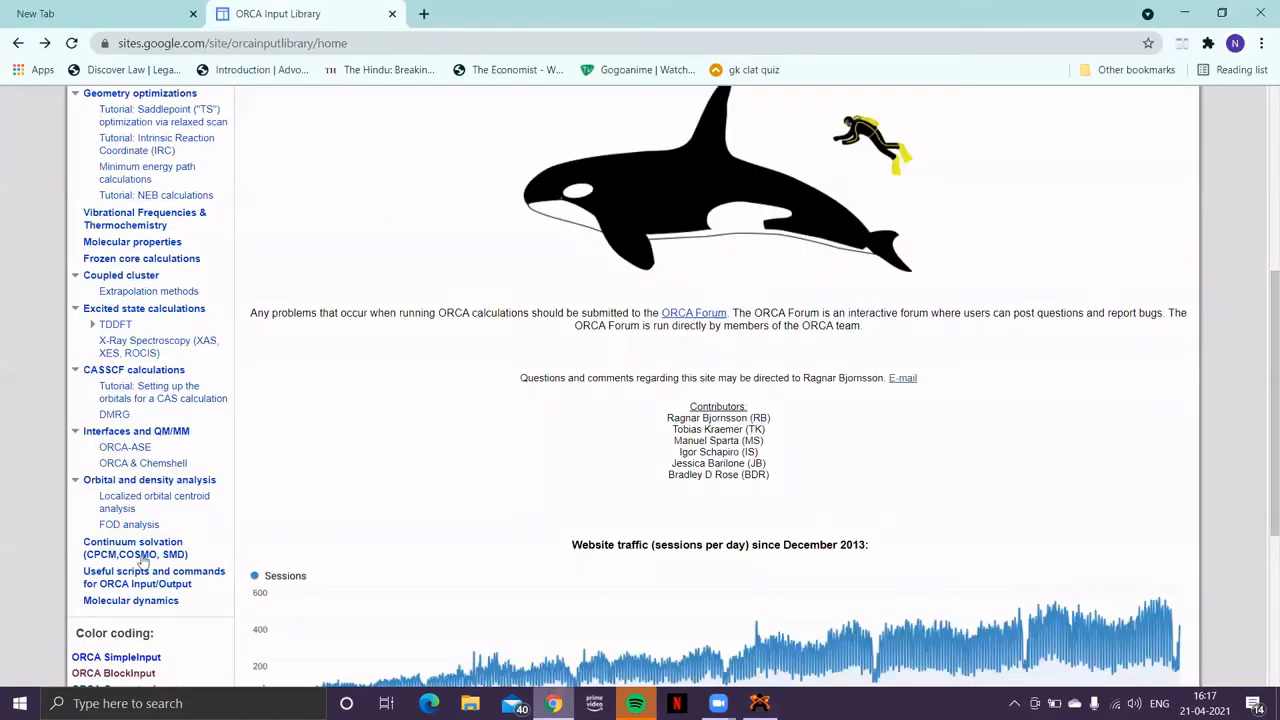
- Go to the Continuum solvation guide page and bring up the context menu on the CPCM(Water) keyword example
left_click(132, 548)
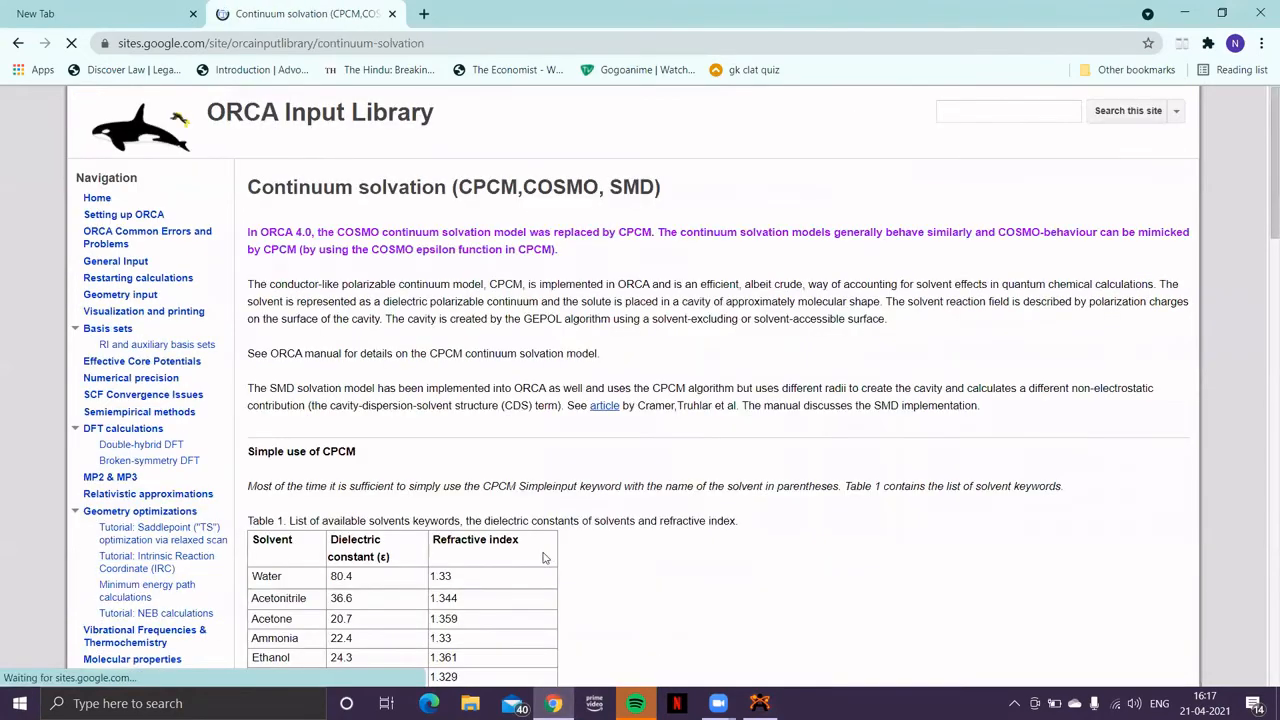
scroll("down", 3)
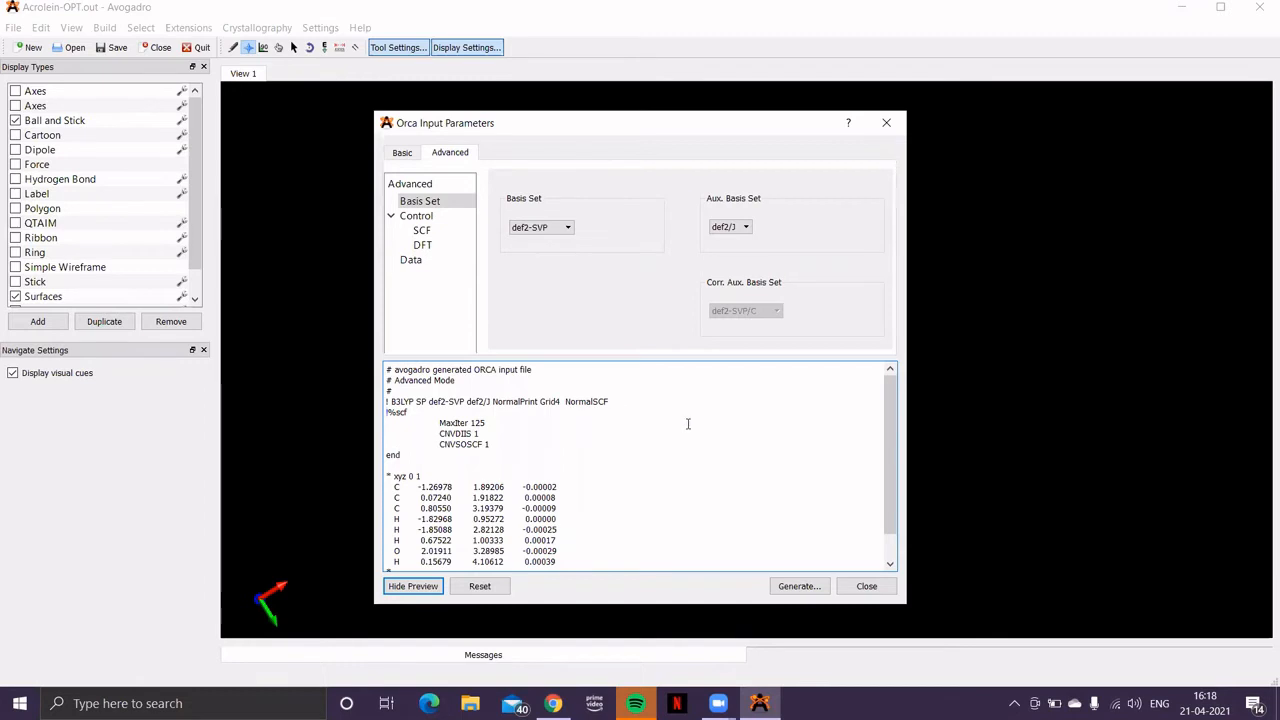
right_click(460, 424)
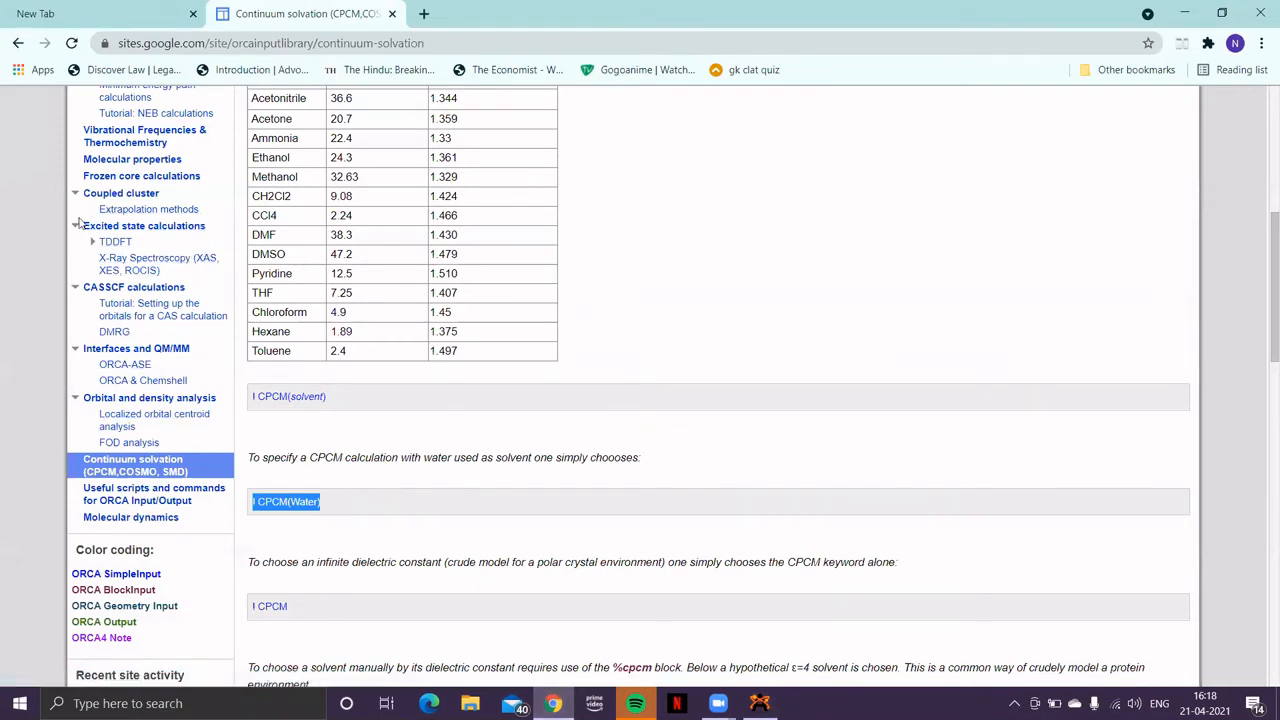
mouse_move(114, 244)
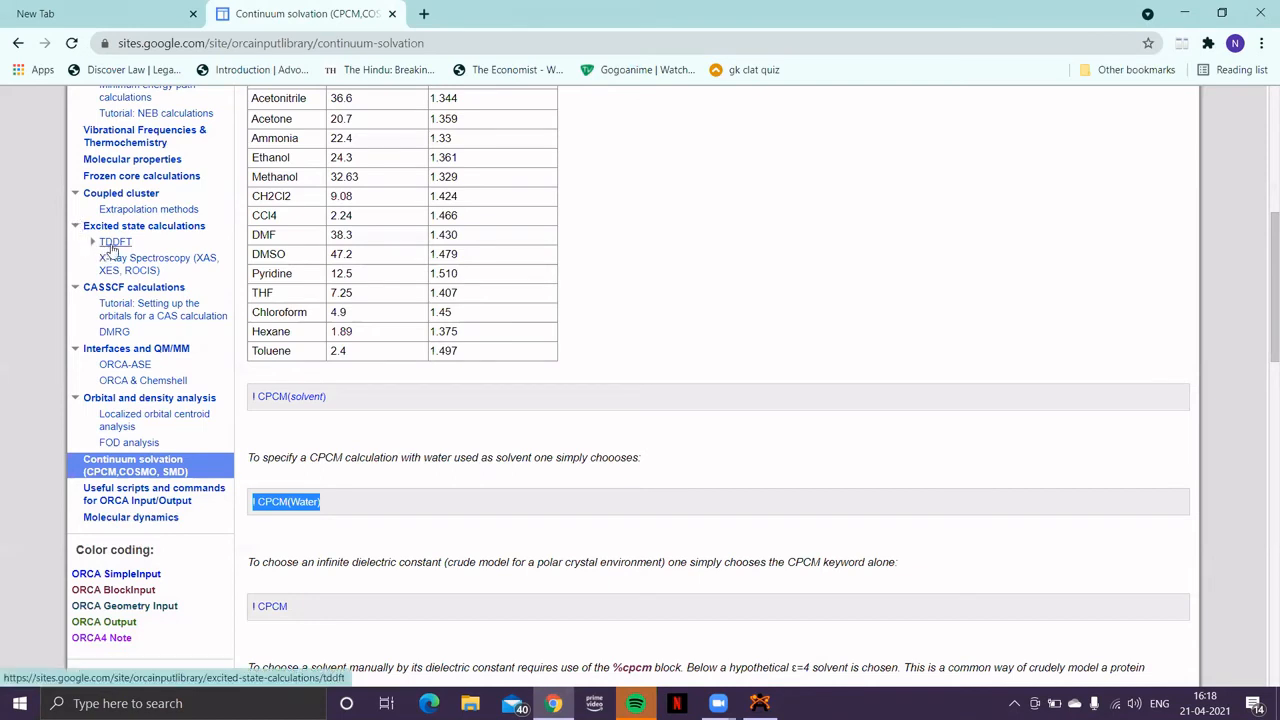
mouse_move(112, 248)
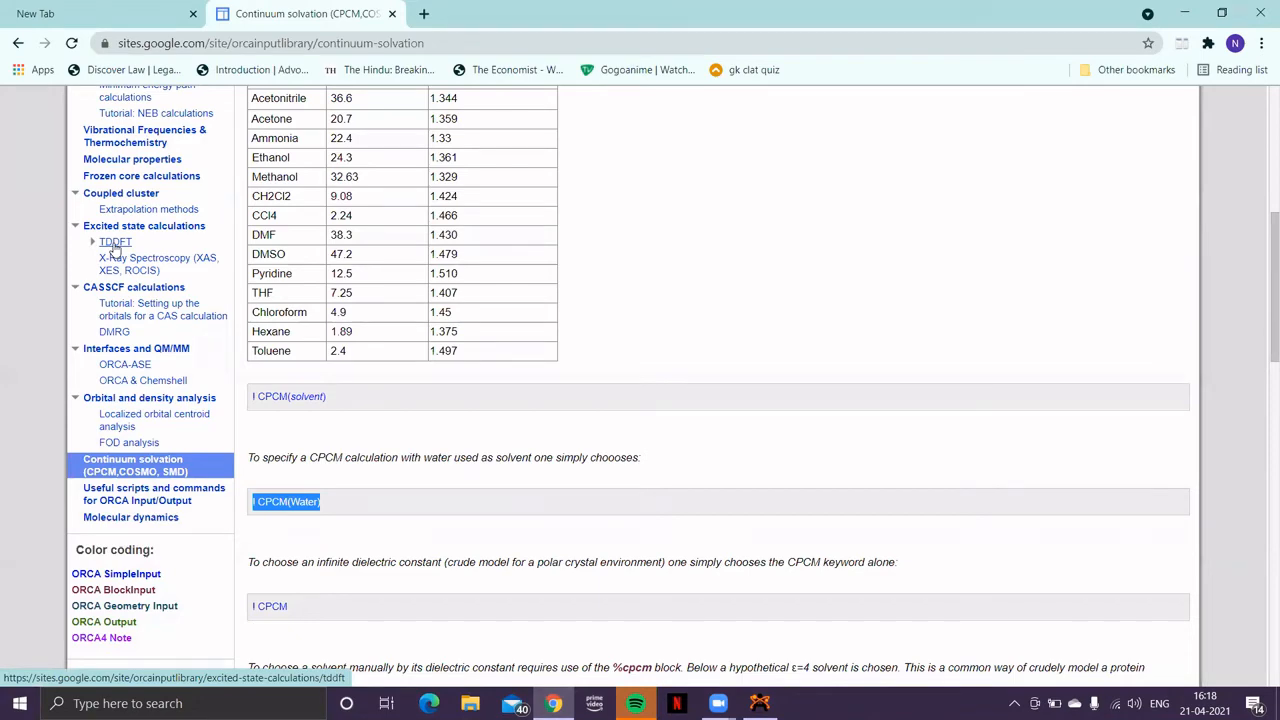
- Go to the TDDFT guide page and highlight the Tamm-Dancoff approximation (TDA) phrase
left_click(114, 242)
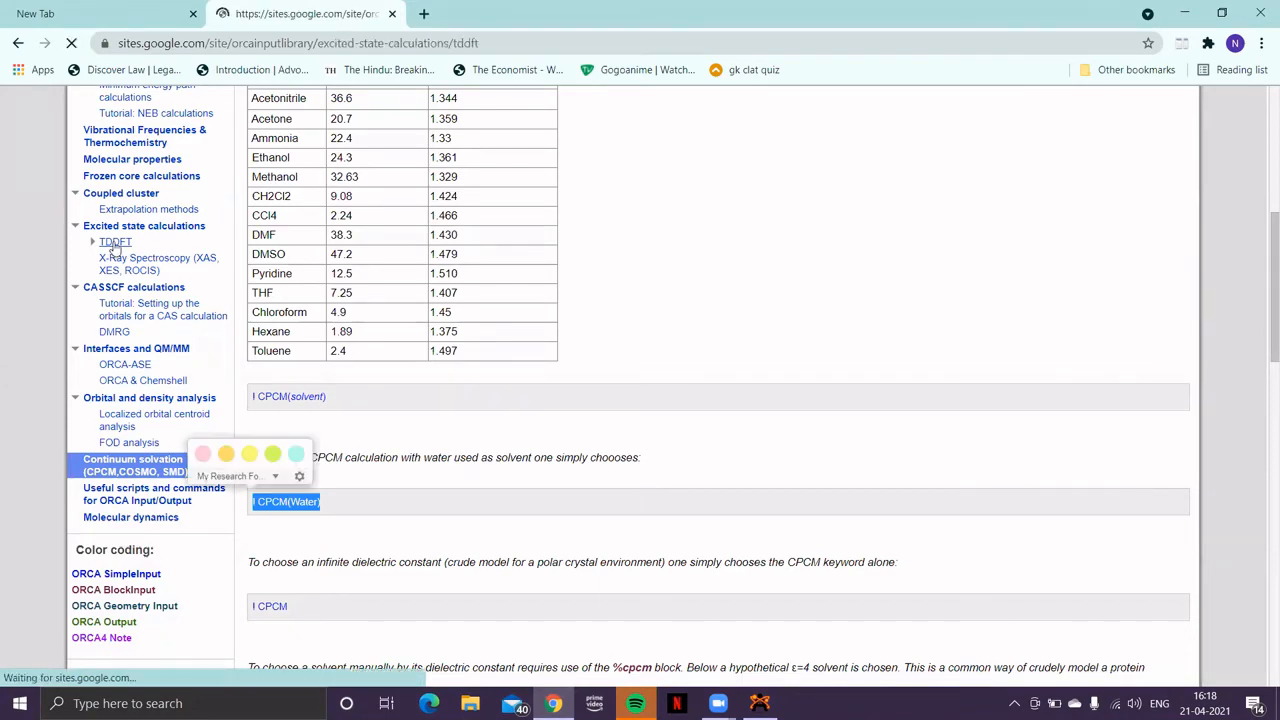
left_click(114, 242)
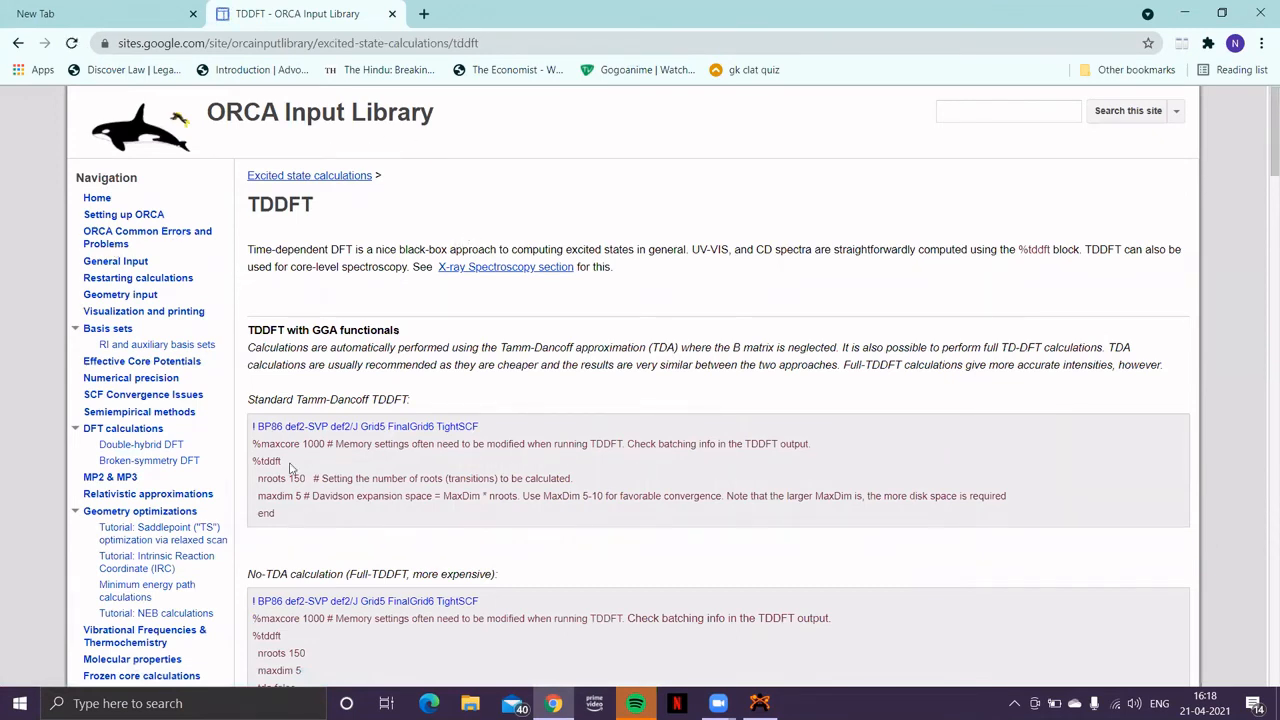
mouse_move(644, 458)
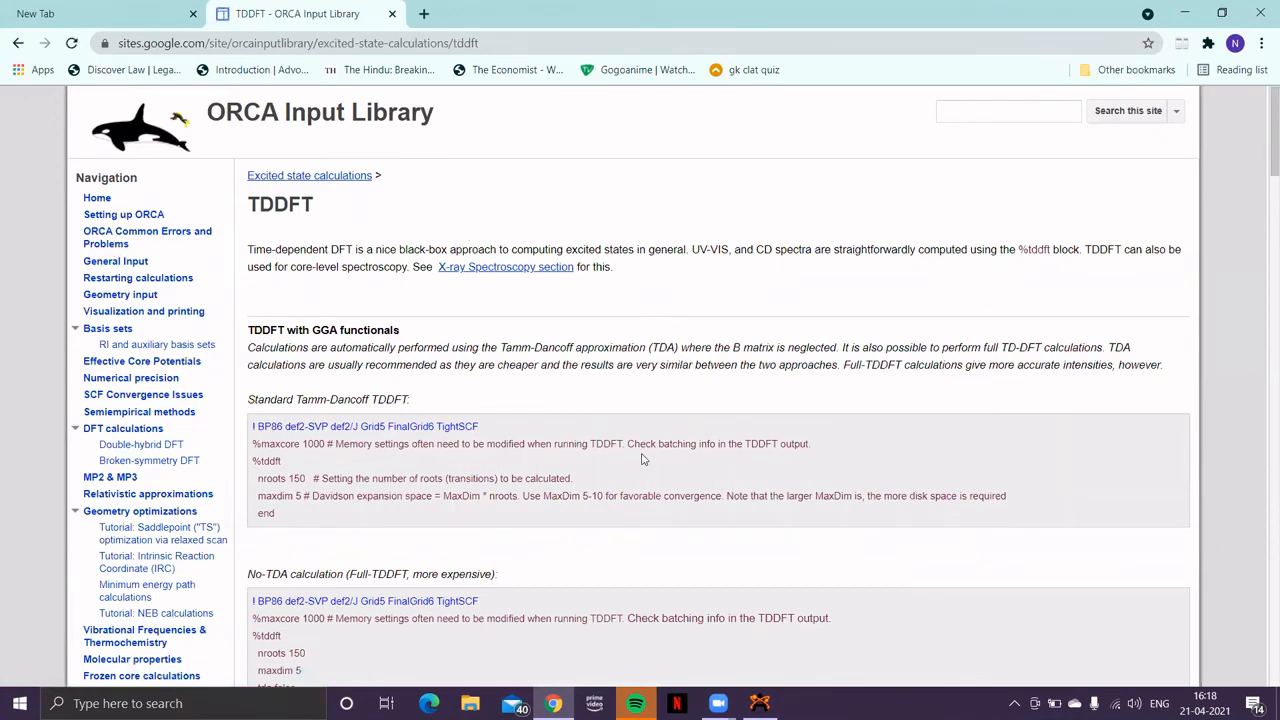
mouse_move(504, 348)
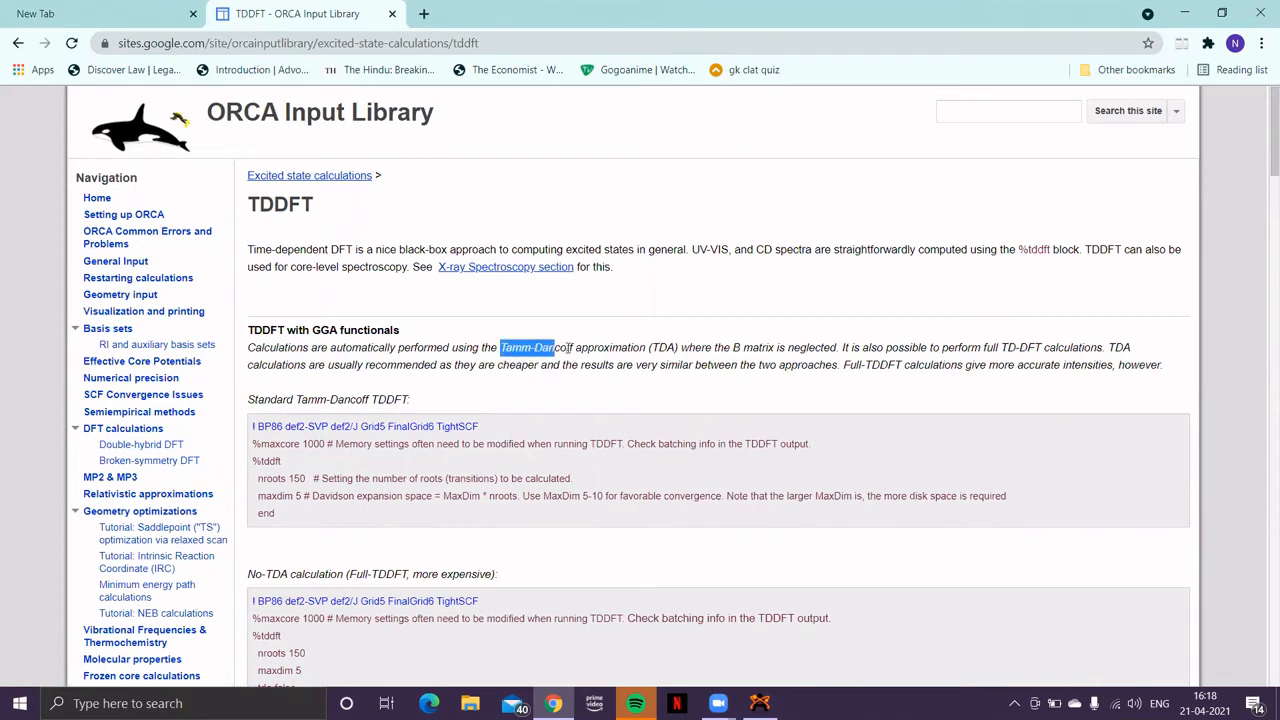
left_click_drag(500, 348, 676, 348)
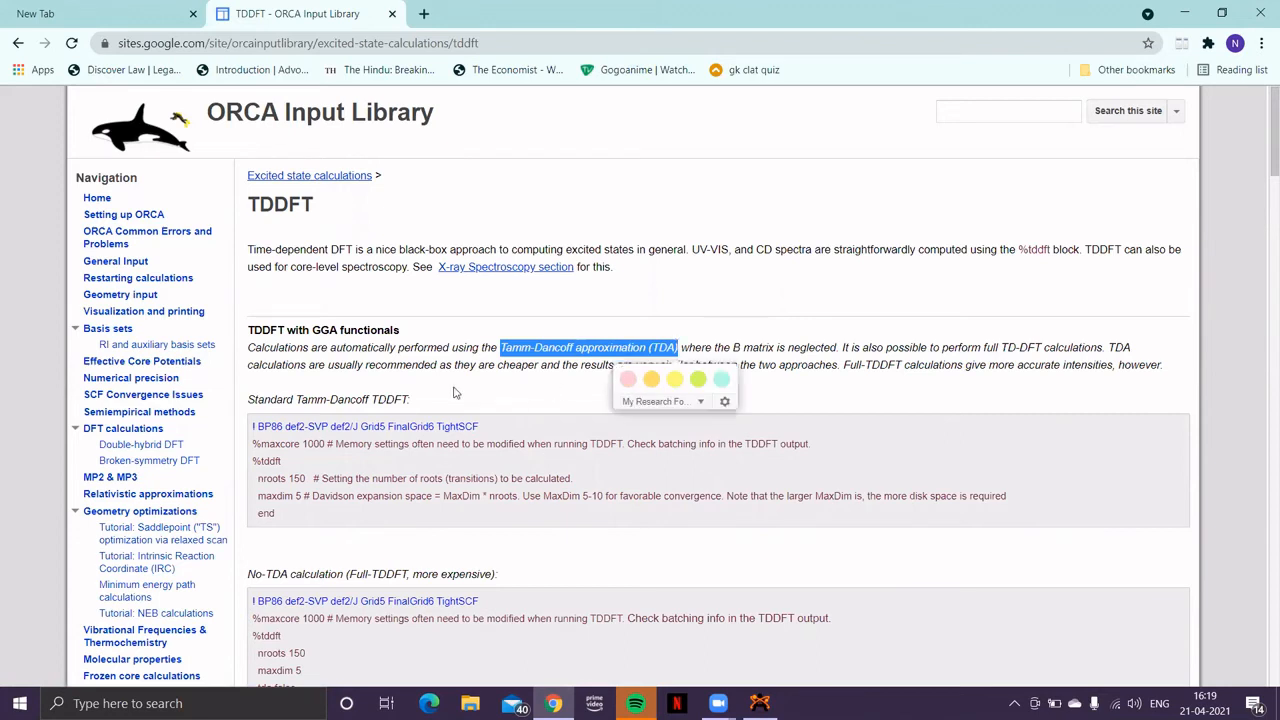
- Move down to Hybrid TDDFT calculations and select the Normal calculation input block
scroll("down", 3)
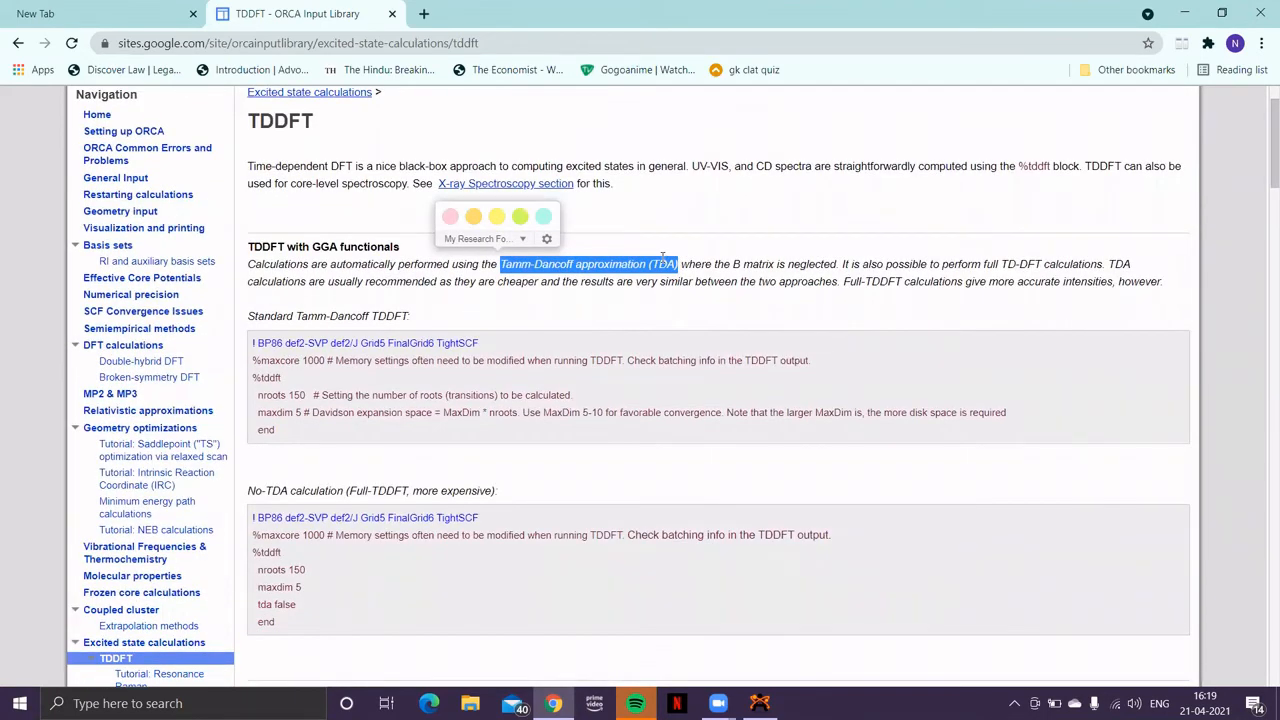
scroll("down", 3)
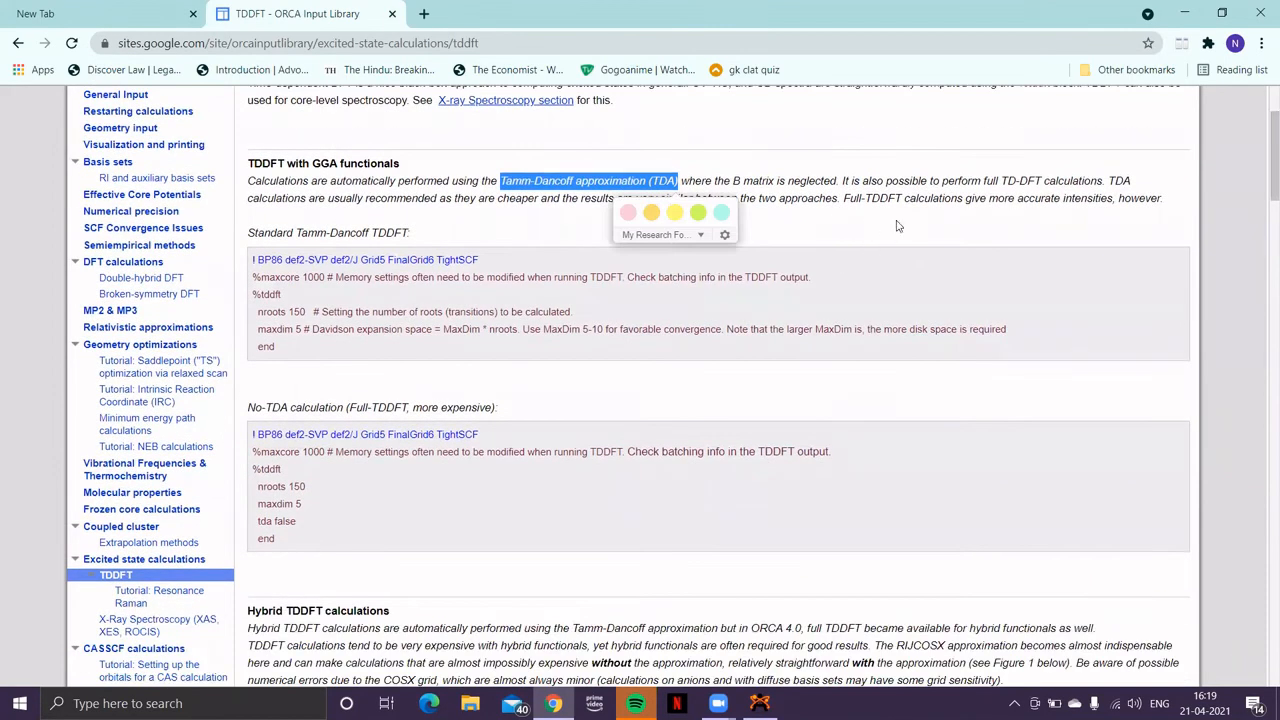
scroll("down", 3)
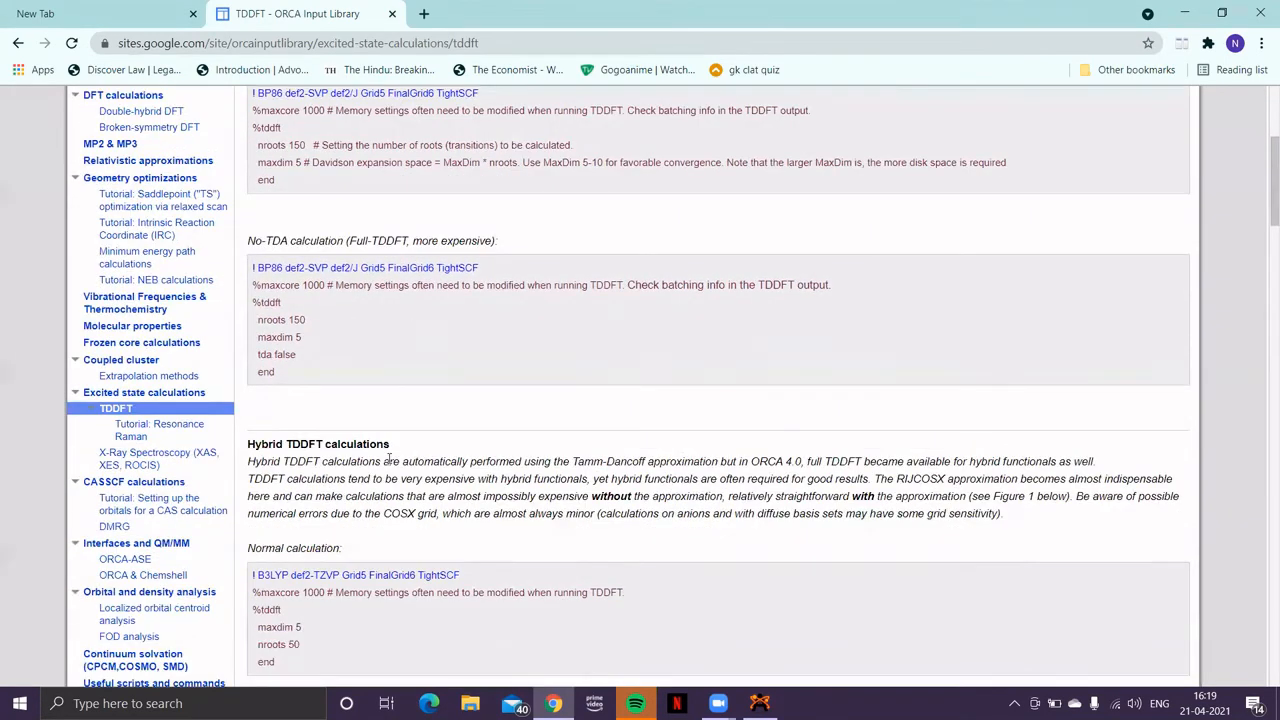
scroll("down", 3)
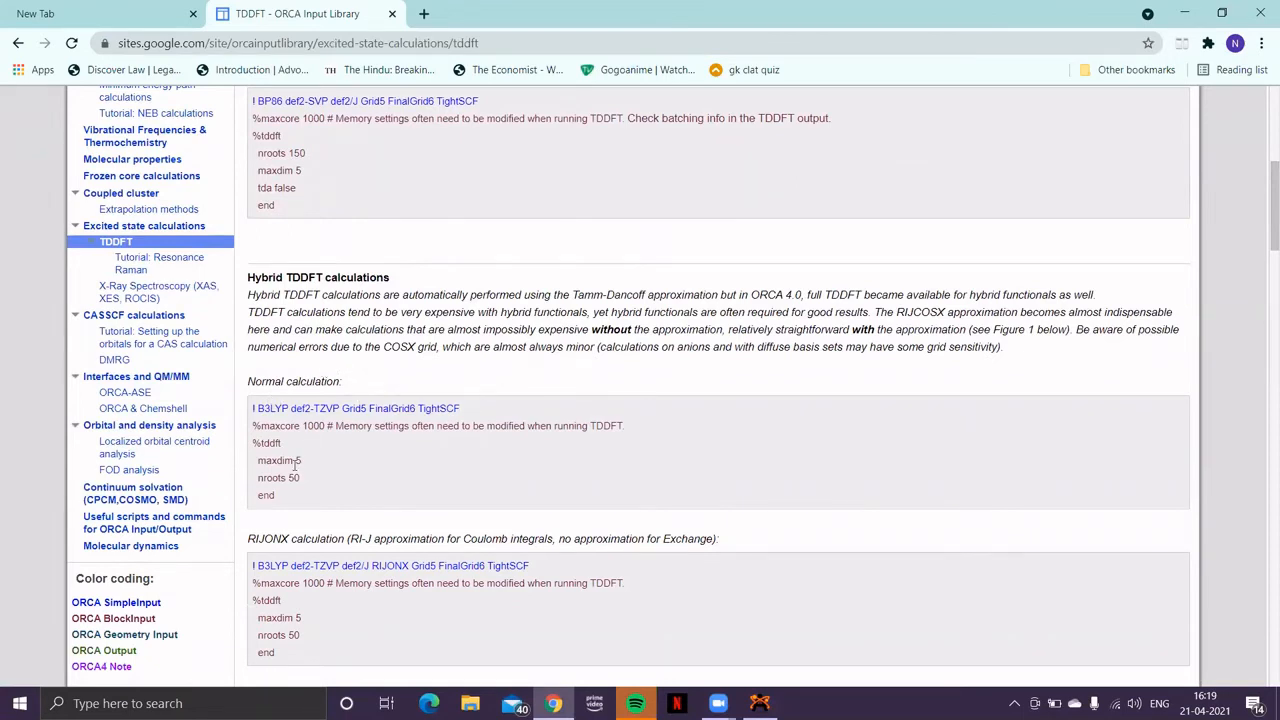
left_click_drag(258, 444, 300, 496)
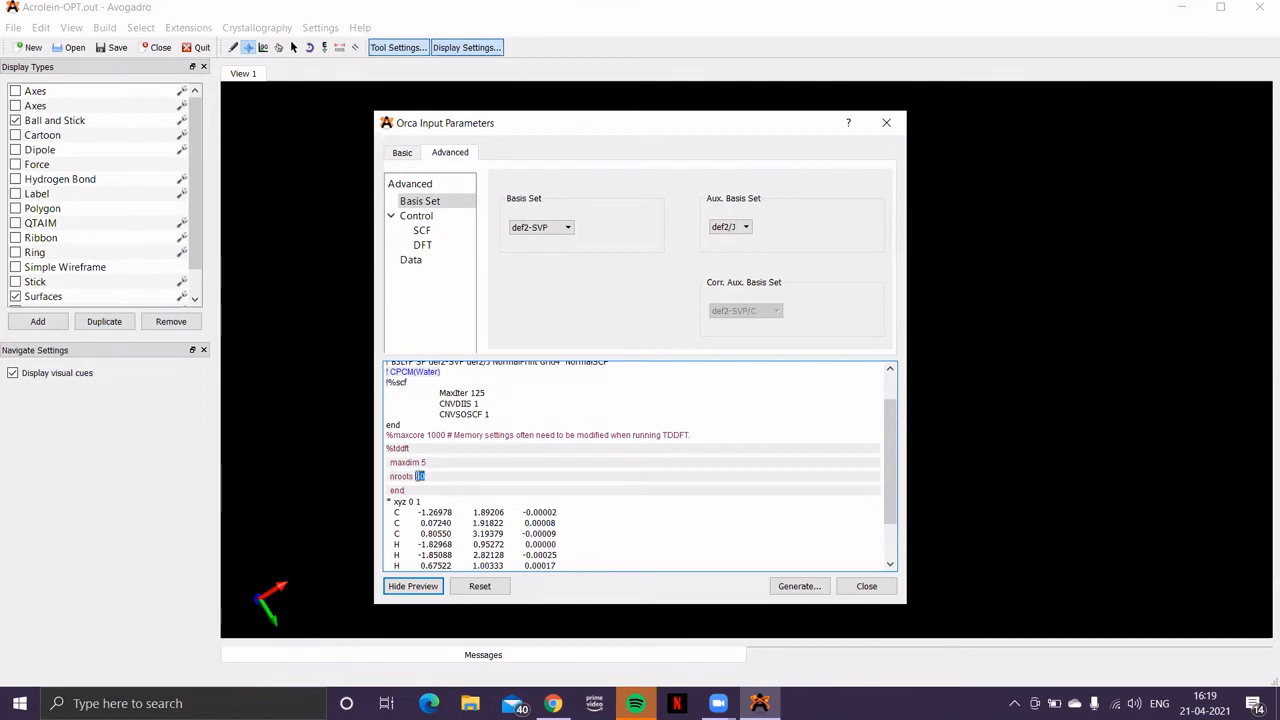
- Set nroots to 20 in the pasted %tddft block of the ORCA input preview
type("20")
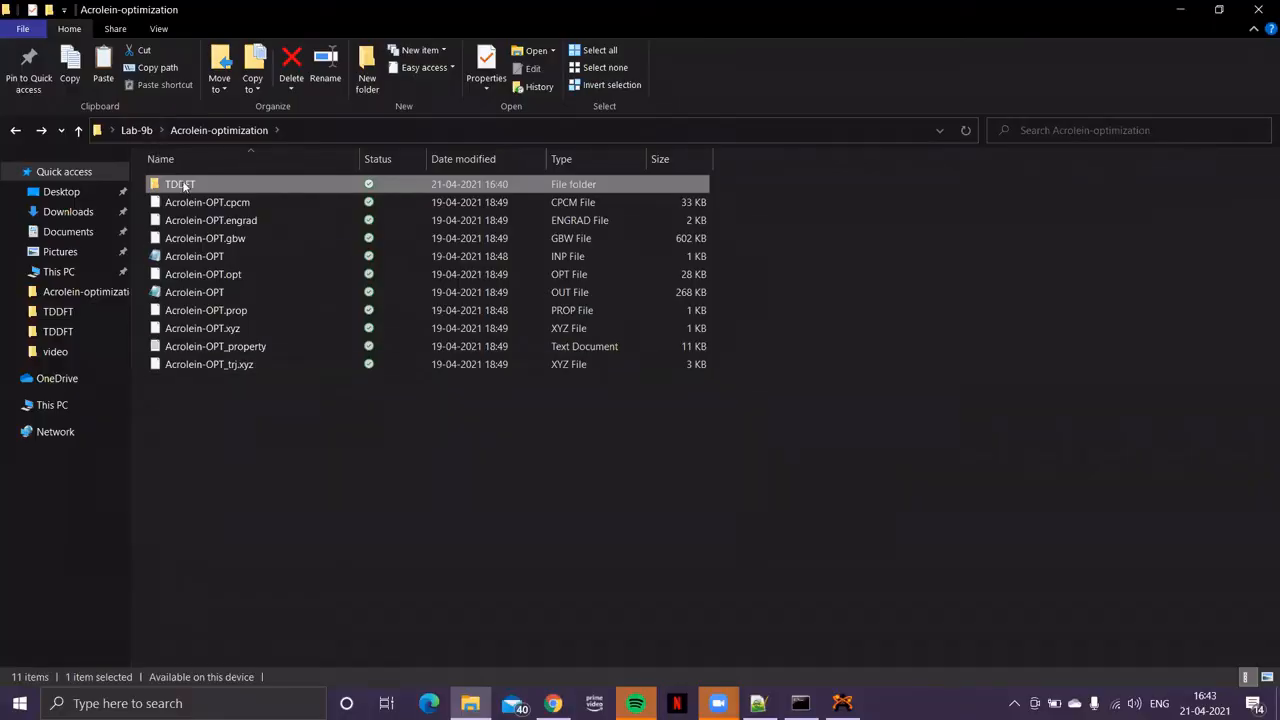
- Open the TDDFT folder and view Acrolein-TDDFT.inp with Edit with Notepad++
double_click(180, 184)
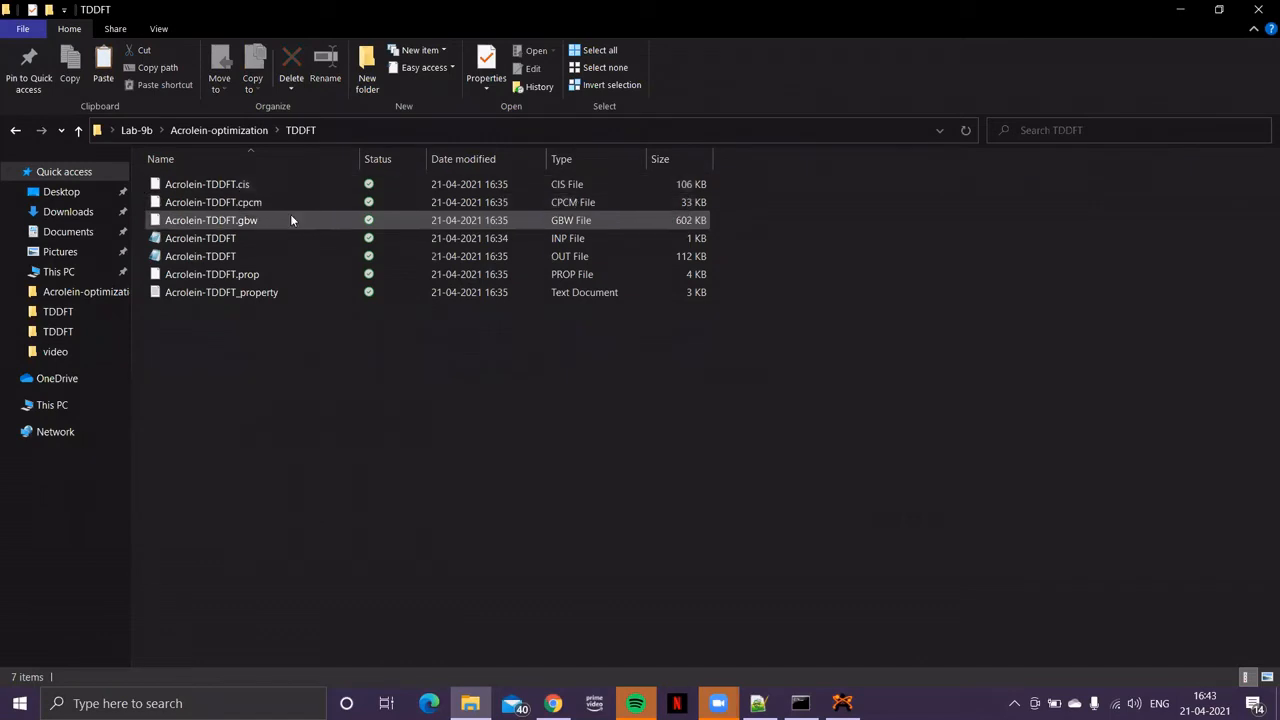
right_click(200, 238)
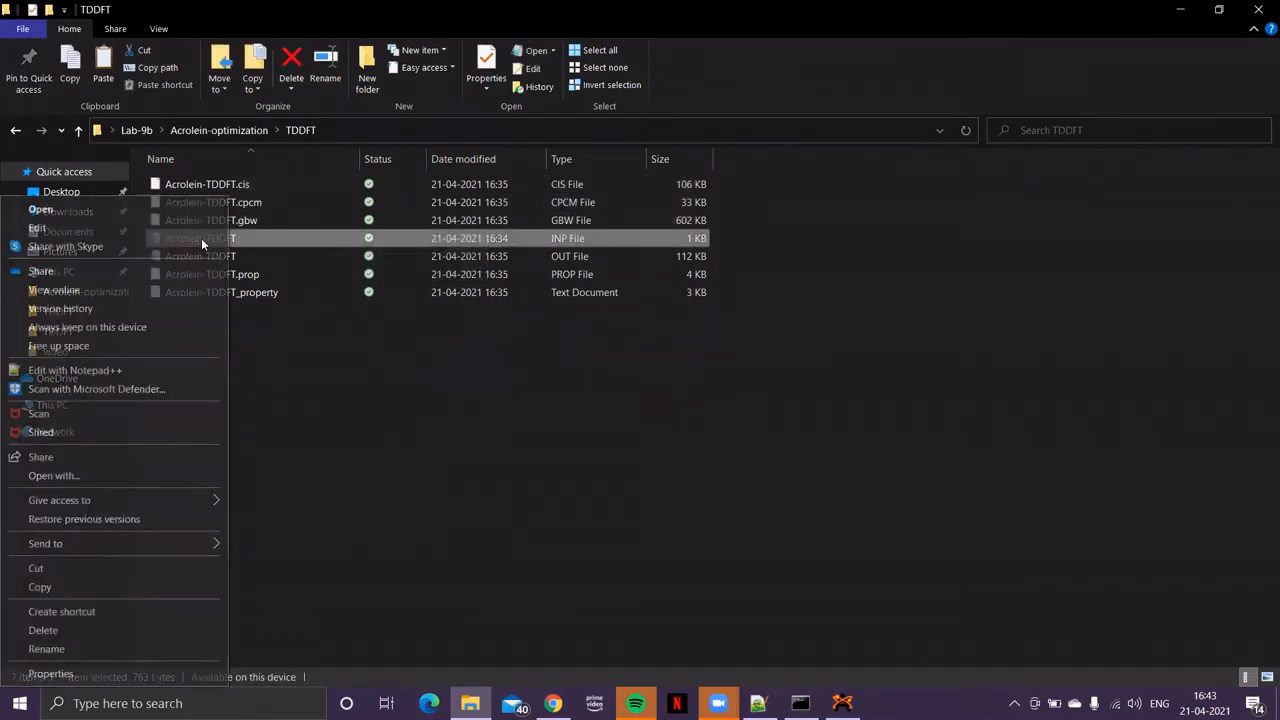
left_click(74, 368)
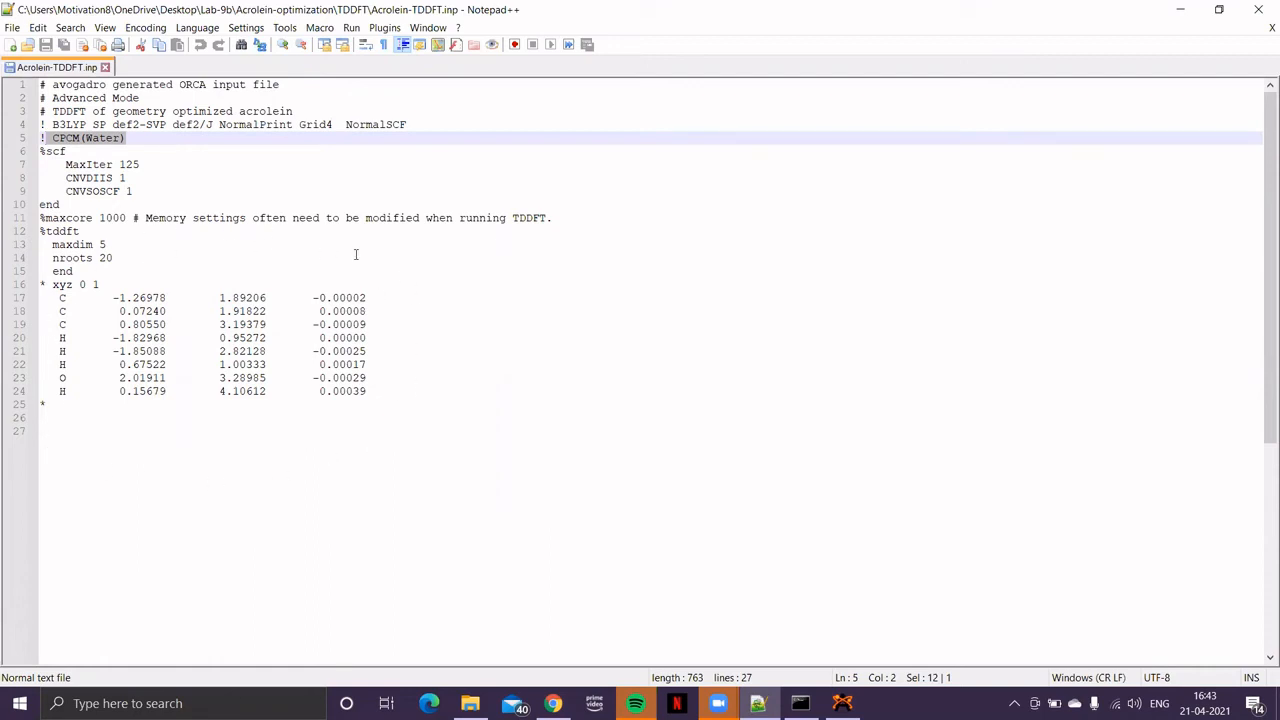
mouse_move(388, 100)
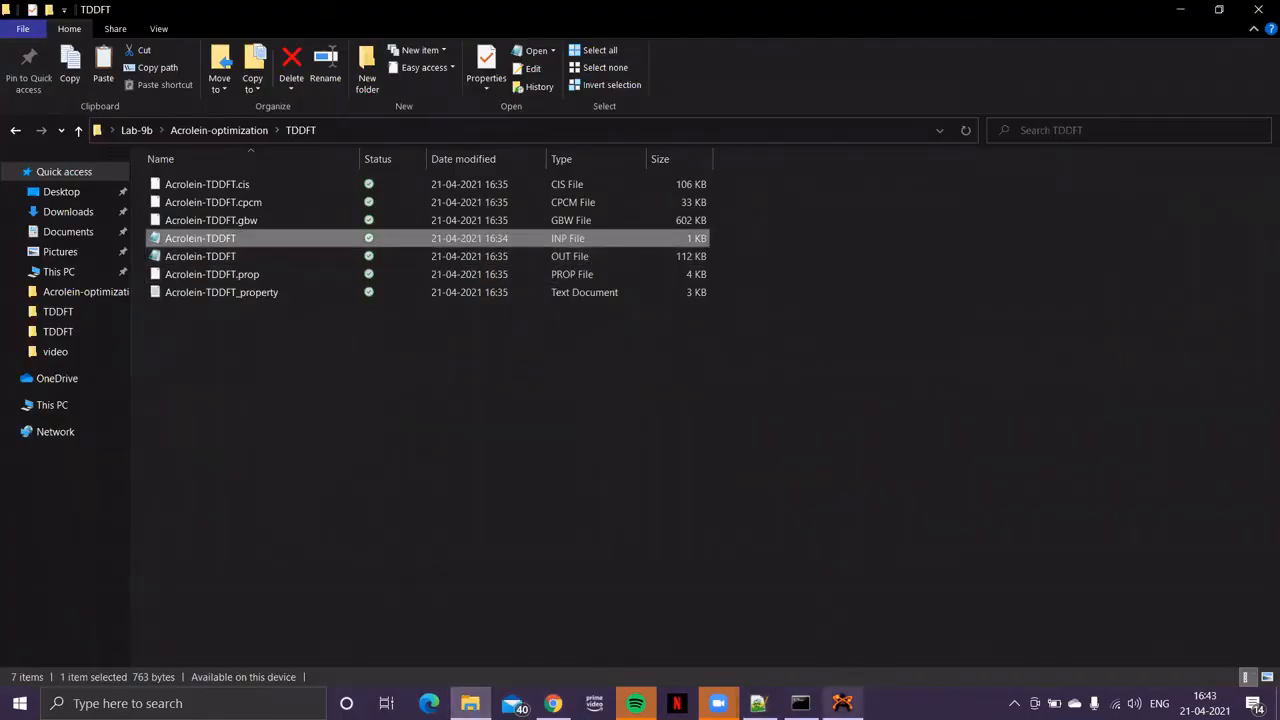
- Load Acrolein-TDDFT.out from the TDDFT folder to display the acrolein molecule
left_click(14, 28)
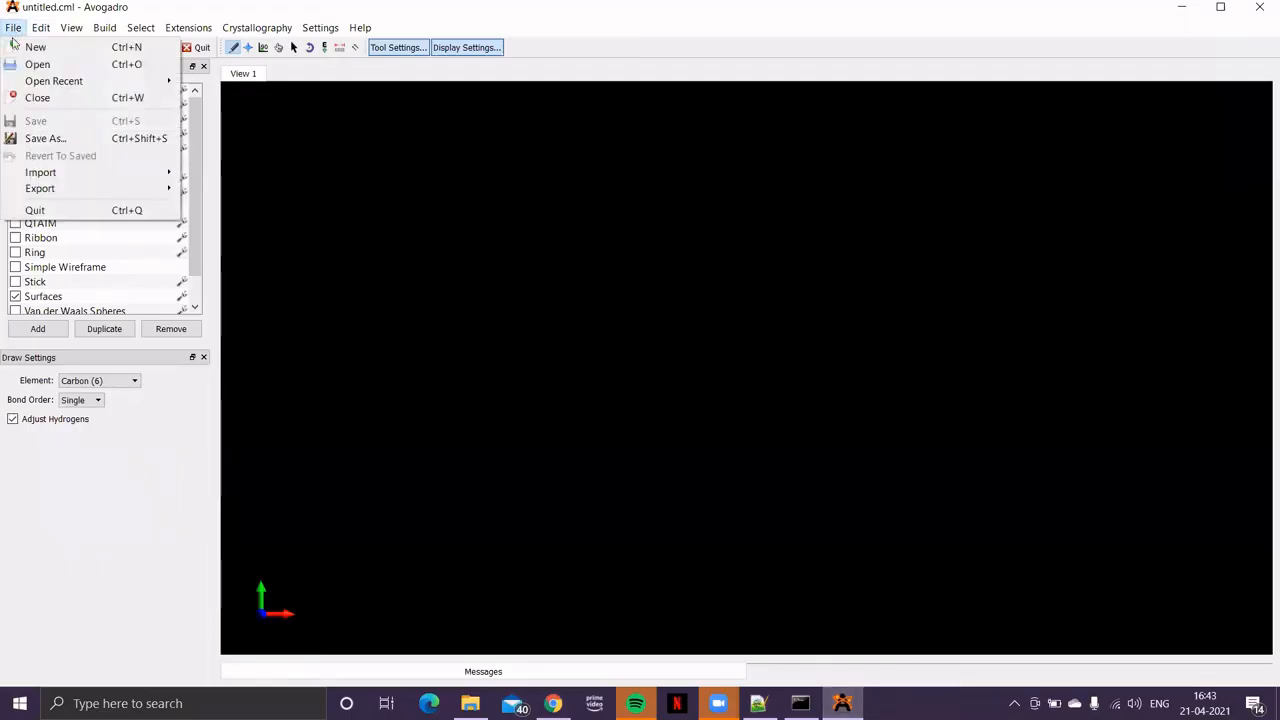
left_click(14, 28)
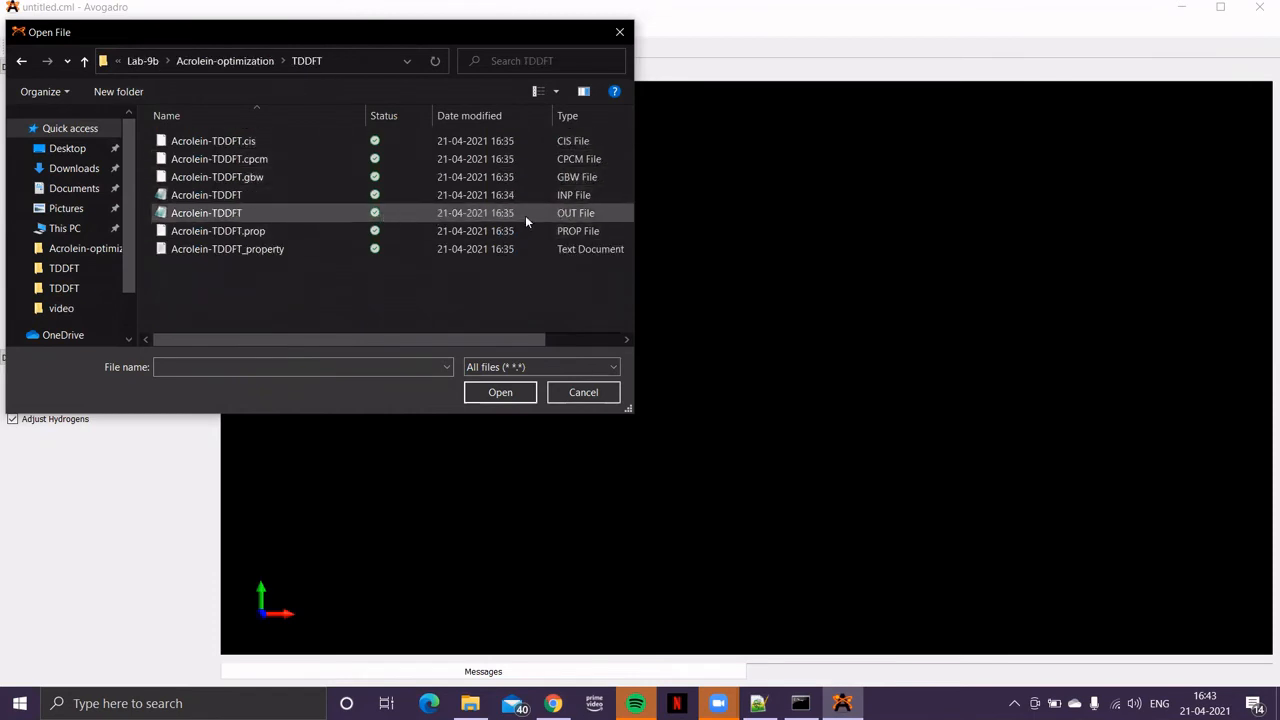
double_click(206, 212)
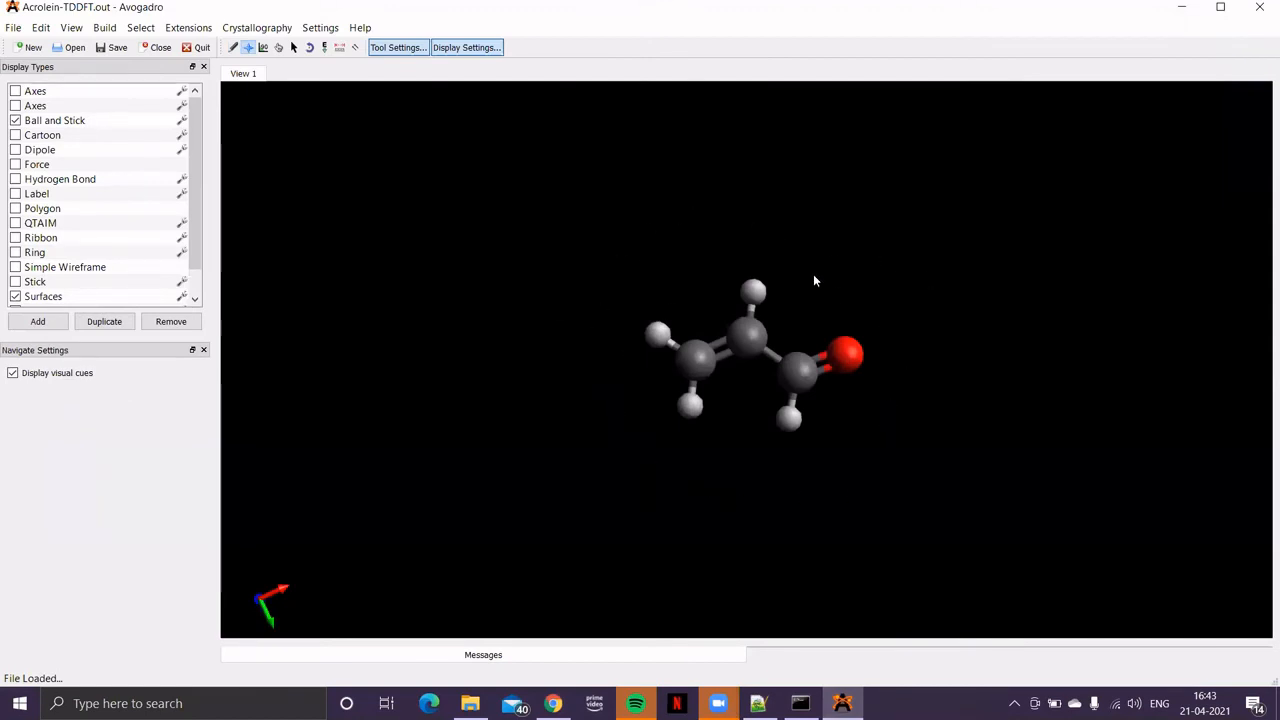
mouse_move(710, 214)
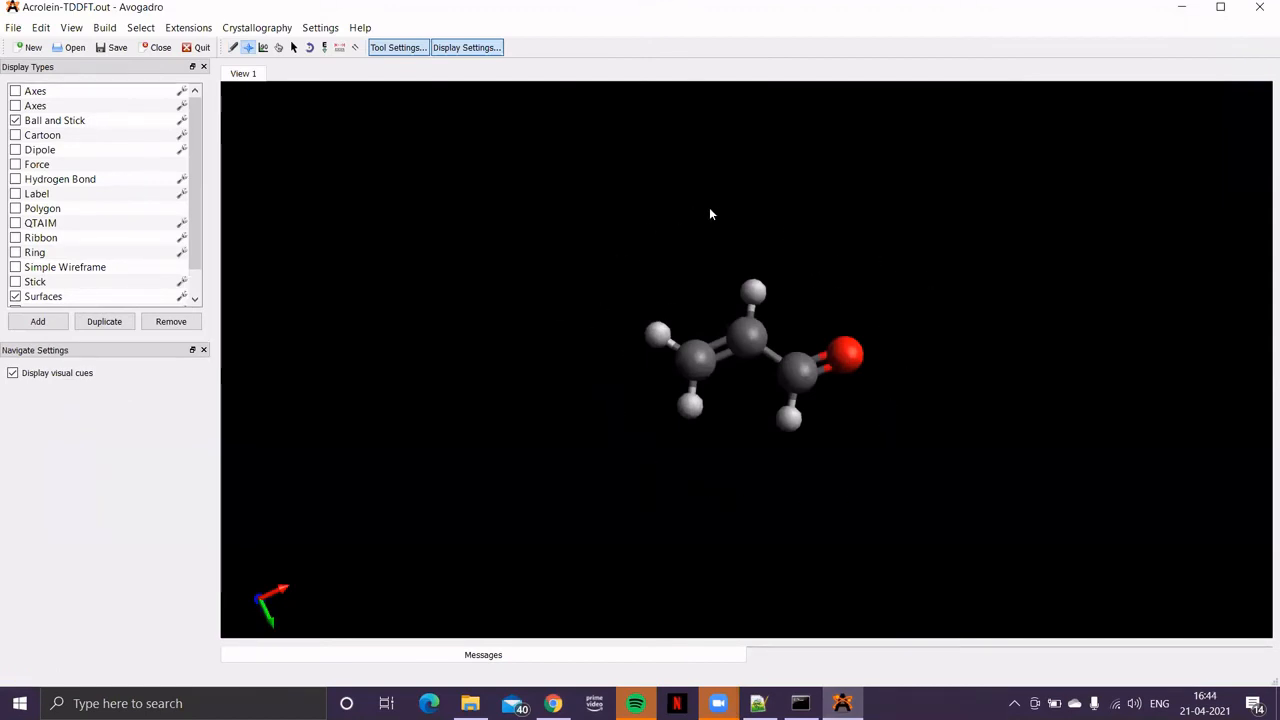
mouse_move(552, 374)
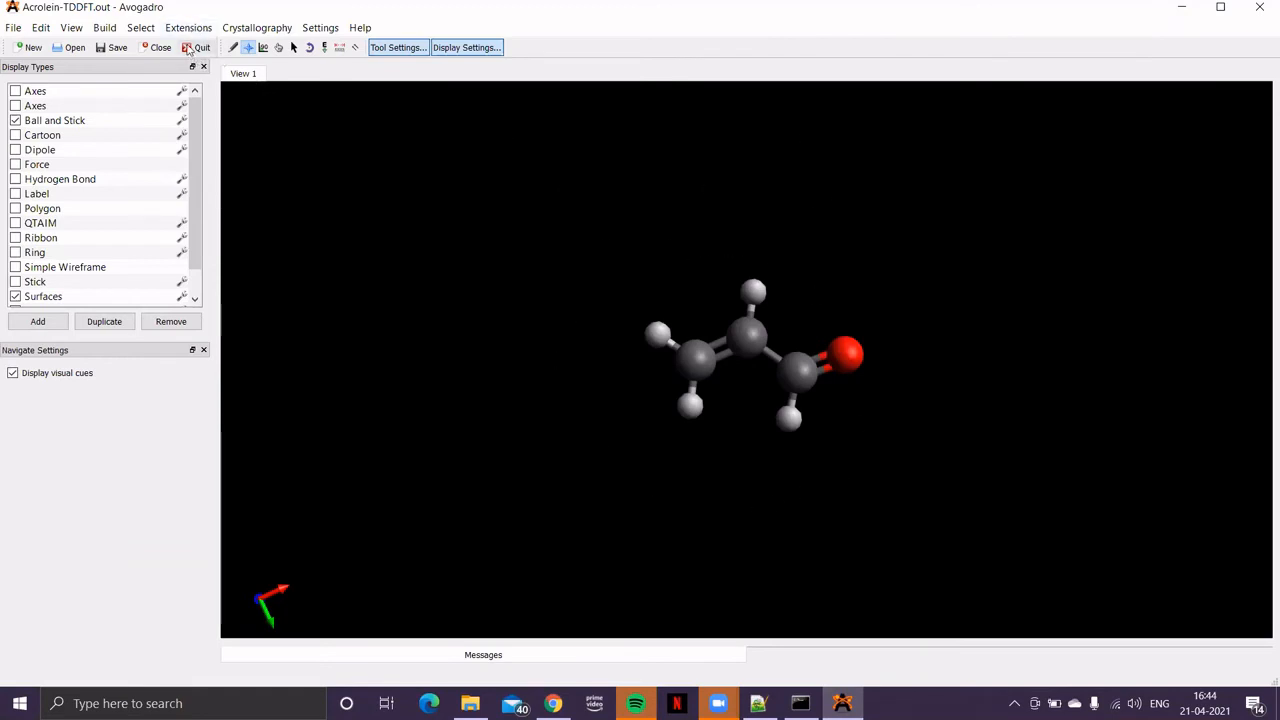
- Show the acrolein absorption spectrum in the Spectra Visualization window via Extensions > Spectra
left_click(188, 28)
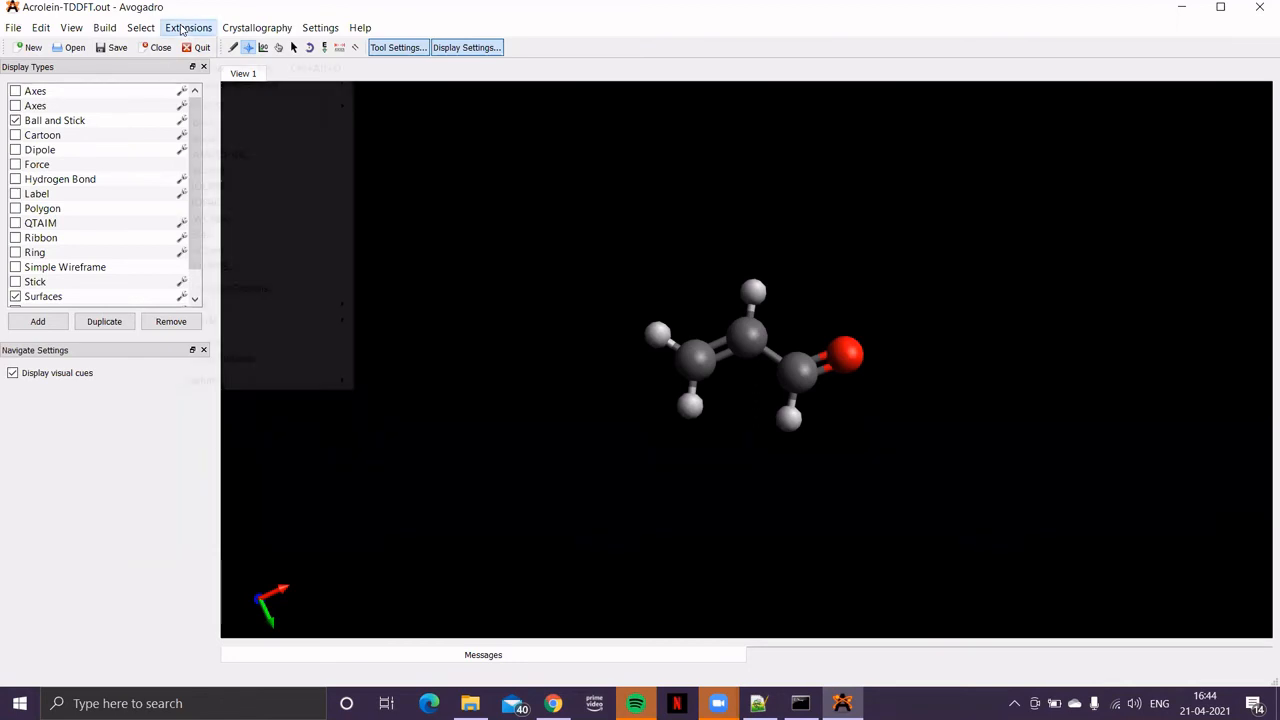
left_click(188, 28)
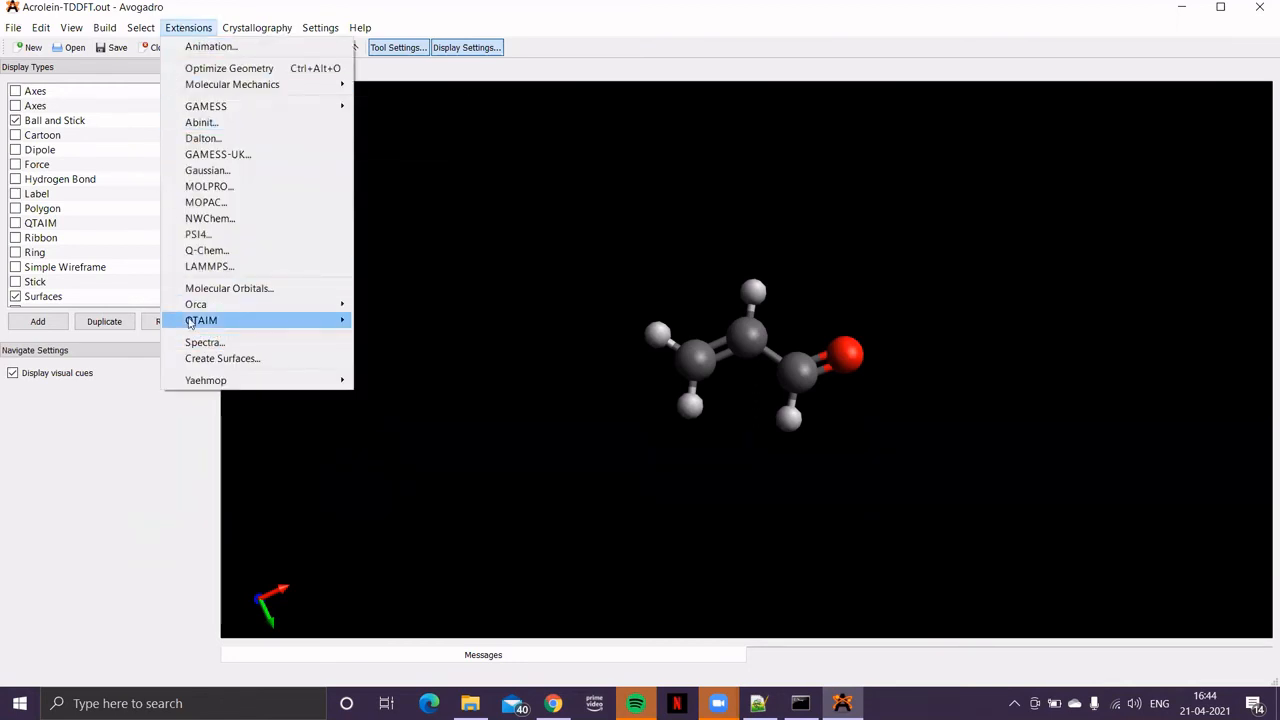
mouse_move(204, 342)
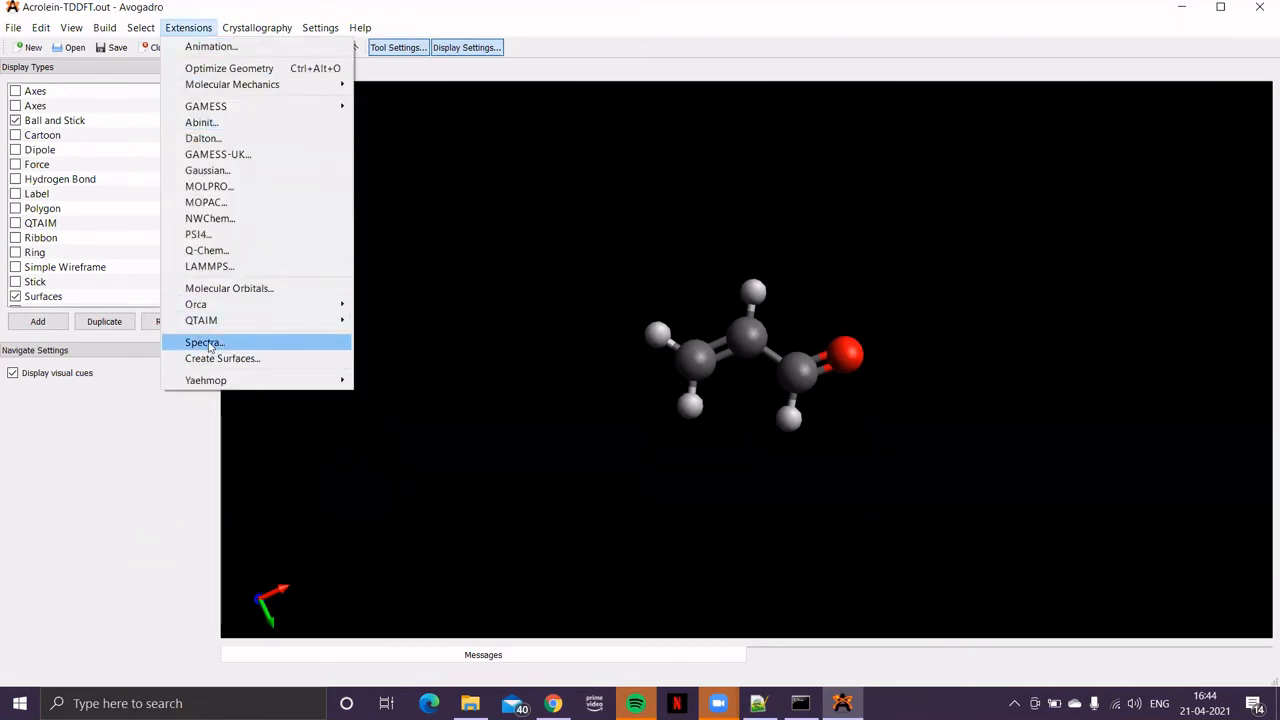
left_click(204, 342)
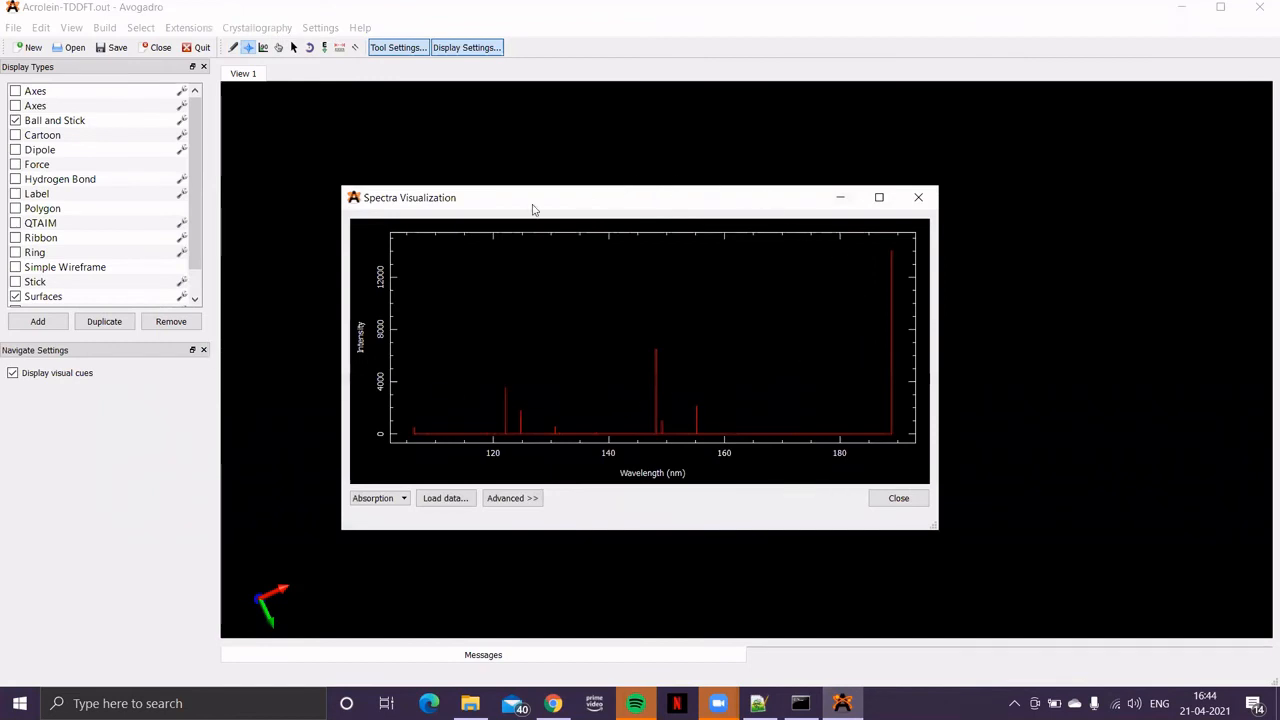
mouse_move(896, 288)
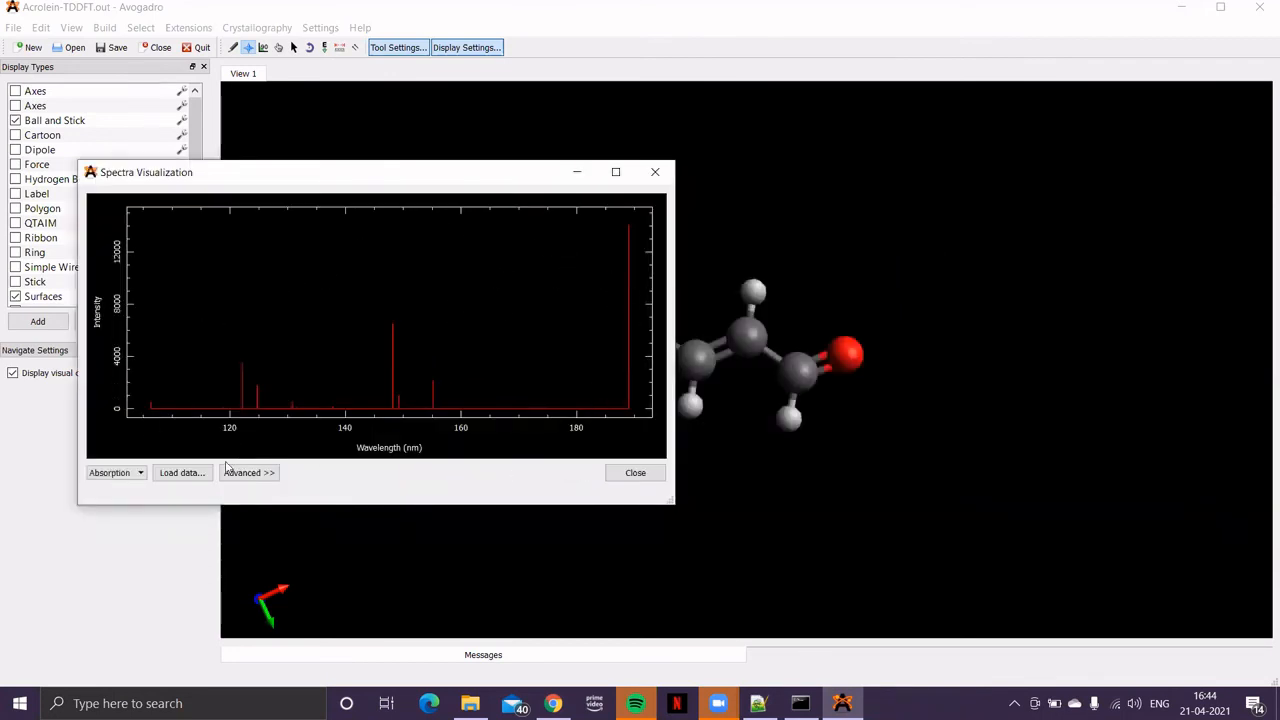
left_click(248, 472)
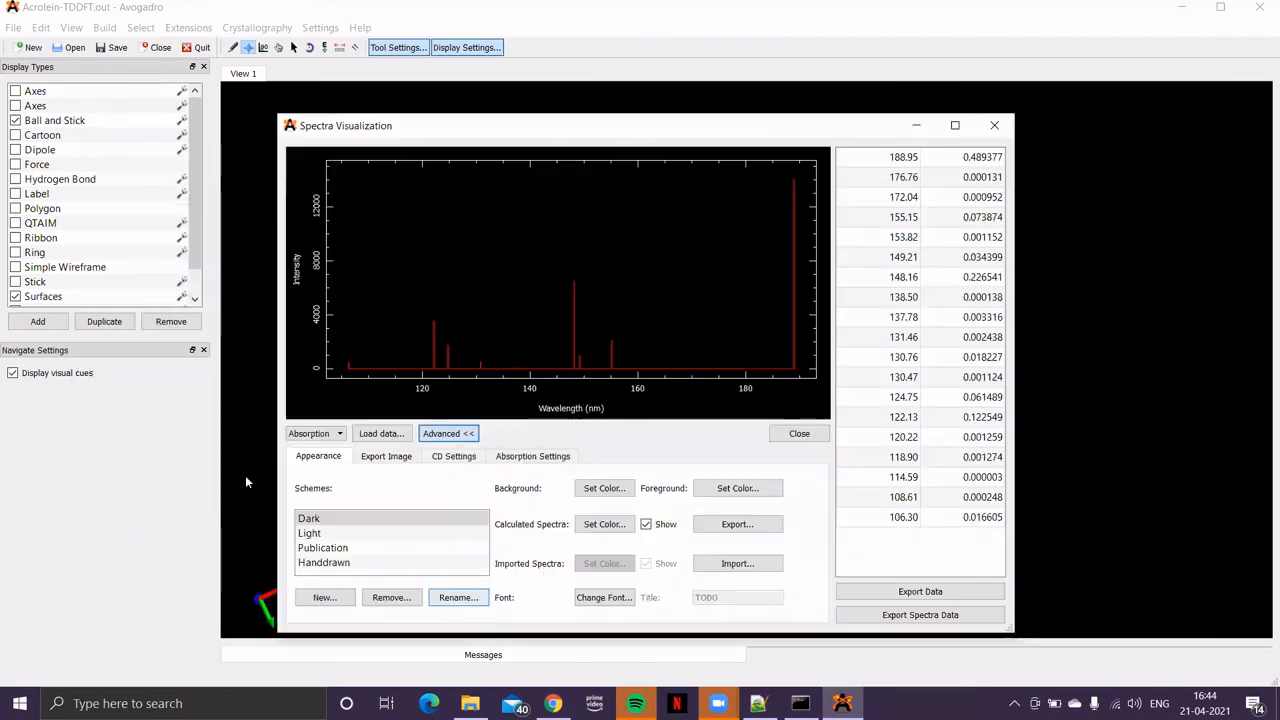
mouse_move(924, 164)
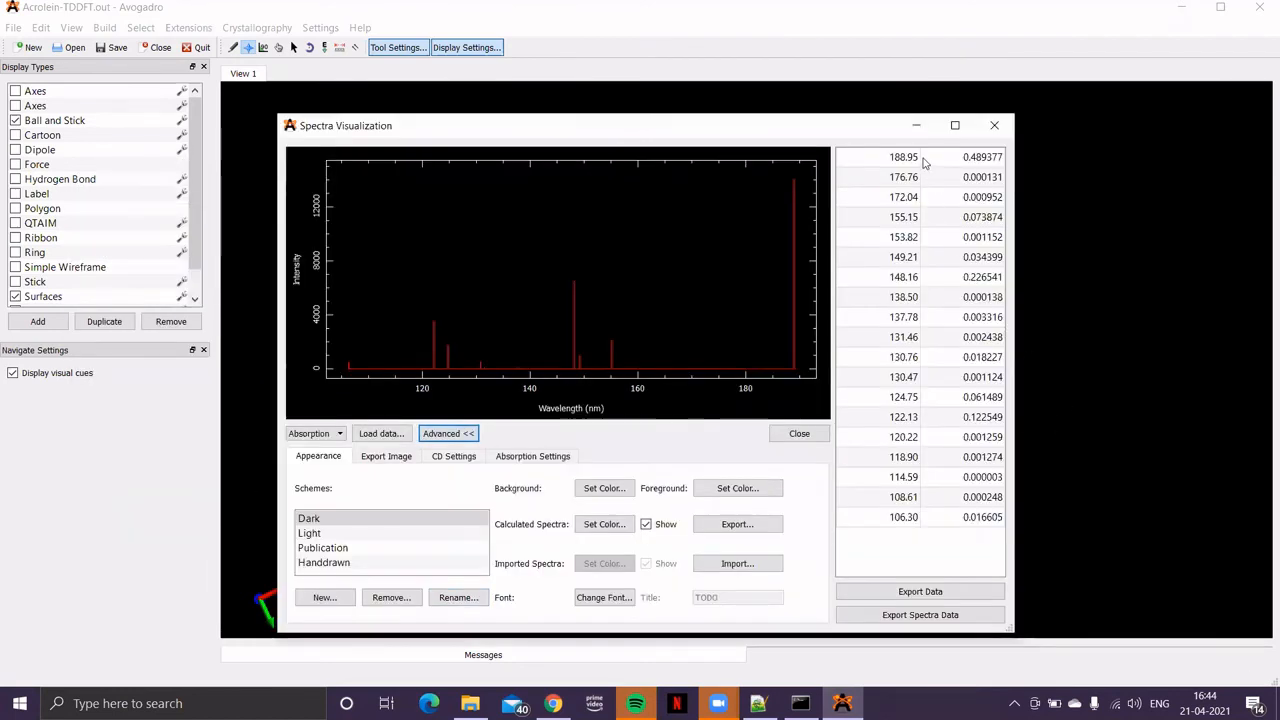
mouse_move(992, 158)
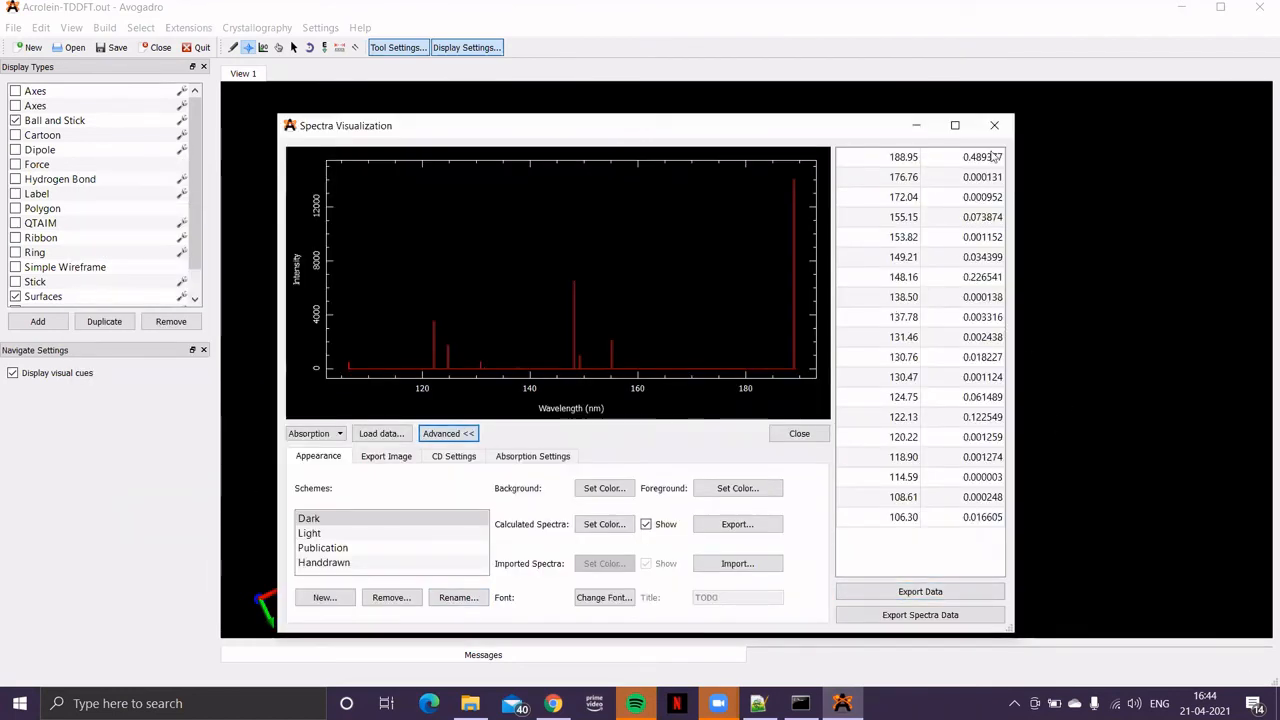
mouse_move(928, 168)
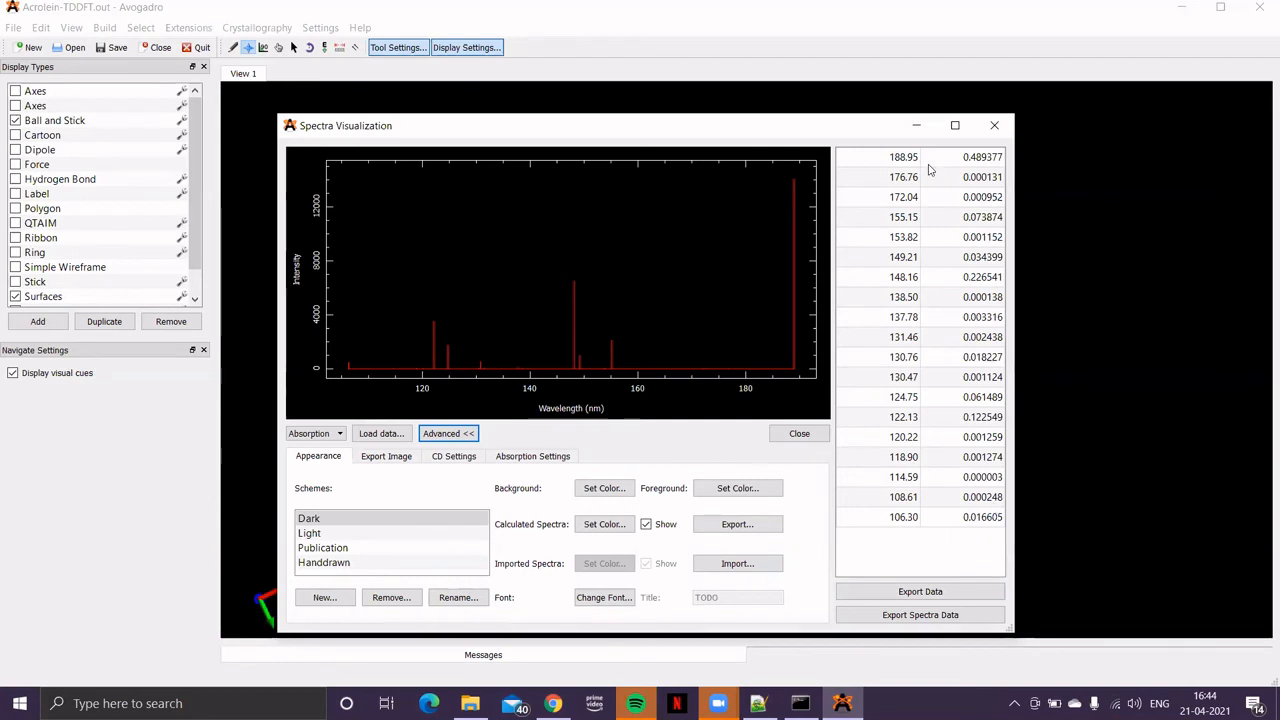
left_click(904, 156)
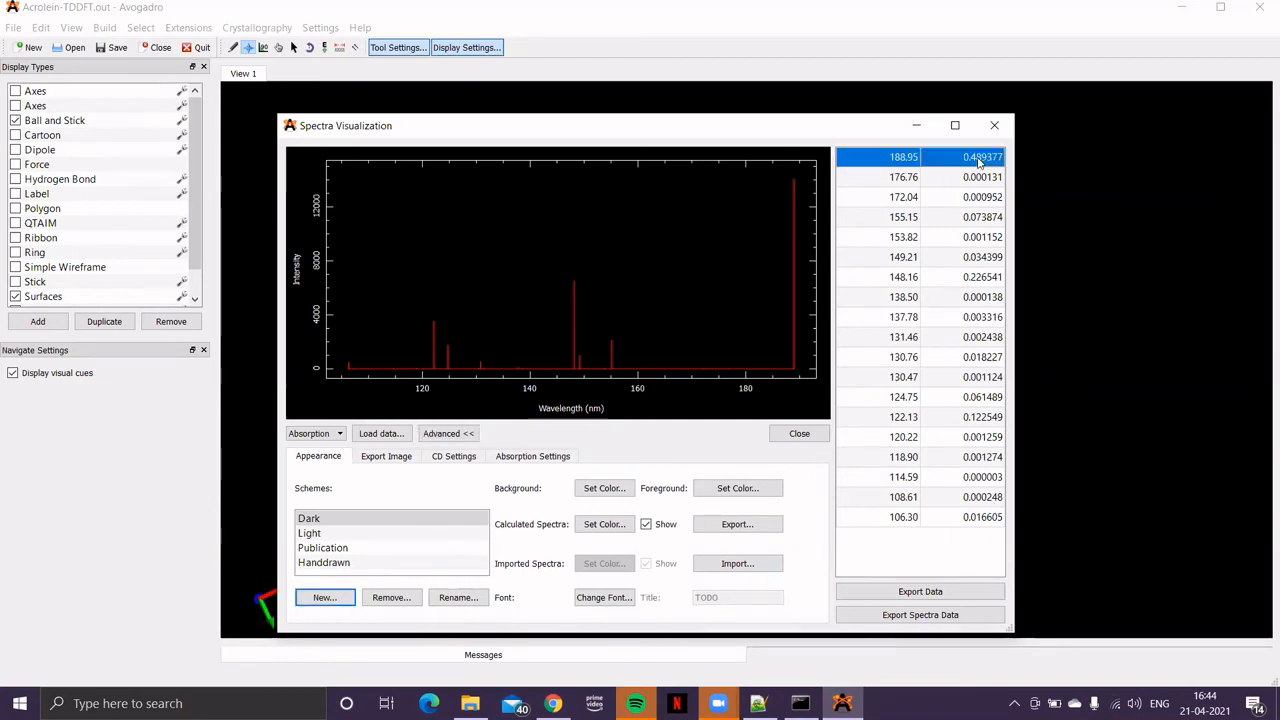
mouse_move(930, 156)
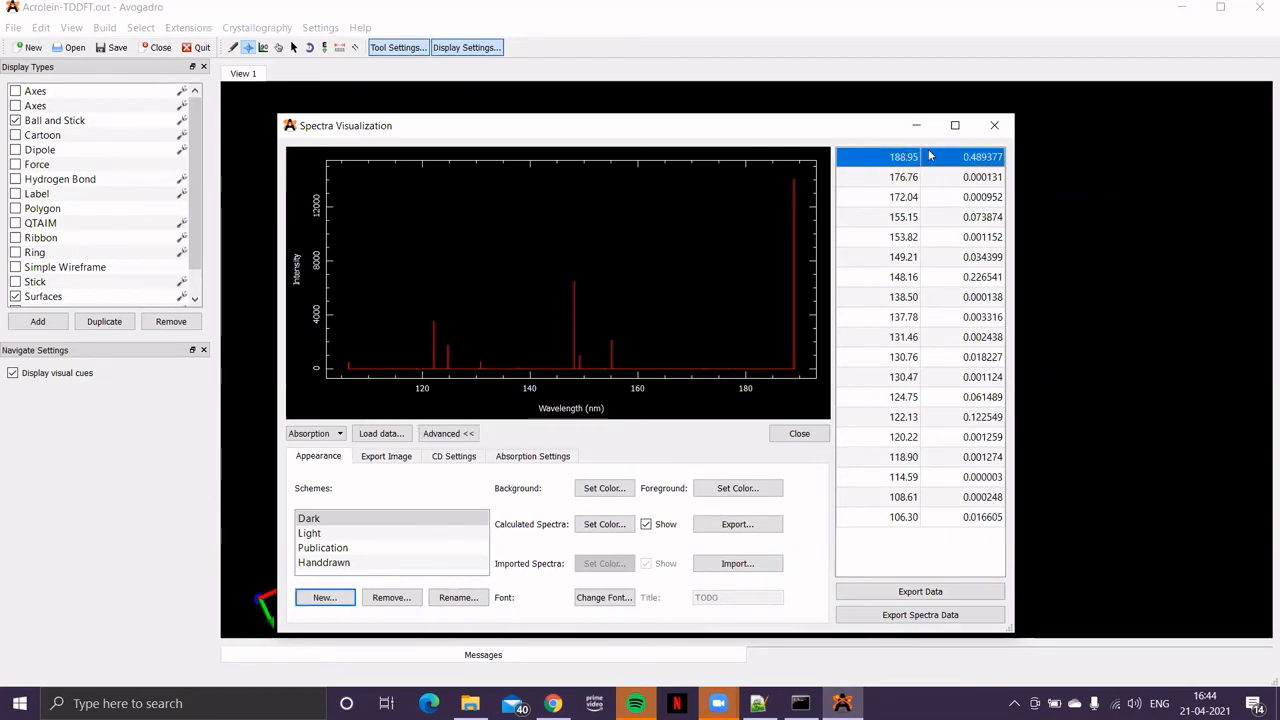
mouse_move(884, 168)
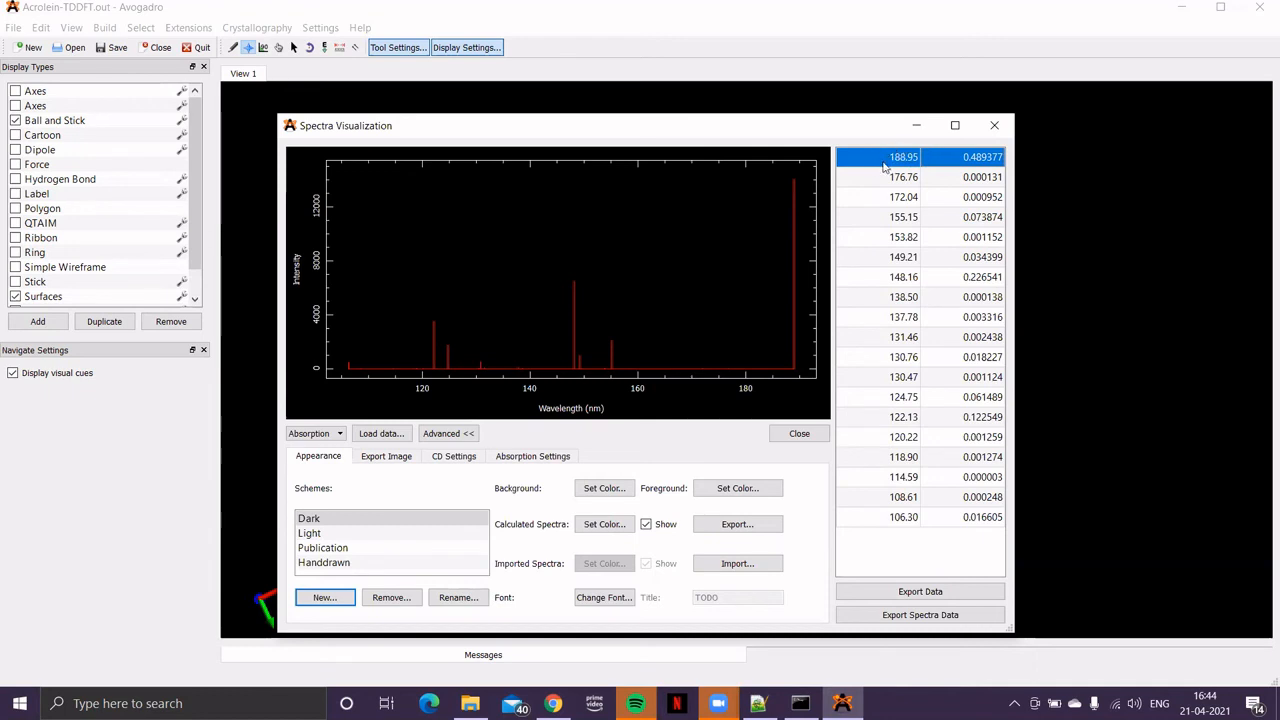
mouse_move(900, 156)
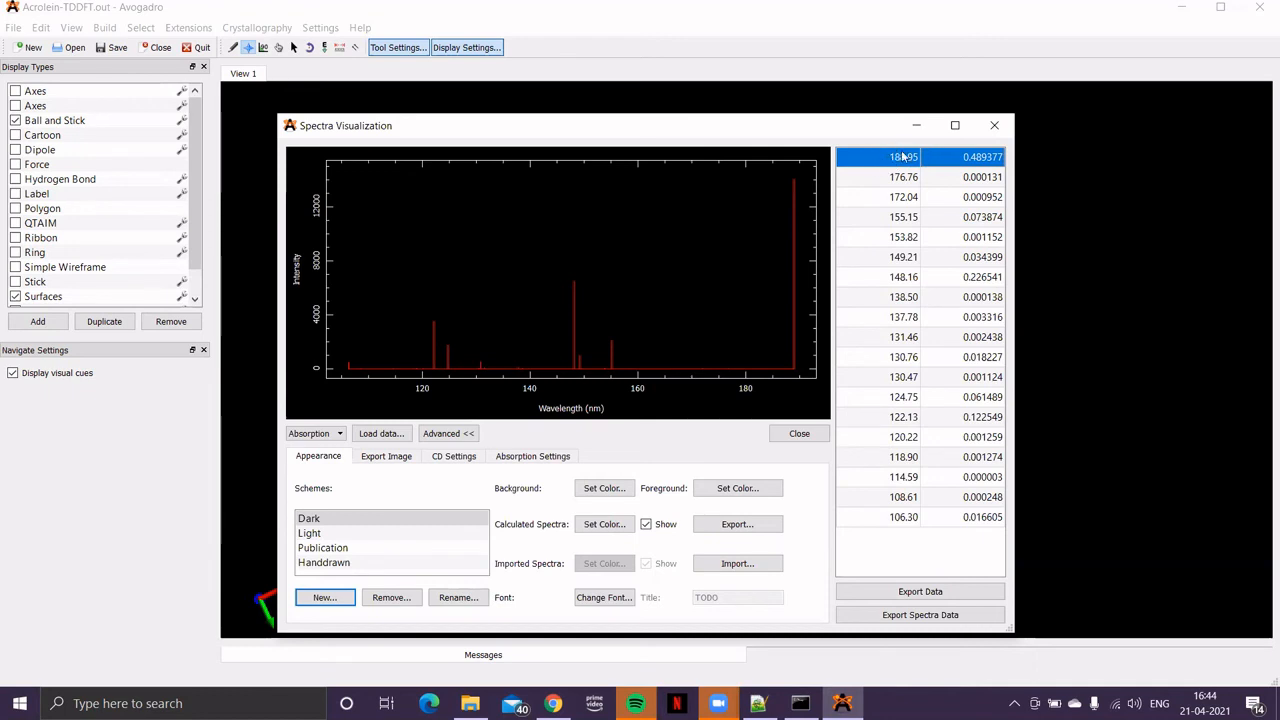
mouse_move(864, 180)
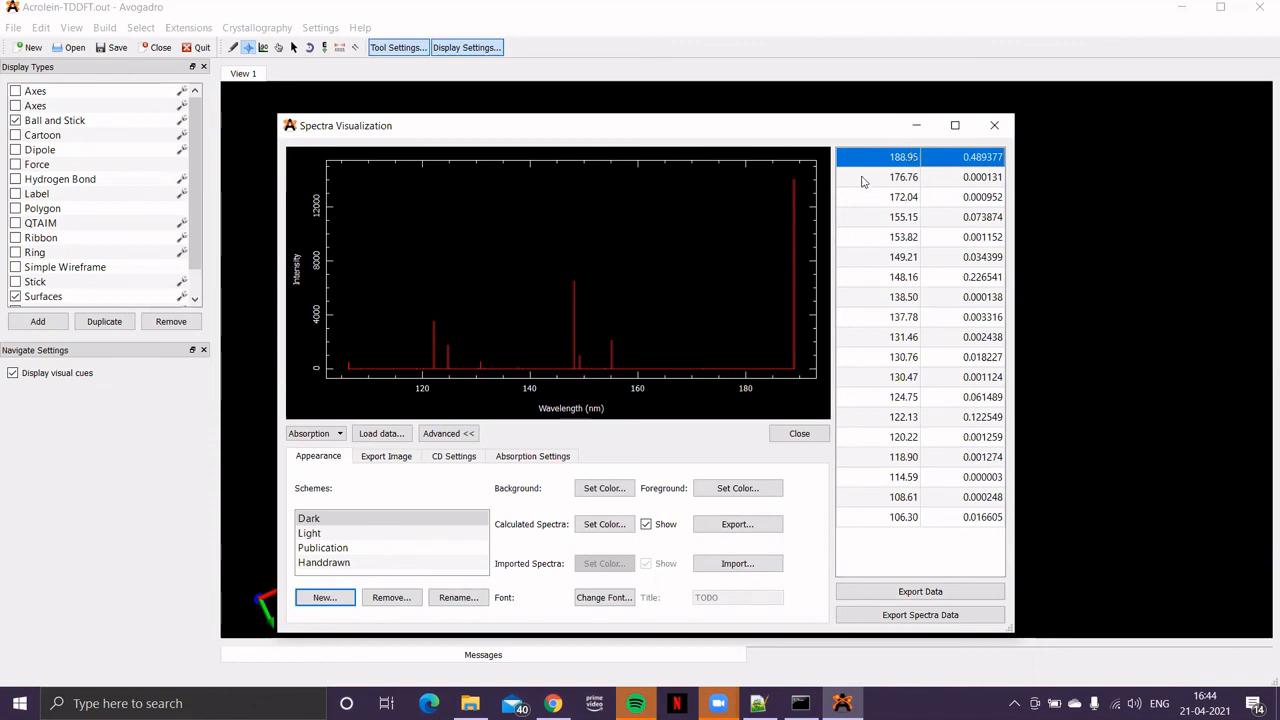
mouse_move(400, 376)
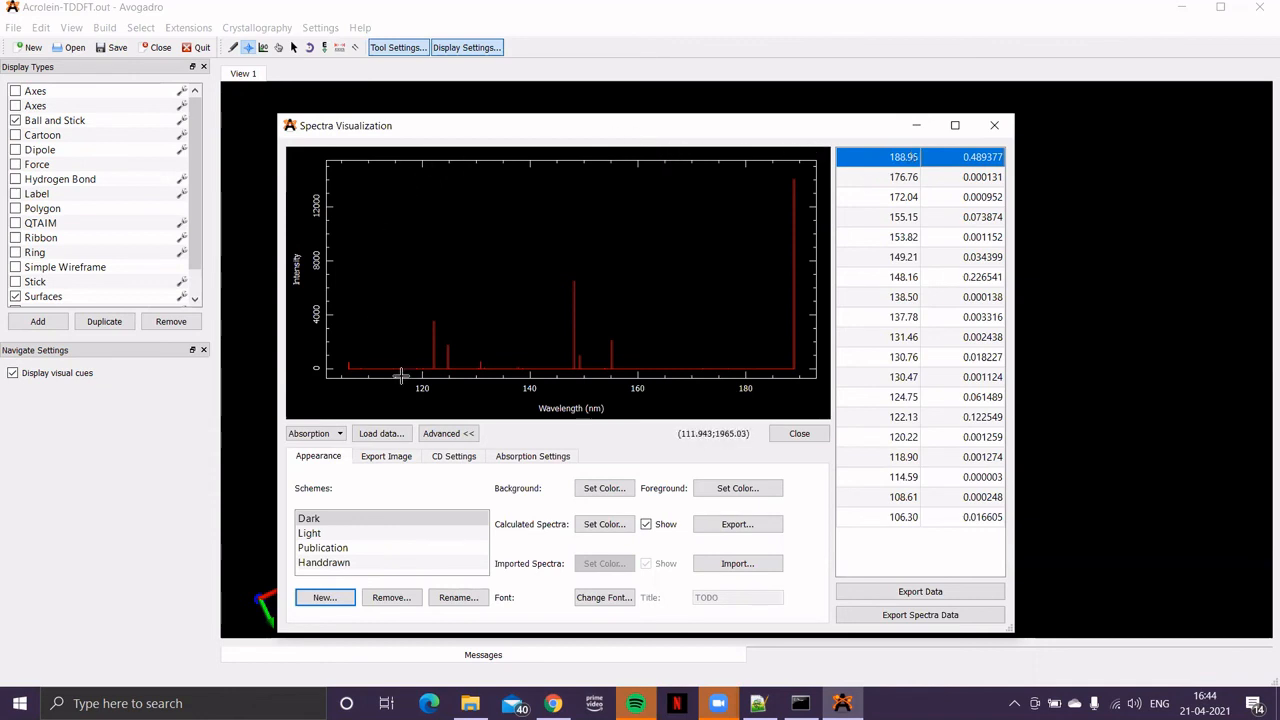
mouse_move(492, 180)
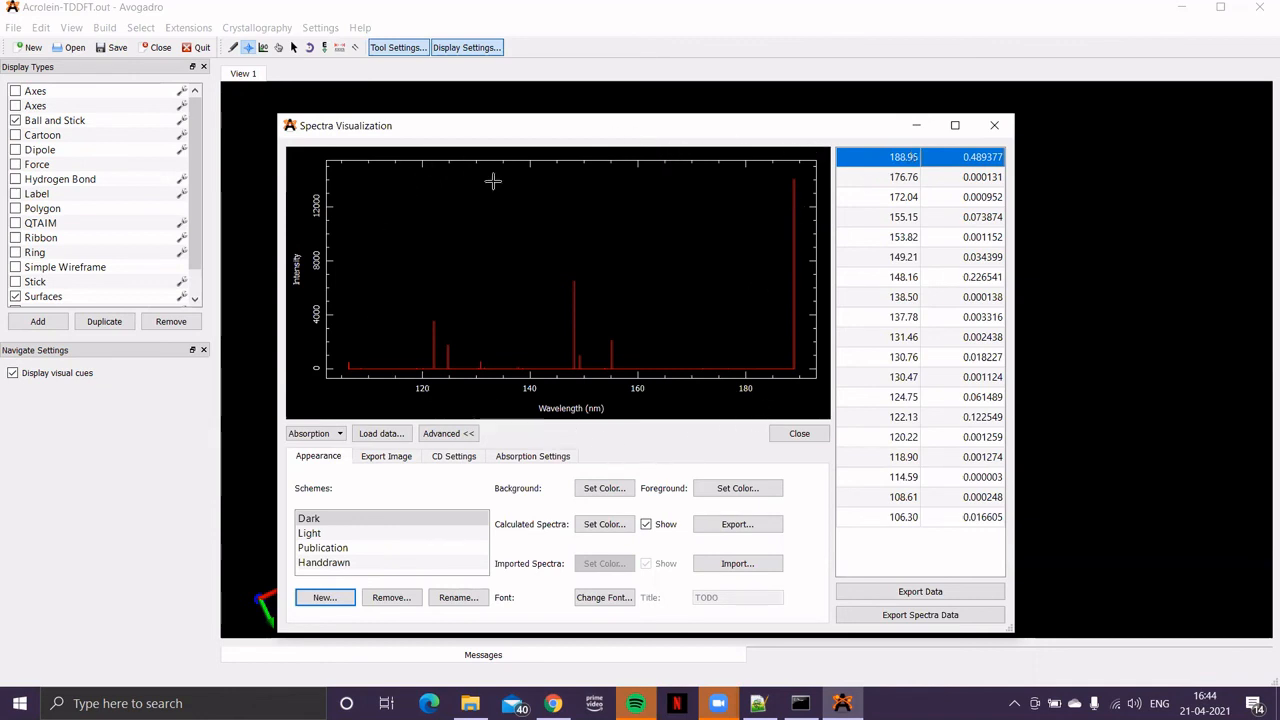
left_click(448, 432)
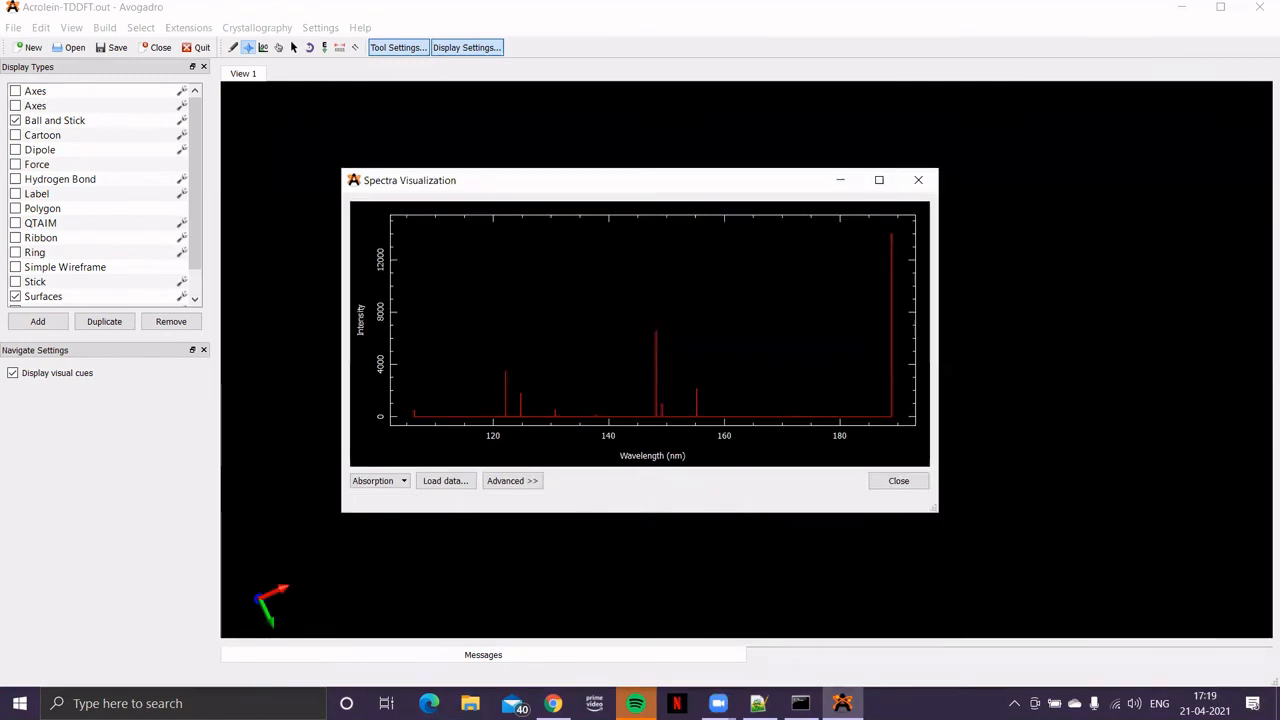
mouse_move(976, 472)
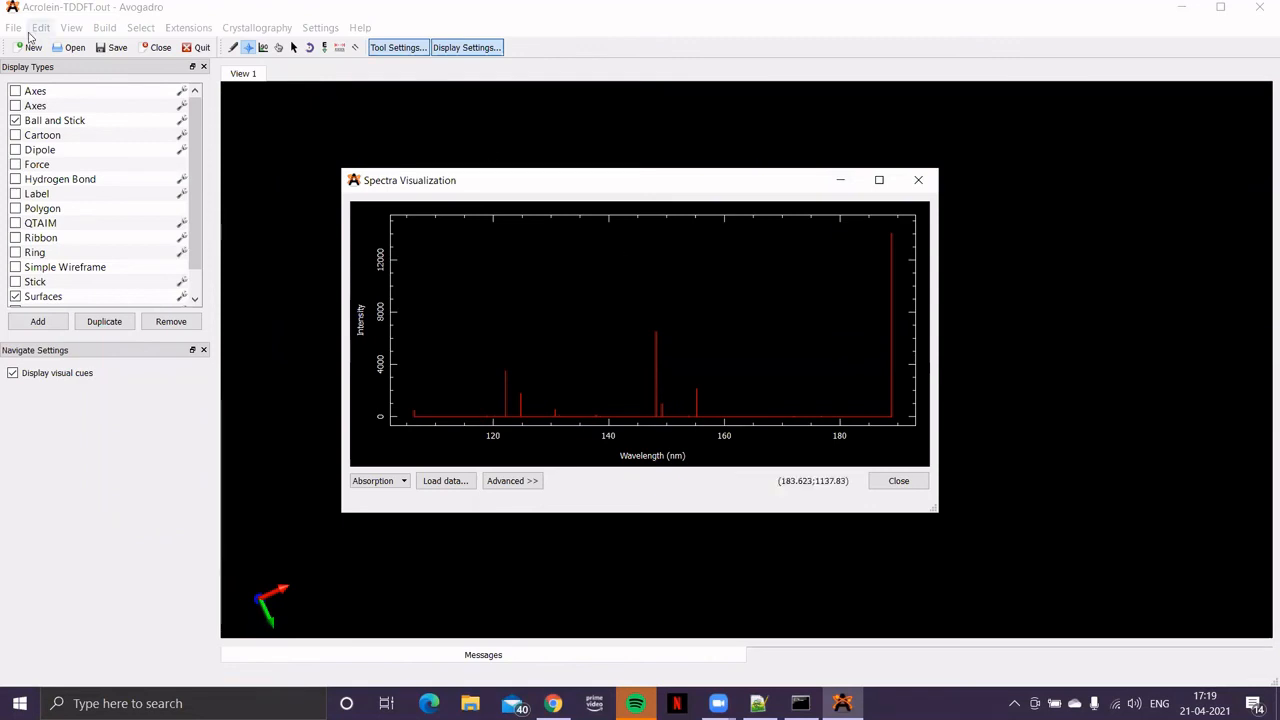
- Load Triene-tddft.out from recent files and reveal its peak table via Advanced >>
left_click(12, 28)
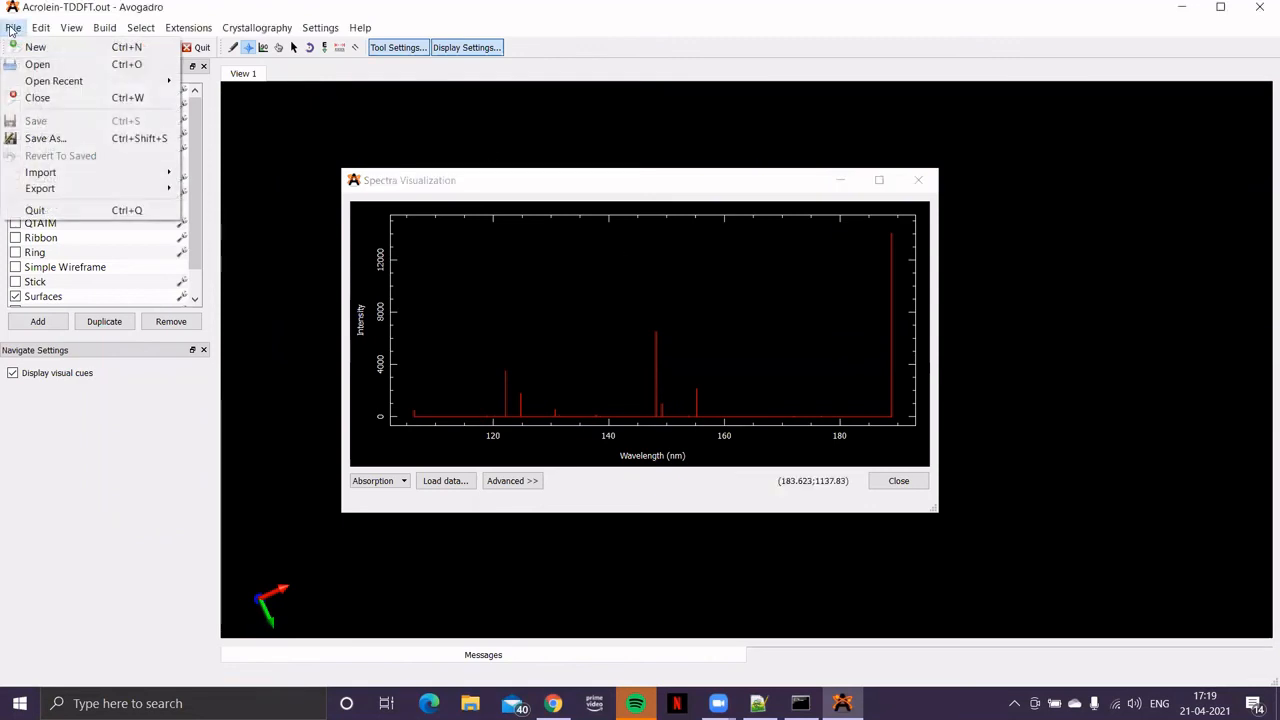
left_click(54, 80)
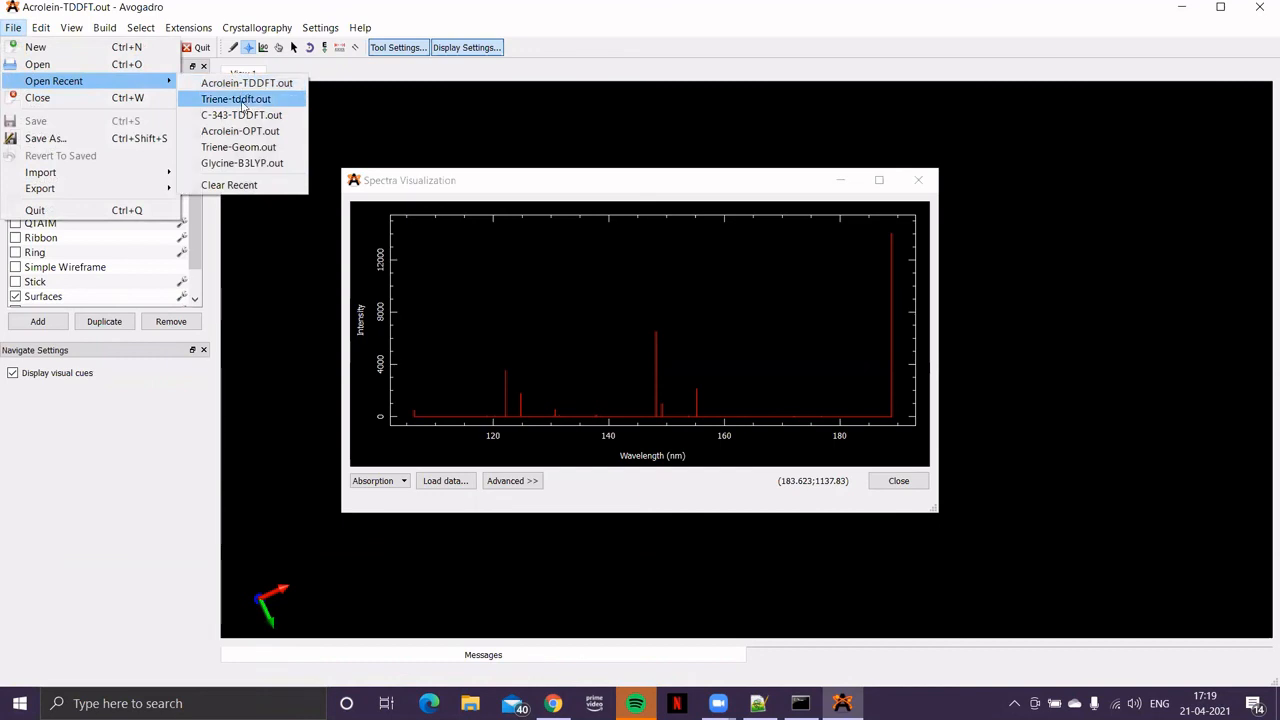
left_click(236, 98)
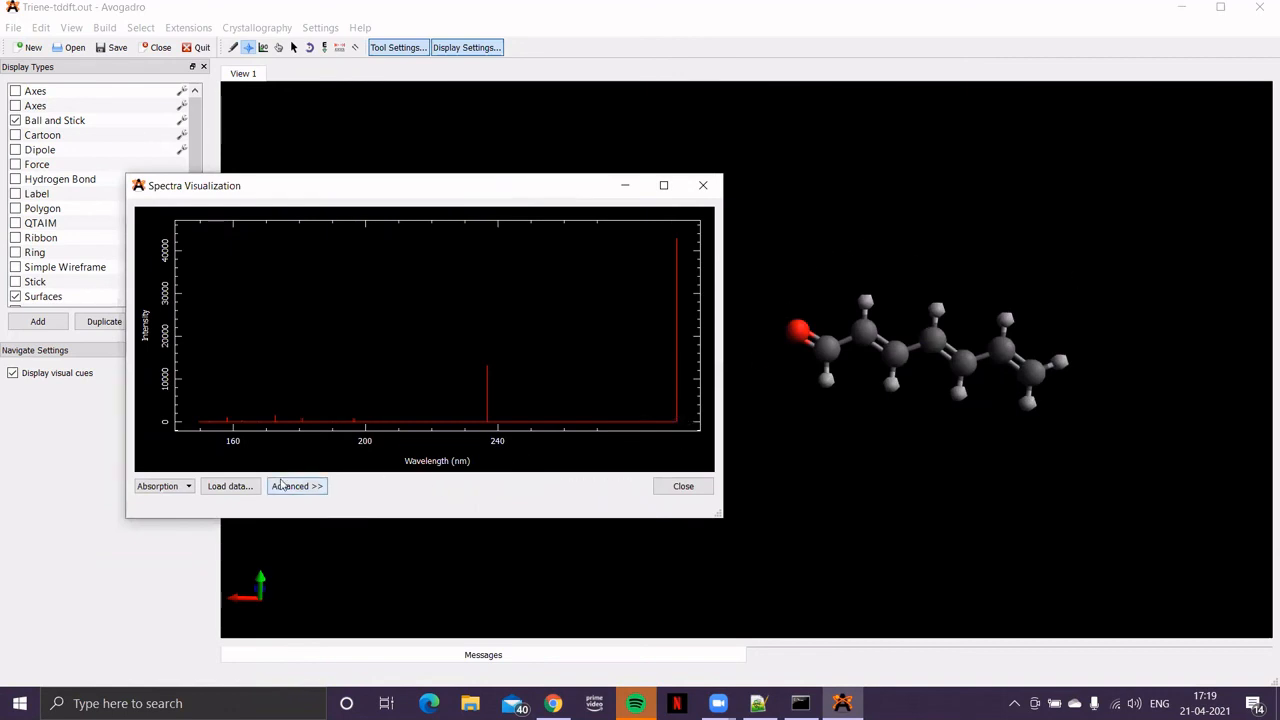
left_click(296, 486)
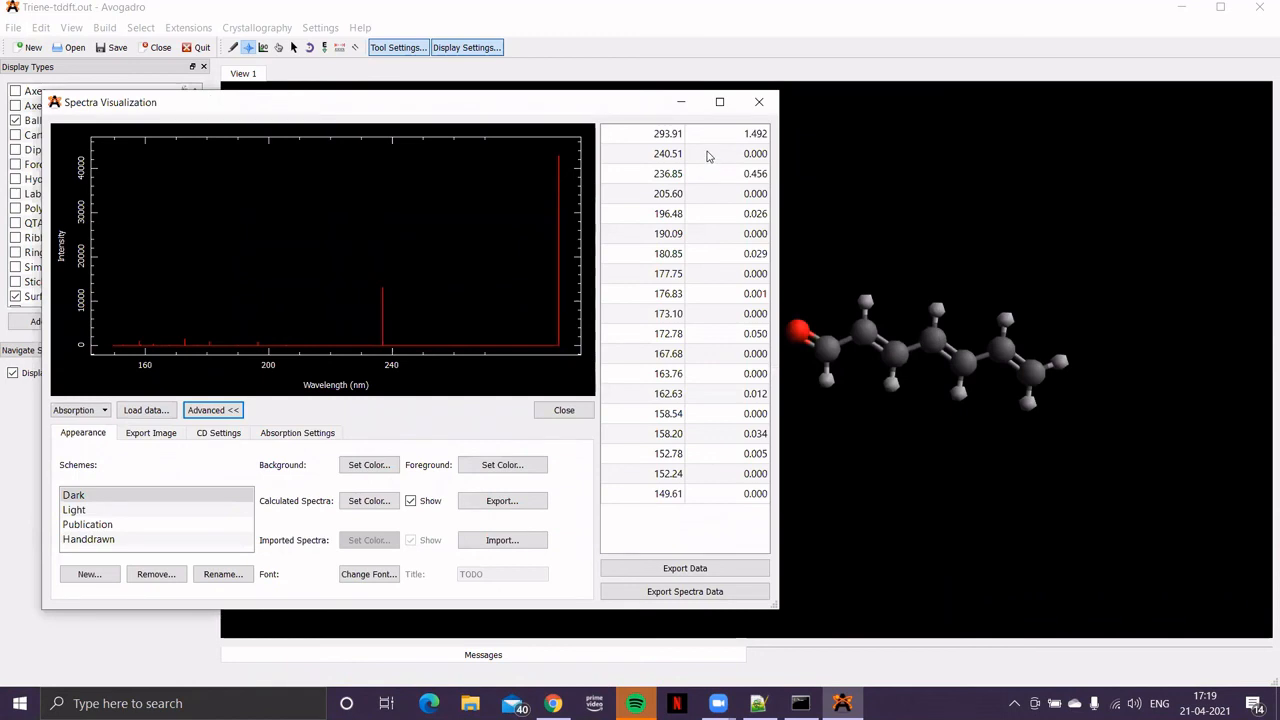
mouse_move(620, 110)
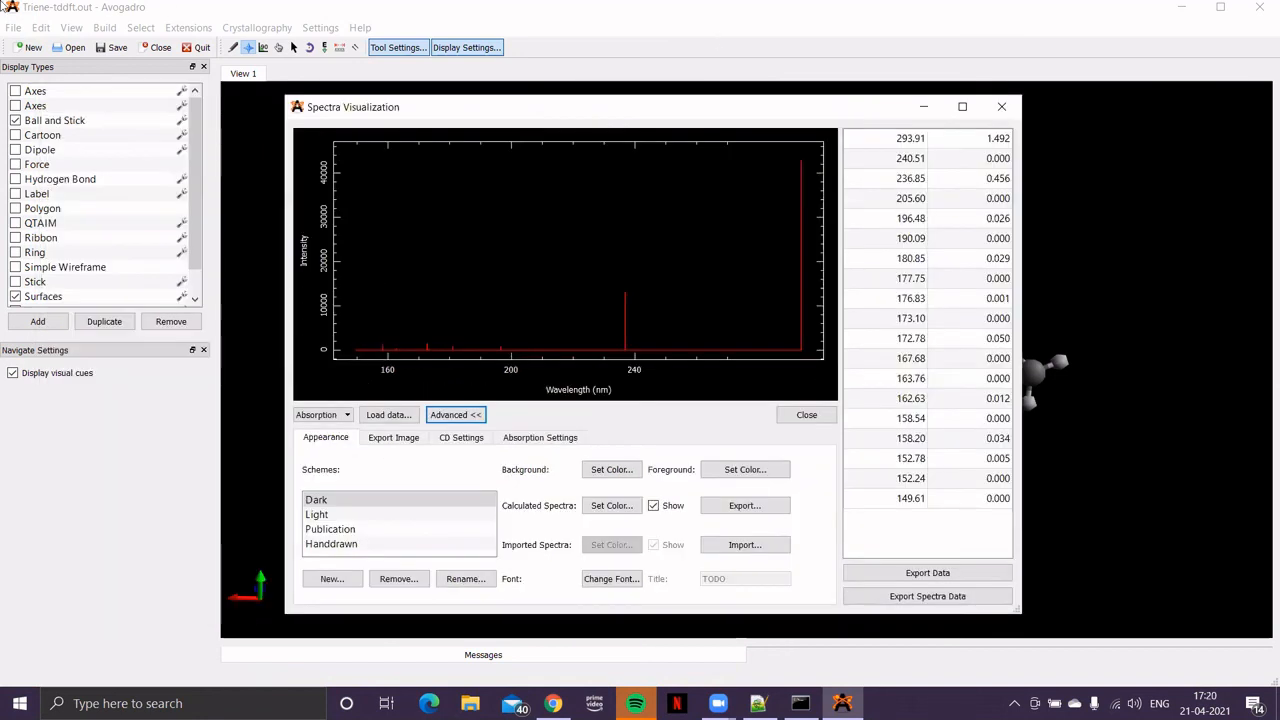
- Load C-343-TDDFT.out from recent files and pick the 377.24 nm peak in the table
left_click(12, 28)
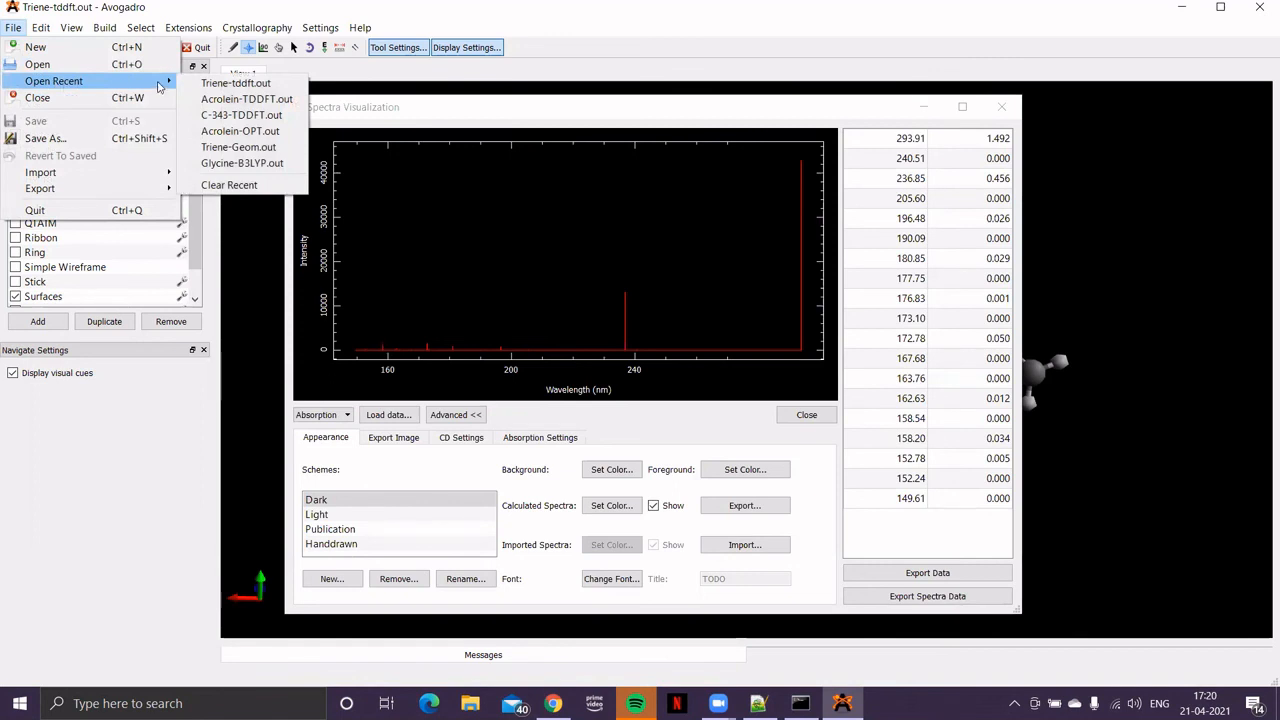
left_click(240, 114)
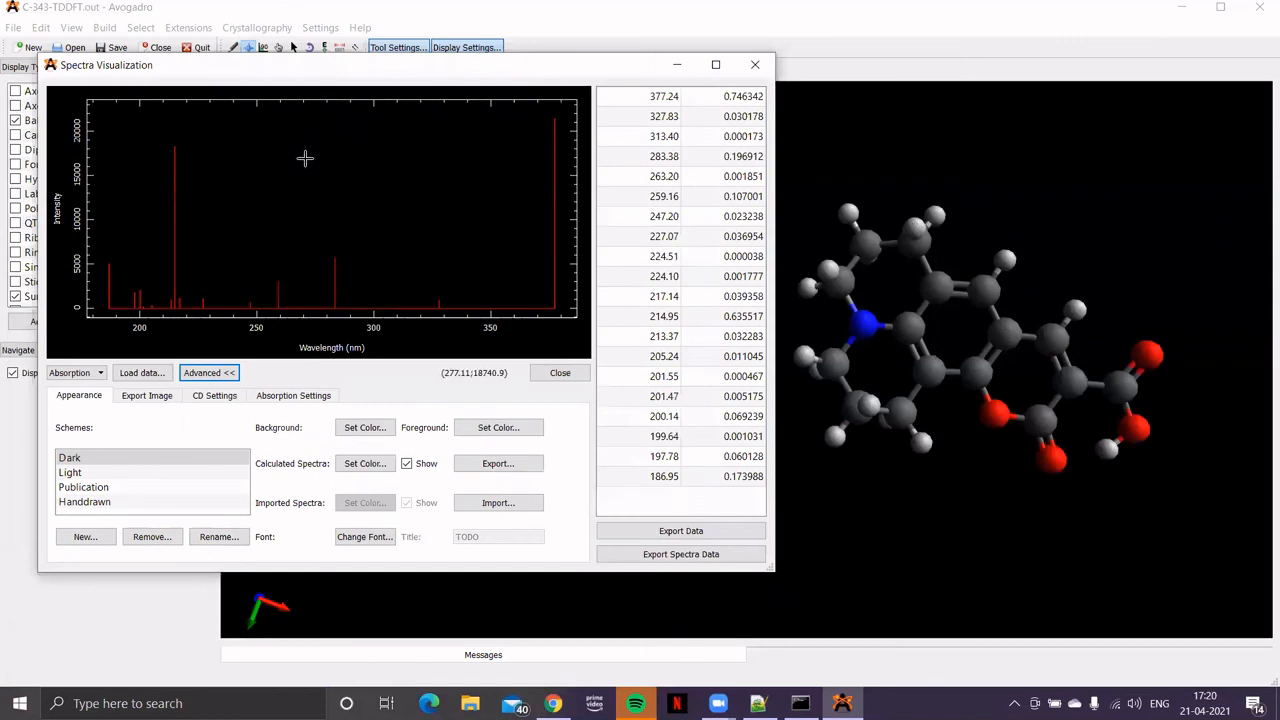
mouse_move(362, 312)
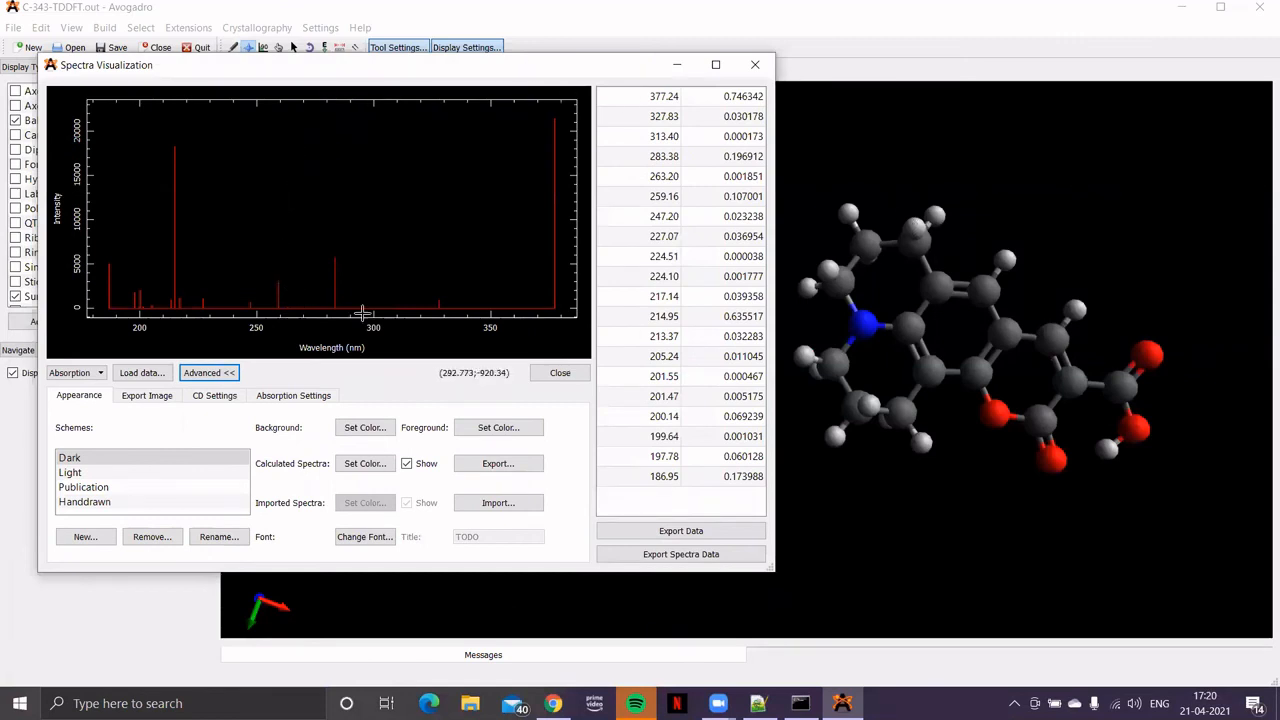
mouse_move(684, 108)
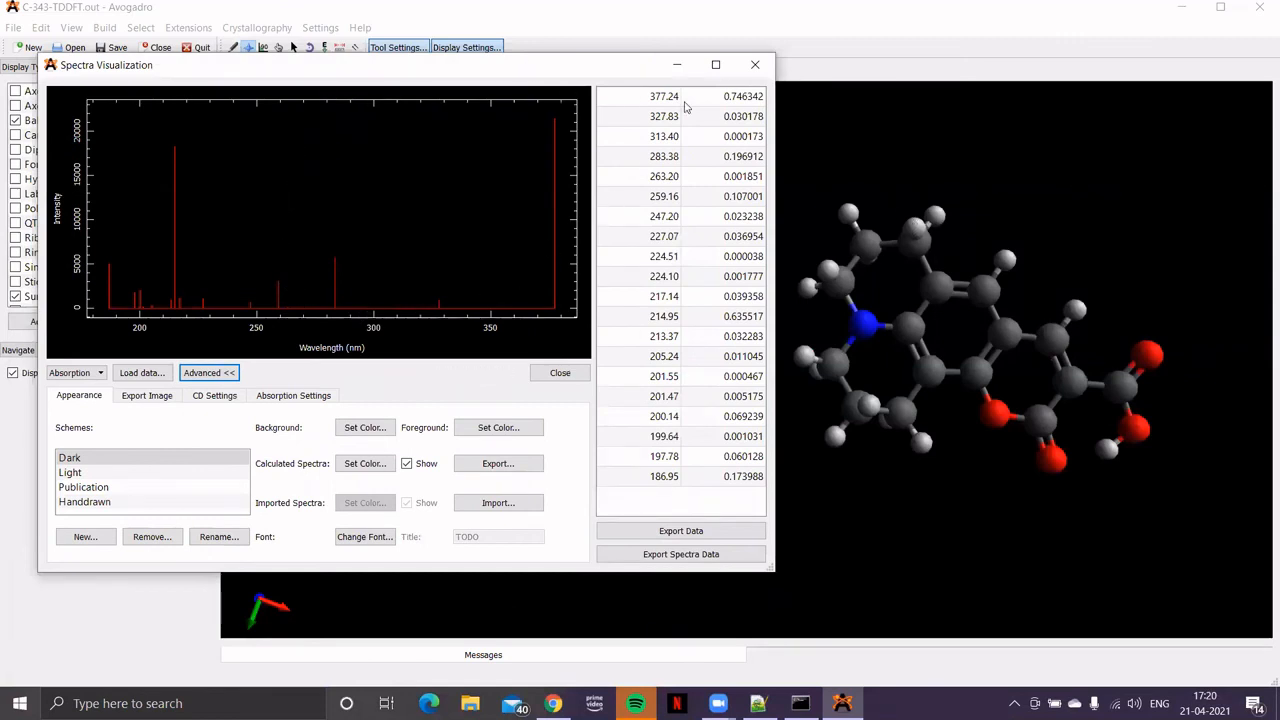
left_click(664, 96)
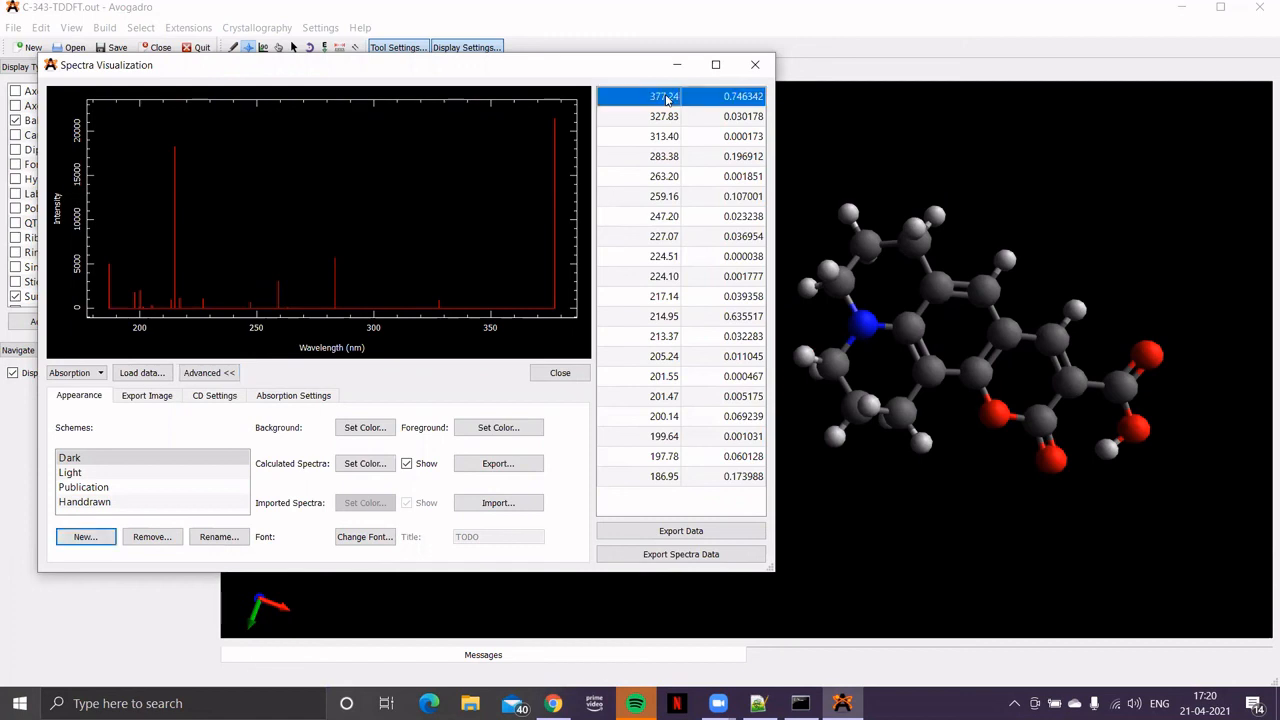